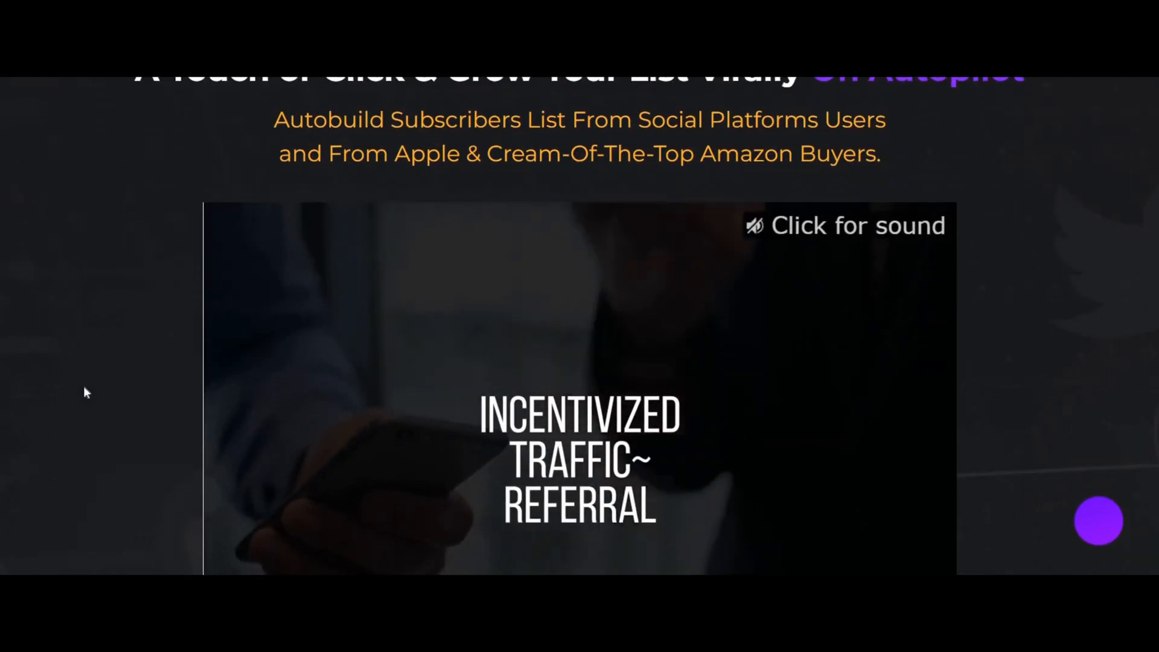
Step: Scroll the sales page past the promo video to the features and Founders Special Deal
scroll(down, 3)
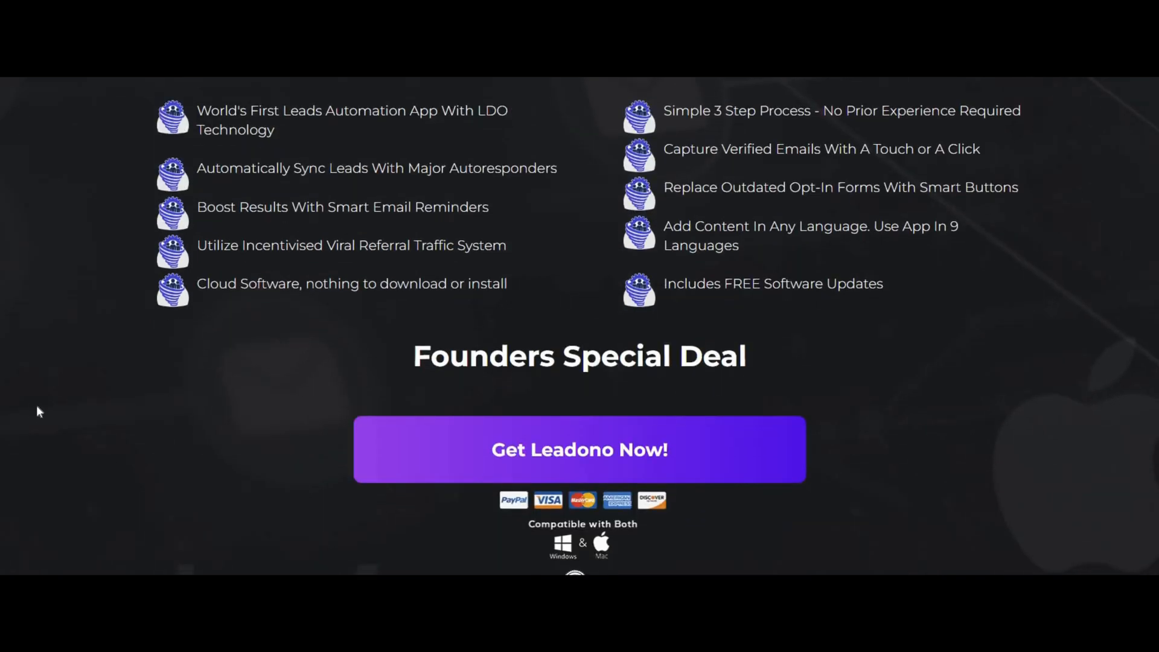
mouse_move(52, 453)
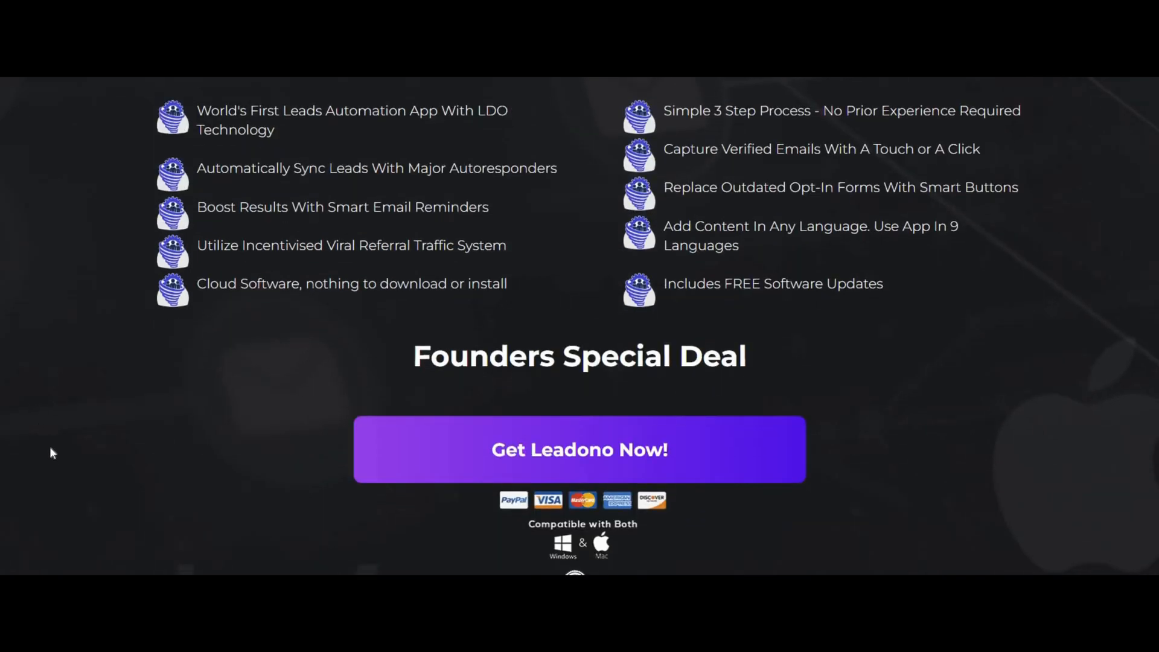
mouse_move(30, 463)
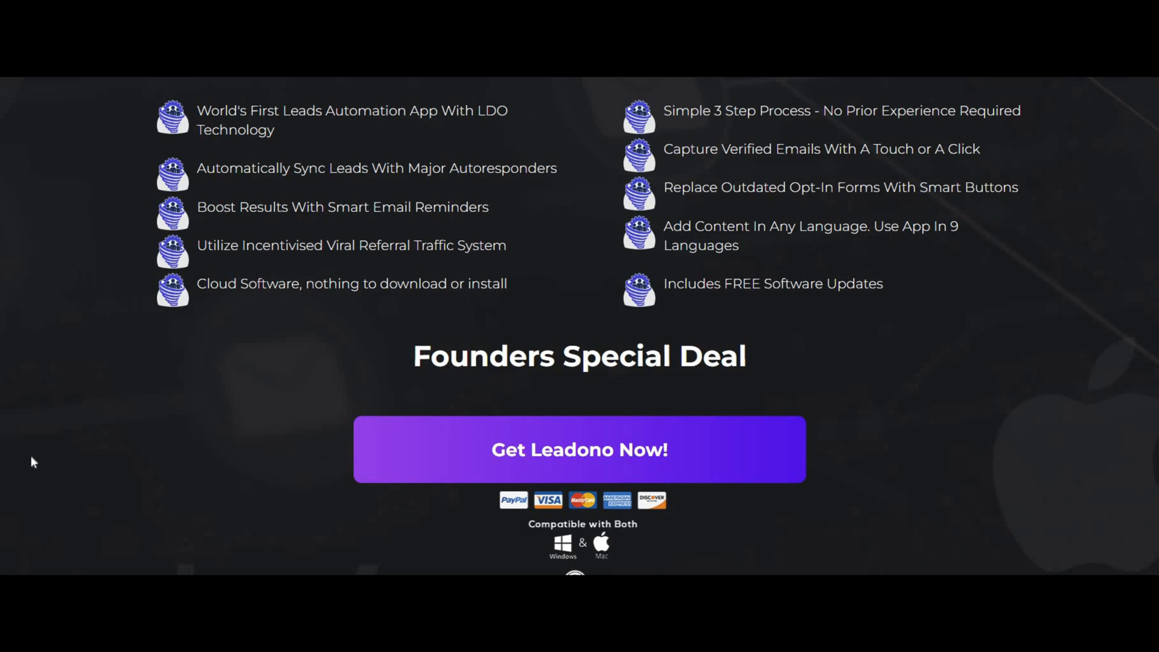
mouse_move(38, 461)
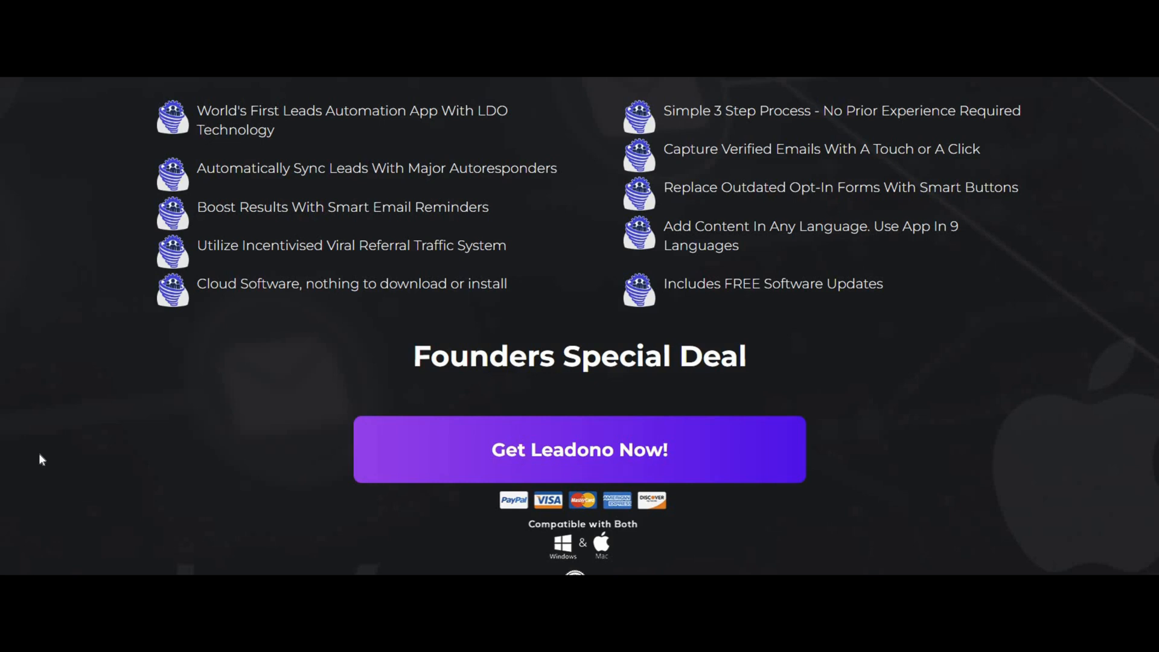
mouse_move(7, 451)
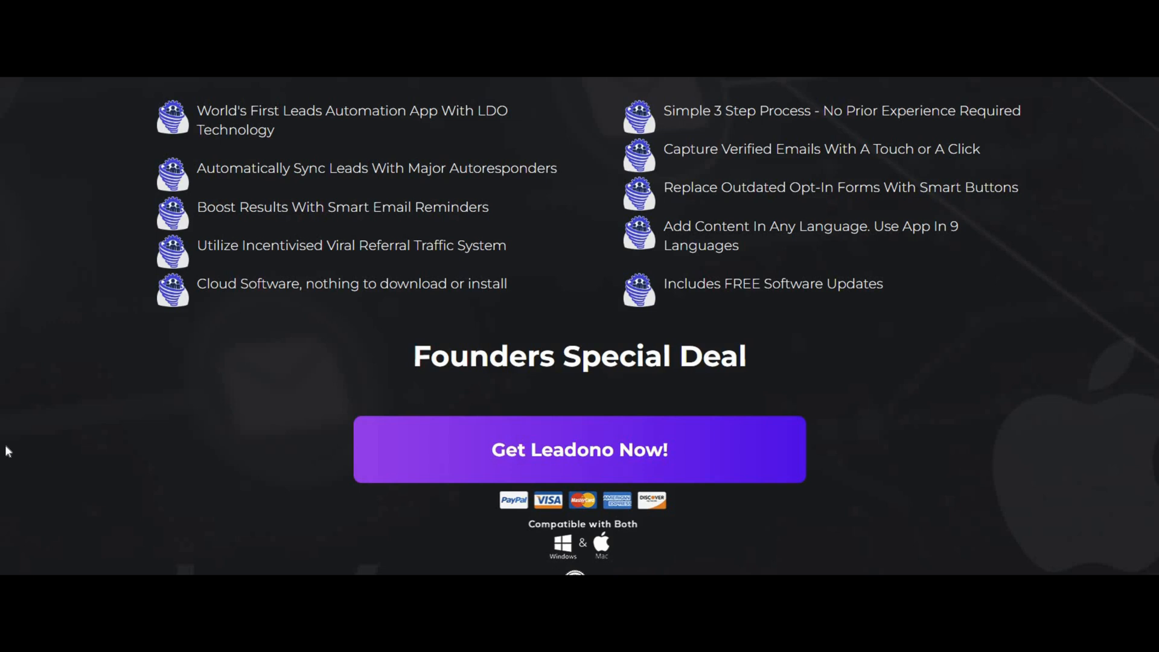
mouse_move(16, 440)
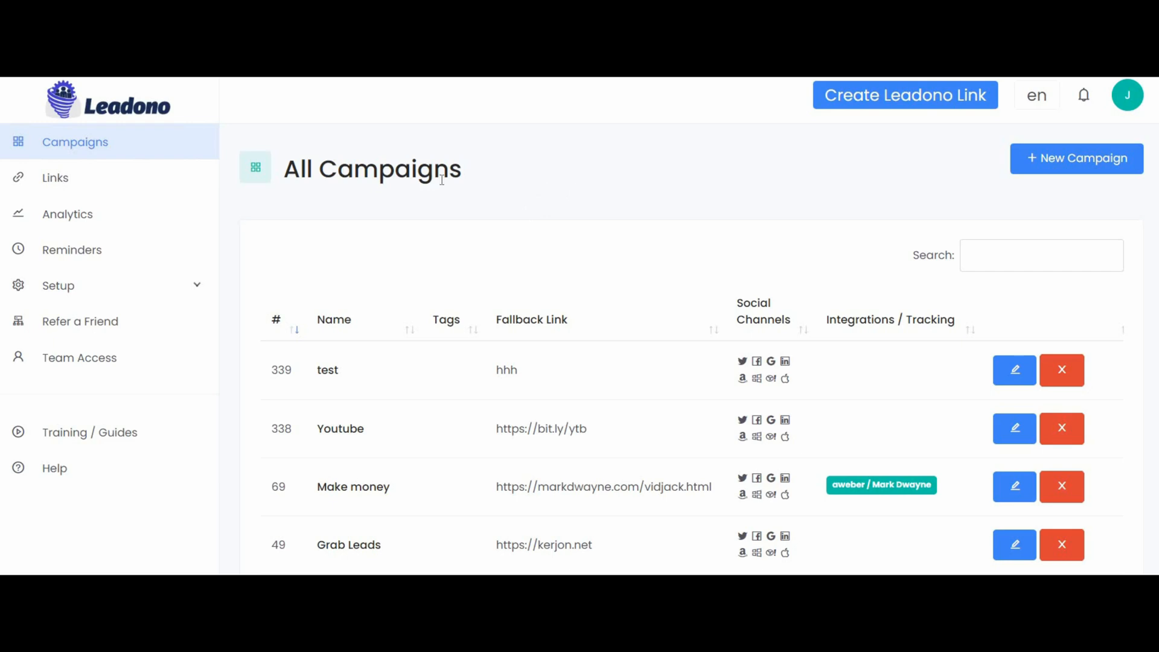
mouse_move(322, 109)
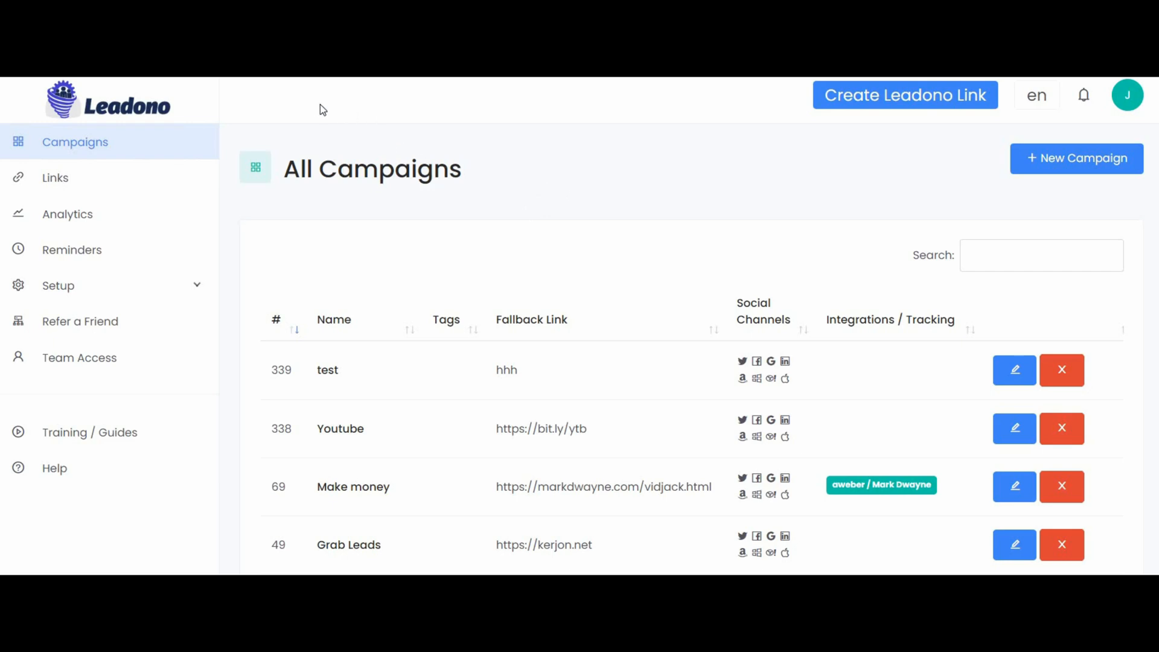
mouse_move(300, 101)
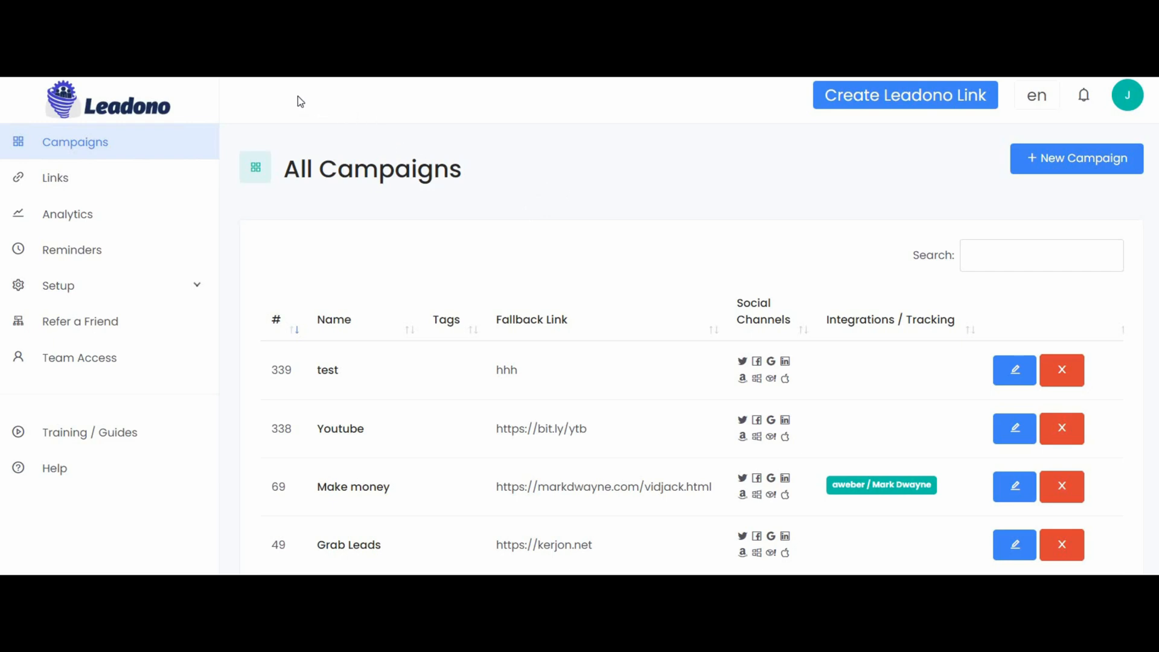
mouse_move(343, 100)
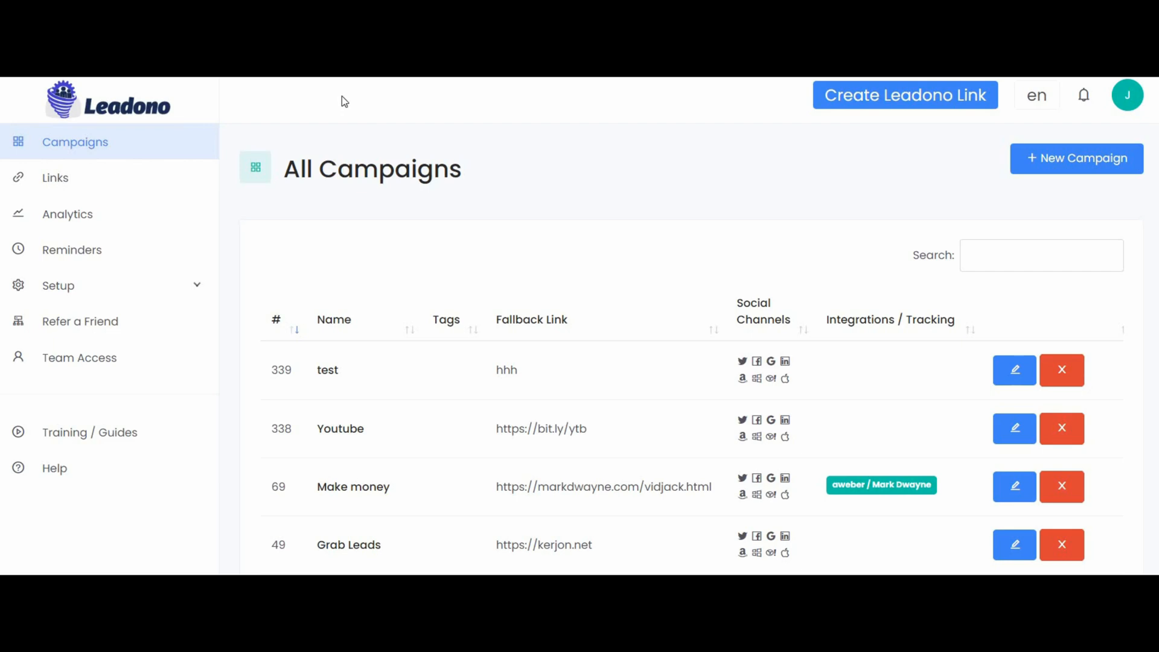
mouse_move(151, 135)
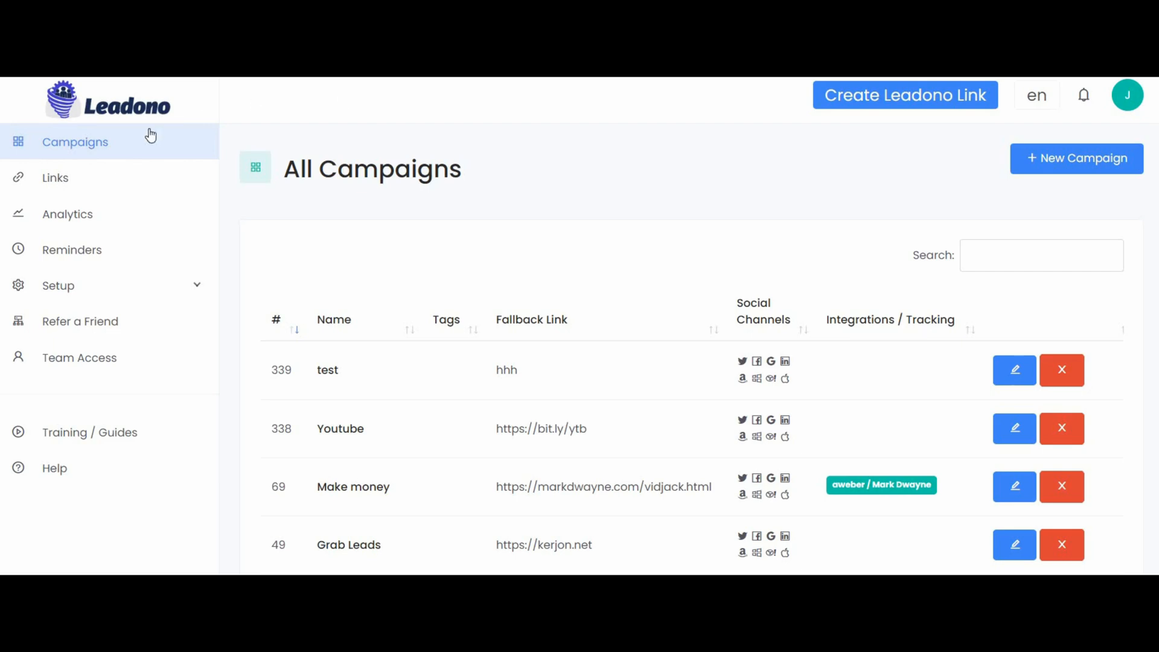
mouse_move(268, 194)
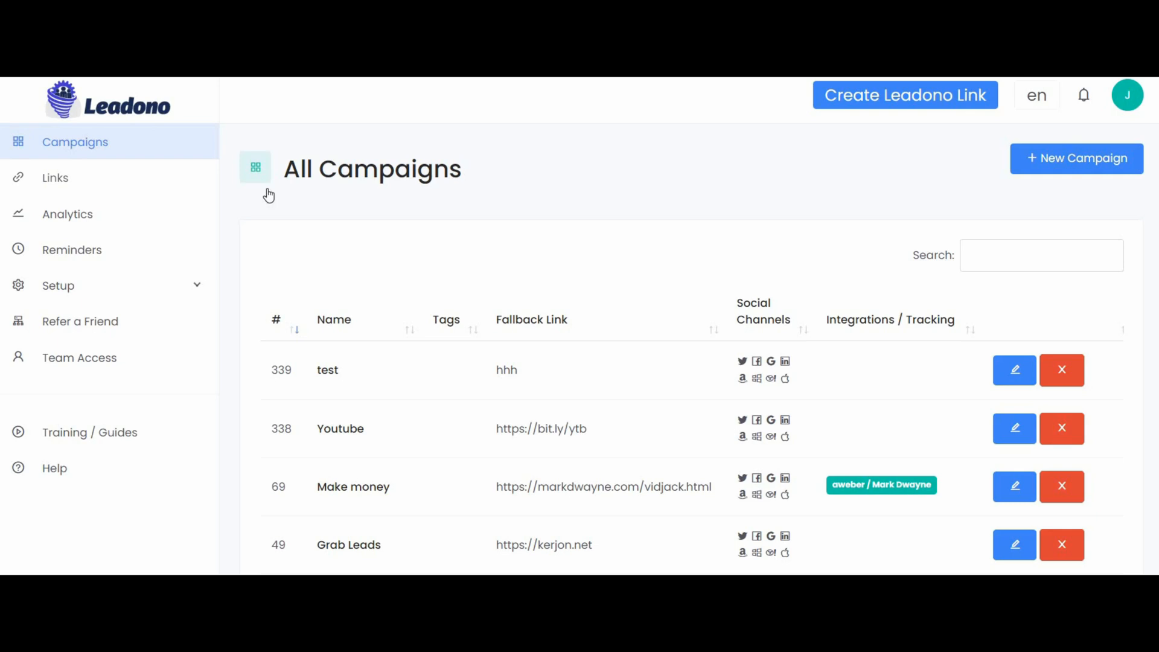
click(55, 178)
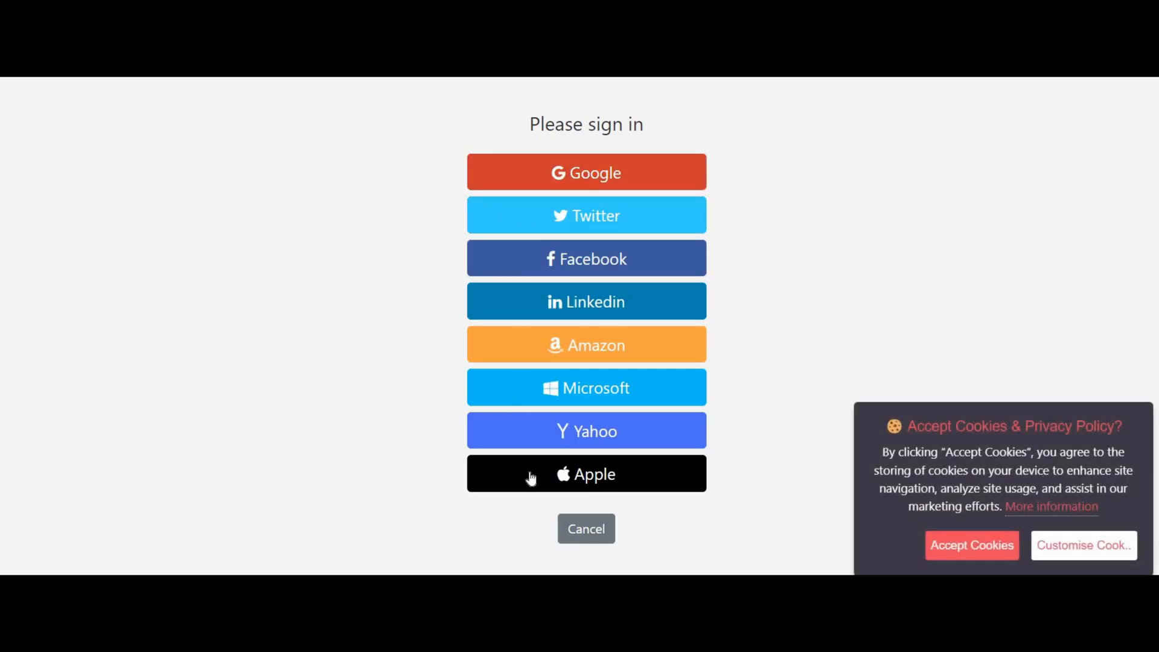
mouse_move(789, 356)
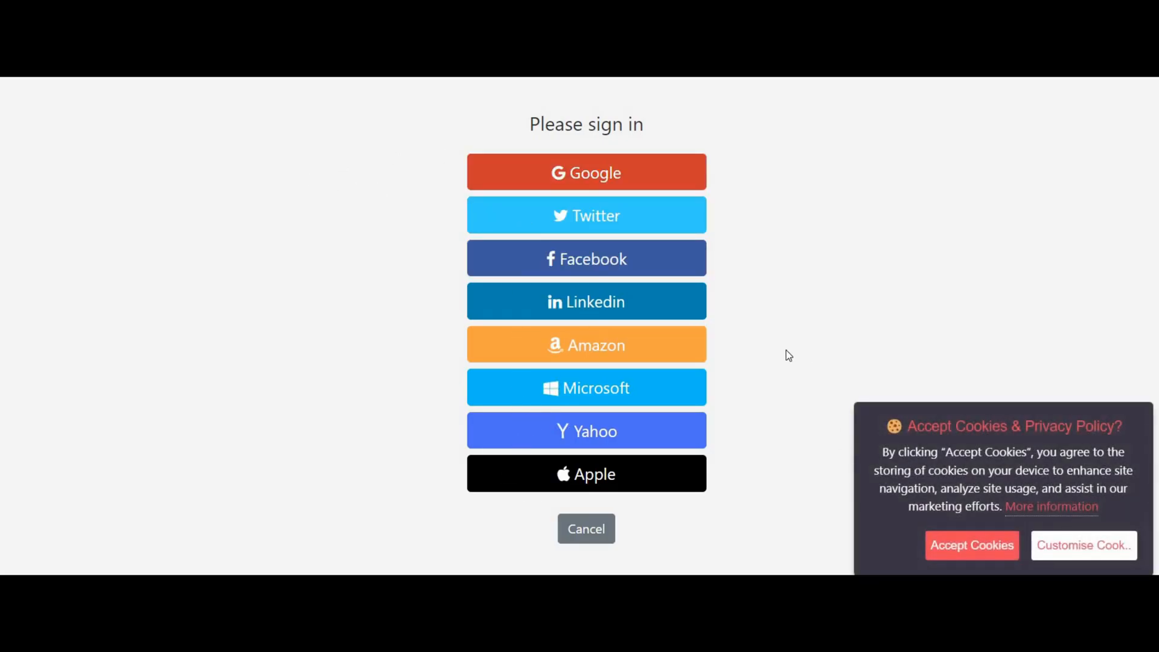
mouse_move(764, 321)
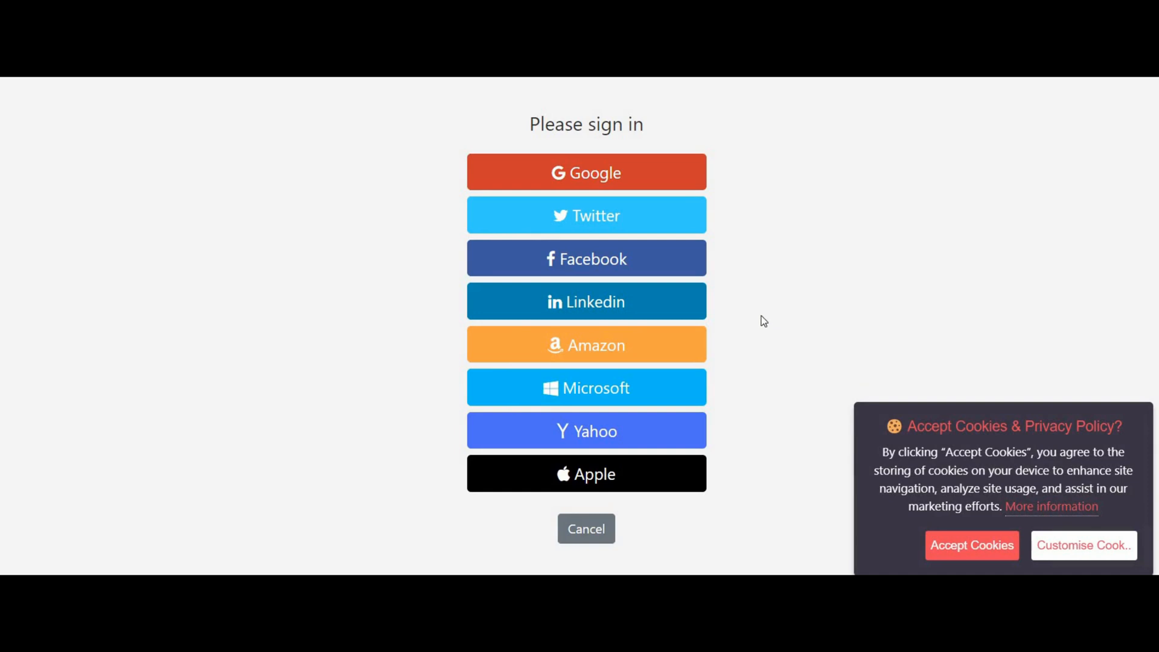
mouse_move(720, 242)
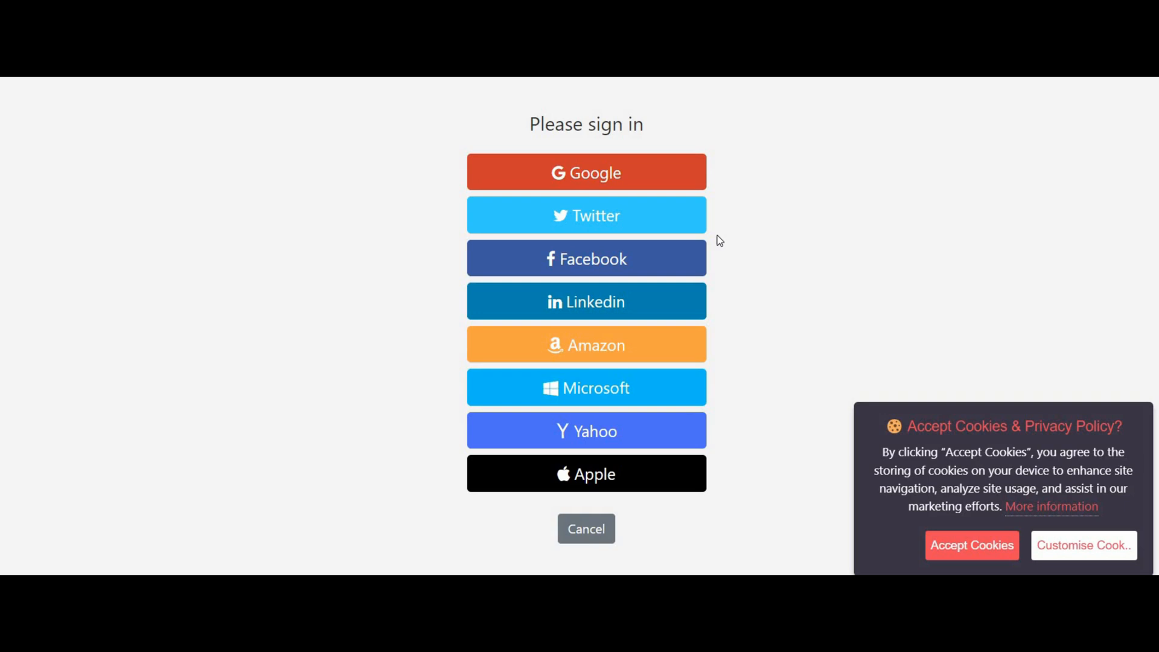
mouse_move(349, 215)
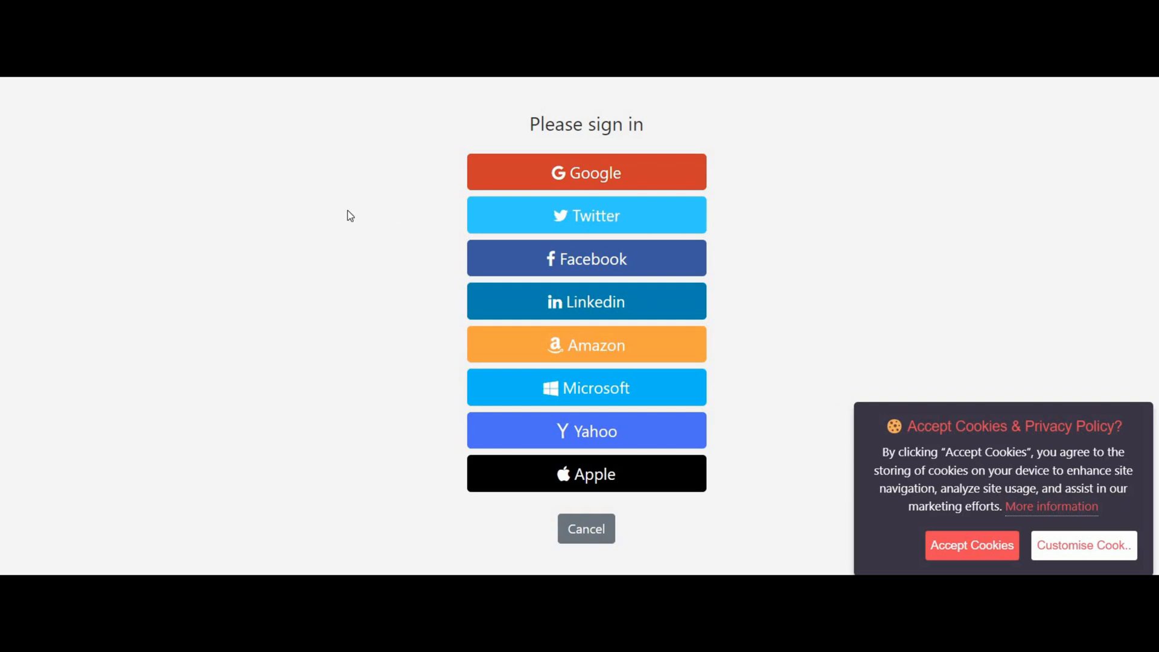
mouse_move(467, 221)
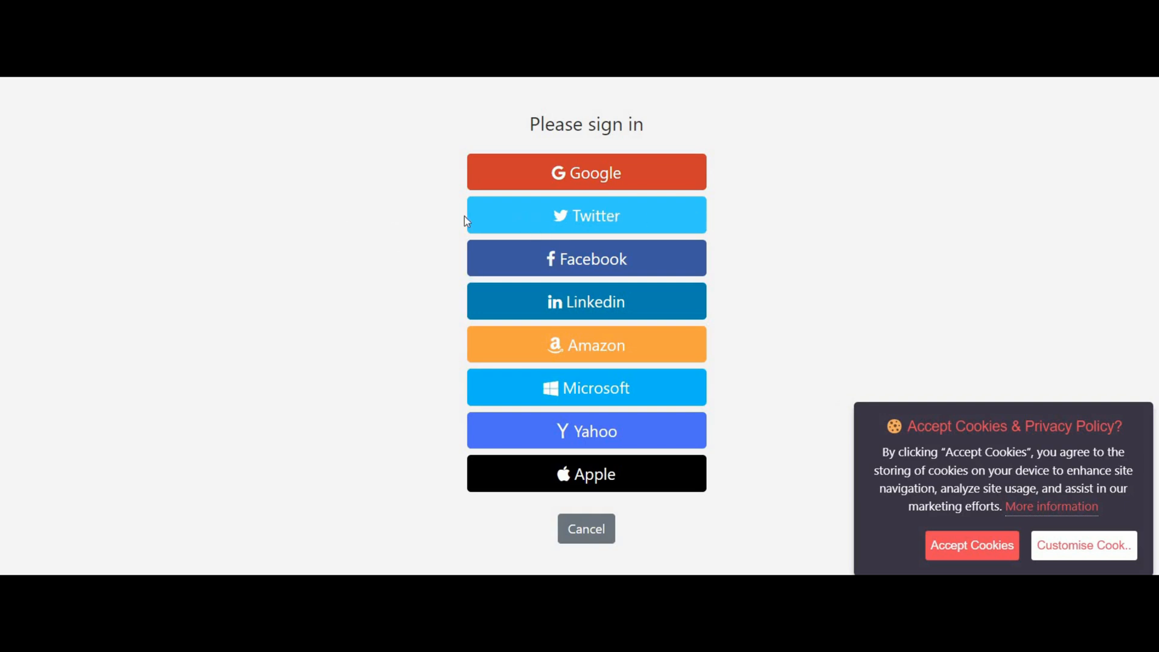
mouse_move(475, 222)
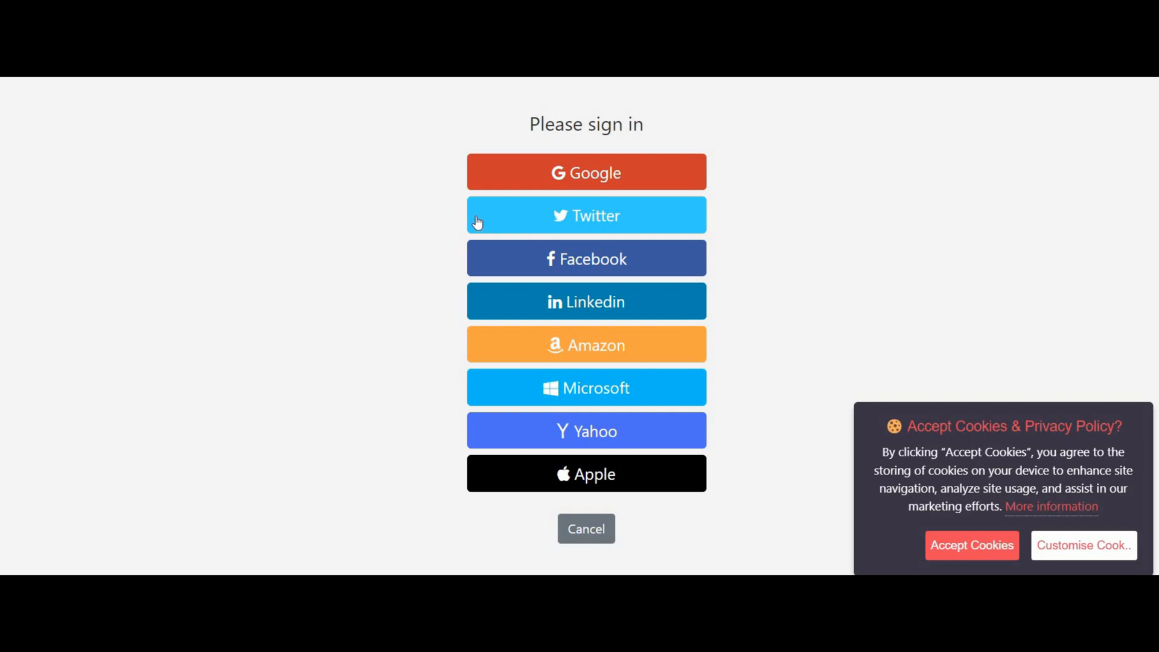
mouse_move(489, 221)
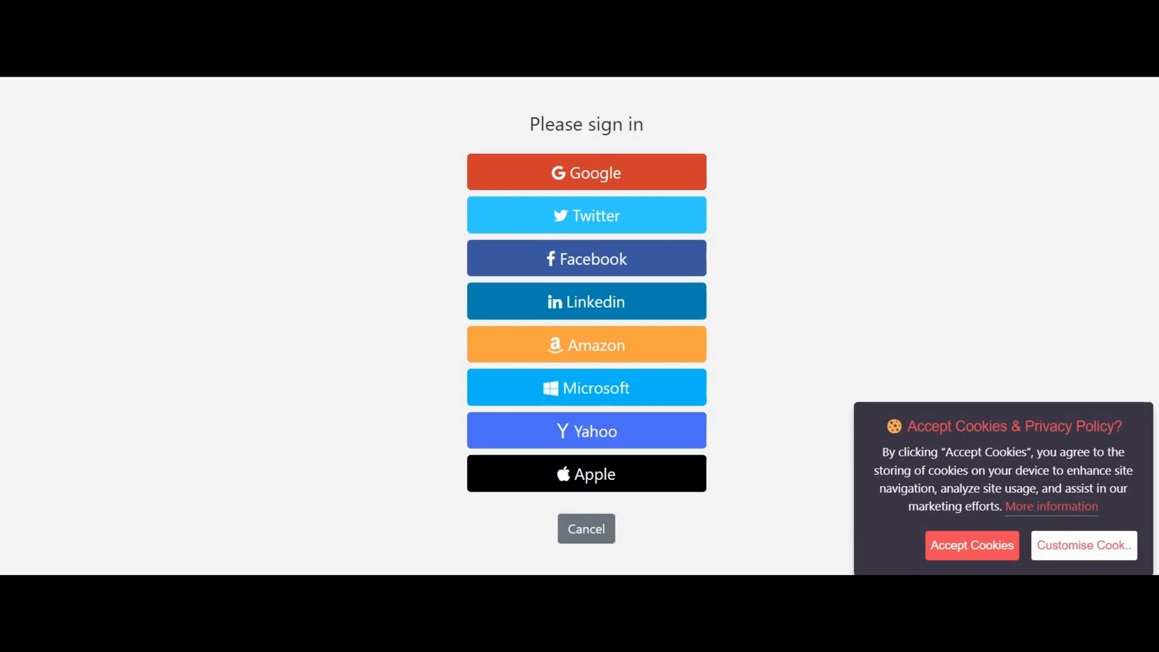
Step: Sign in to the campaign link with a Twitter account
click(585, 215)
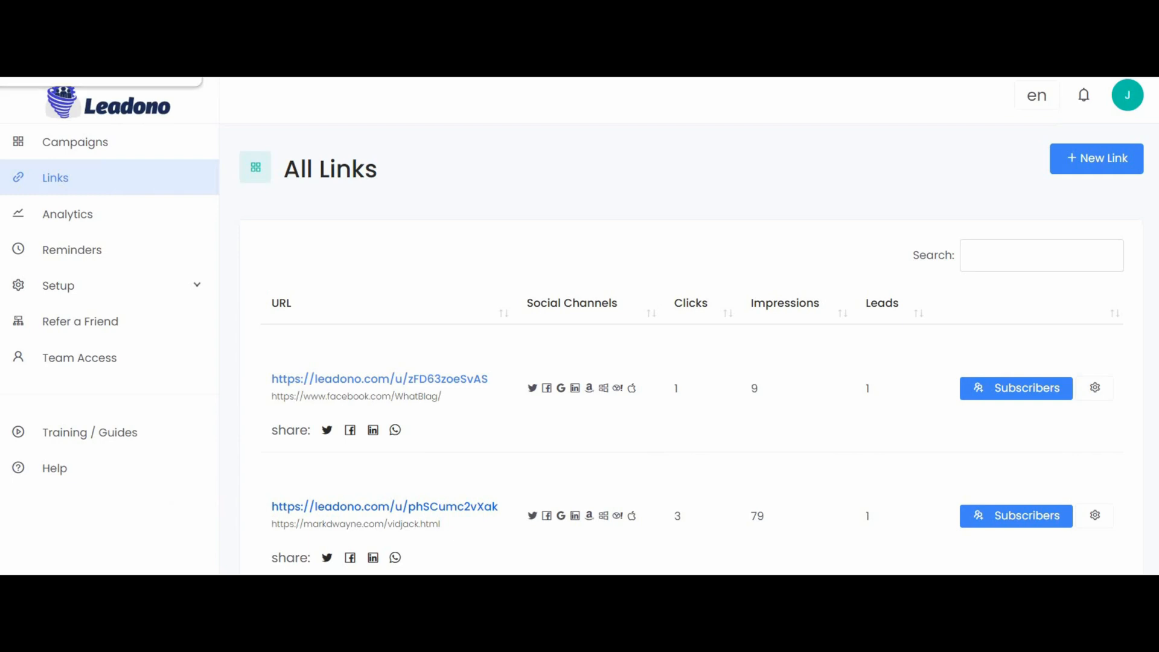
Step: View the Twitter subscribers of both links, including vidjack.html, returning to All Links
scroll(down, 3)
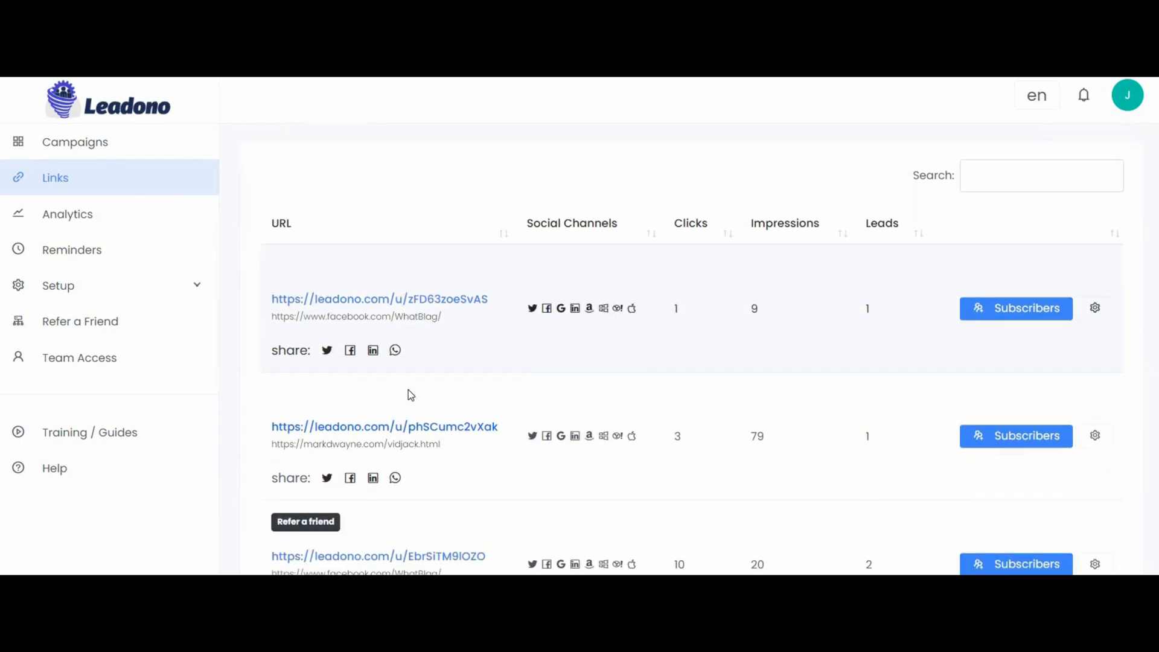
mouse_move(1019, 316)
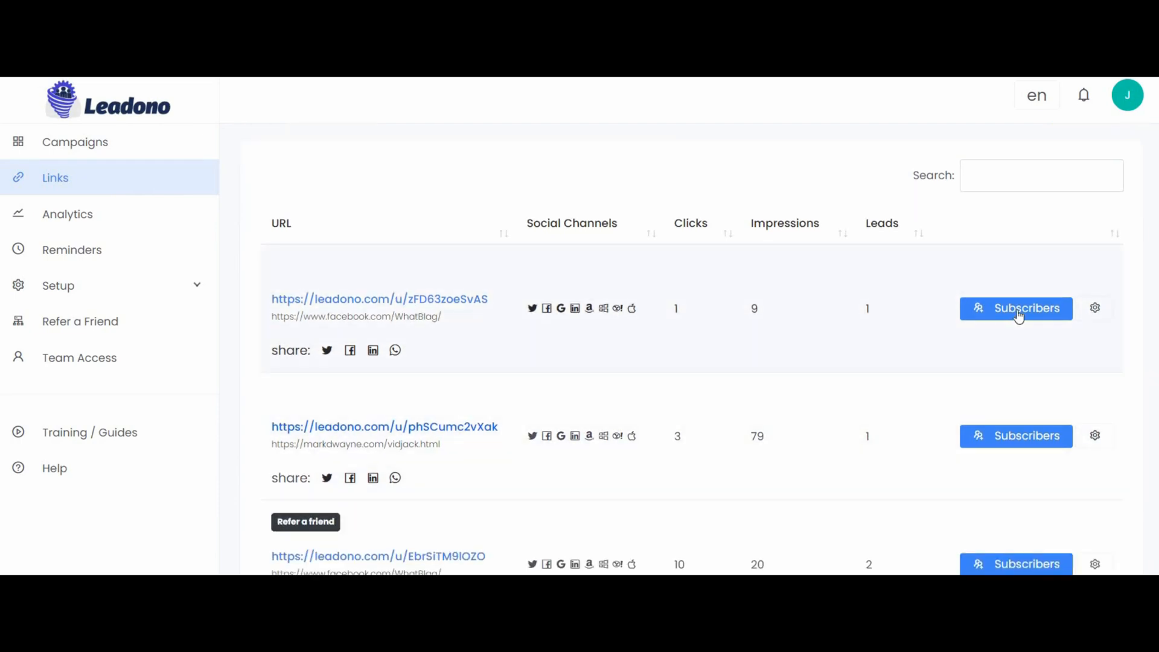
click(1016, 308)
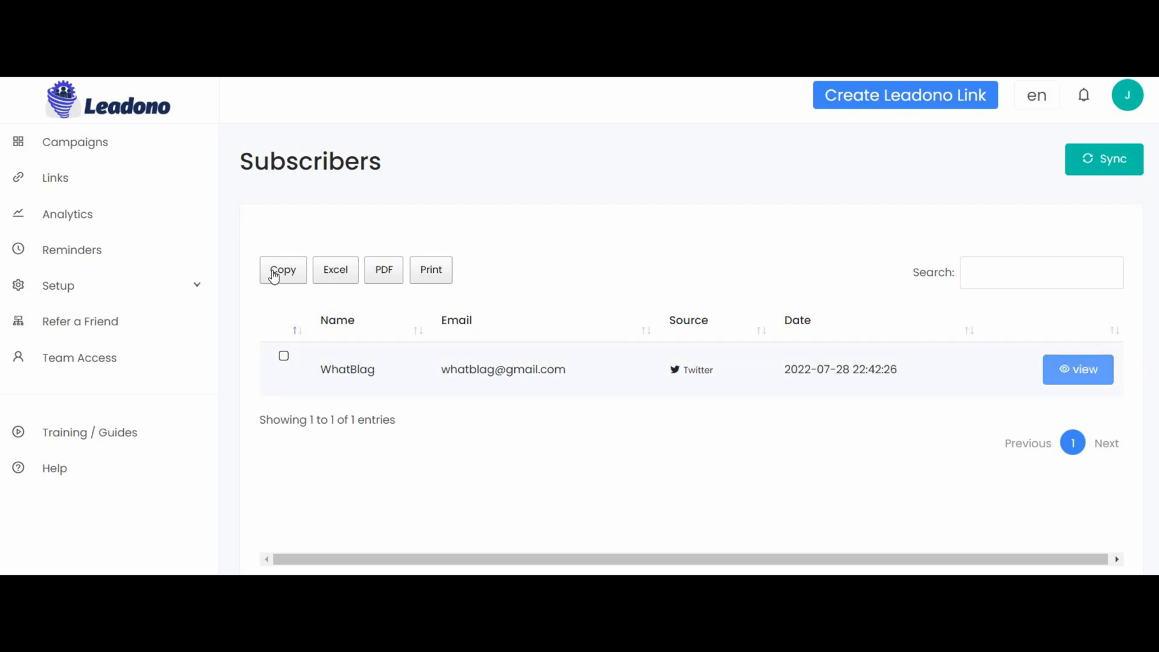
mouse_move(667, 462)
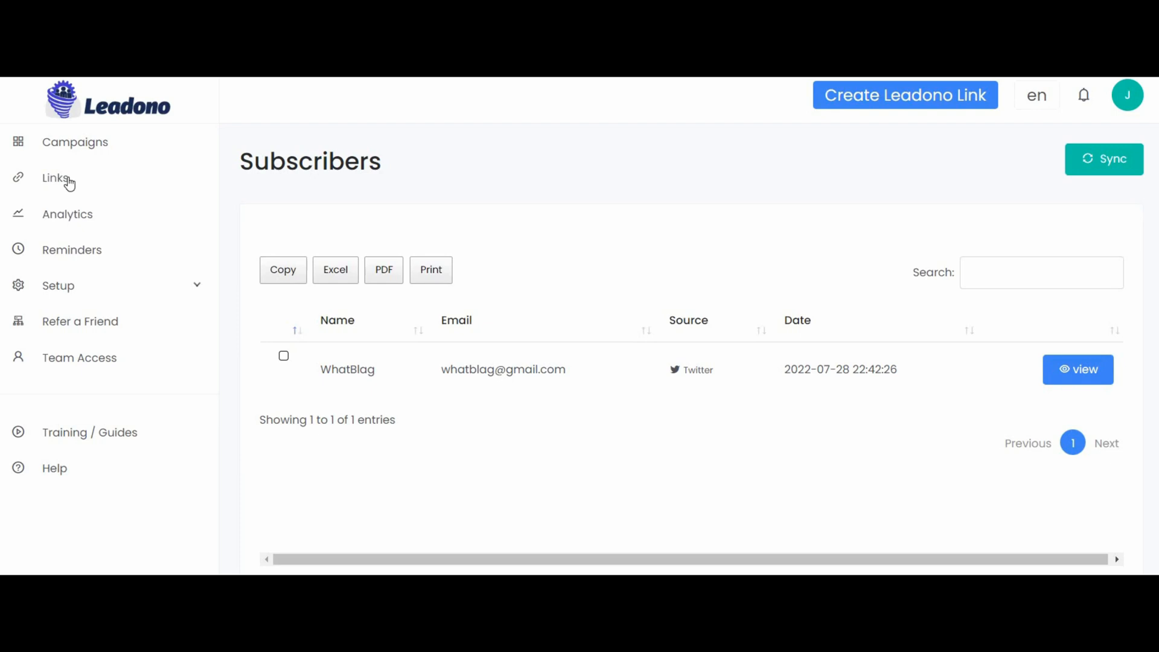
click(56, 177)
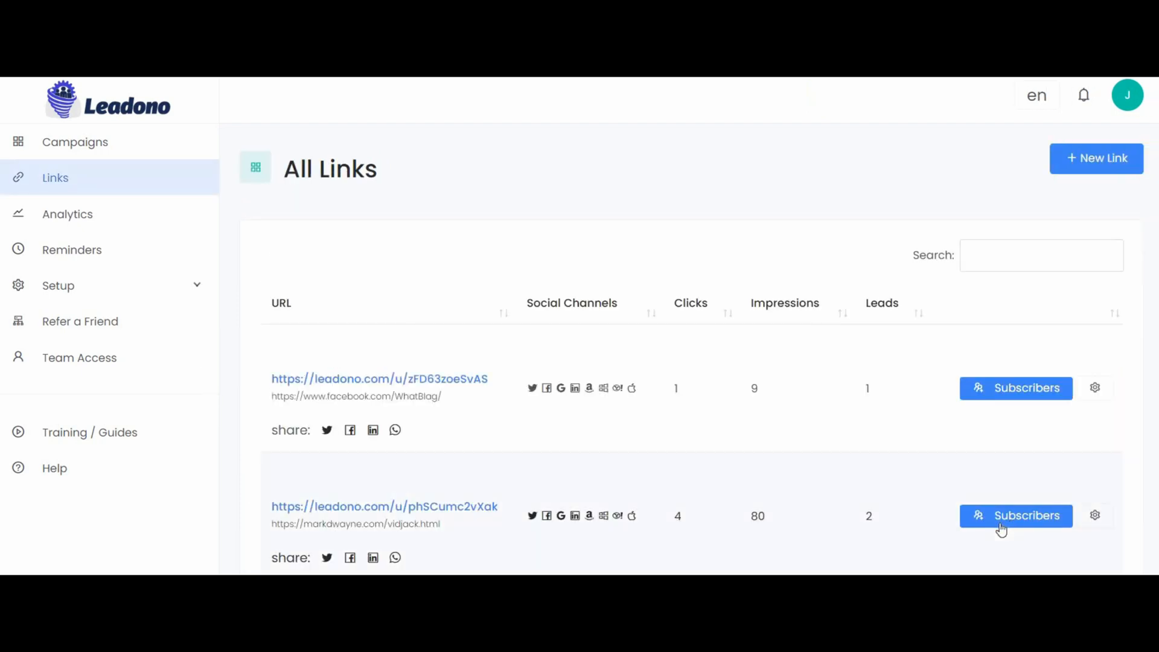
click(1016, 515)
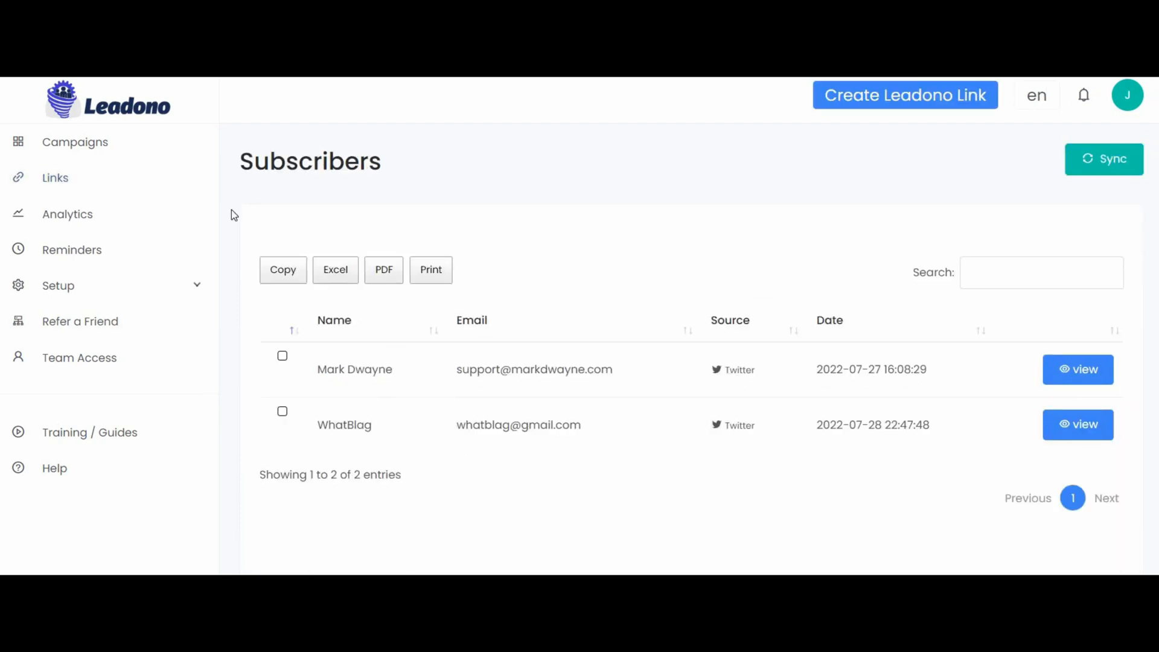
mouse_move(214, 266)
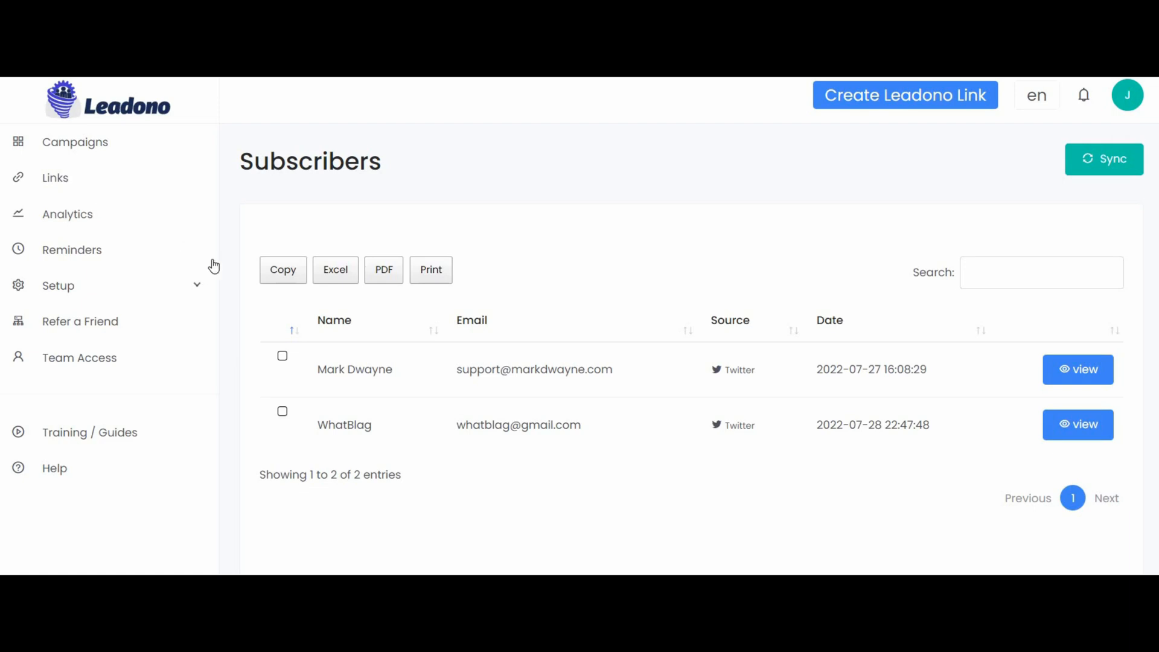
click(55, 177)
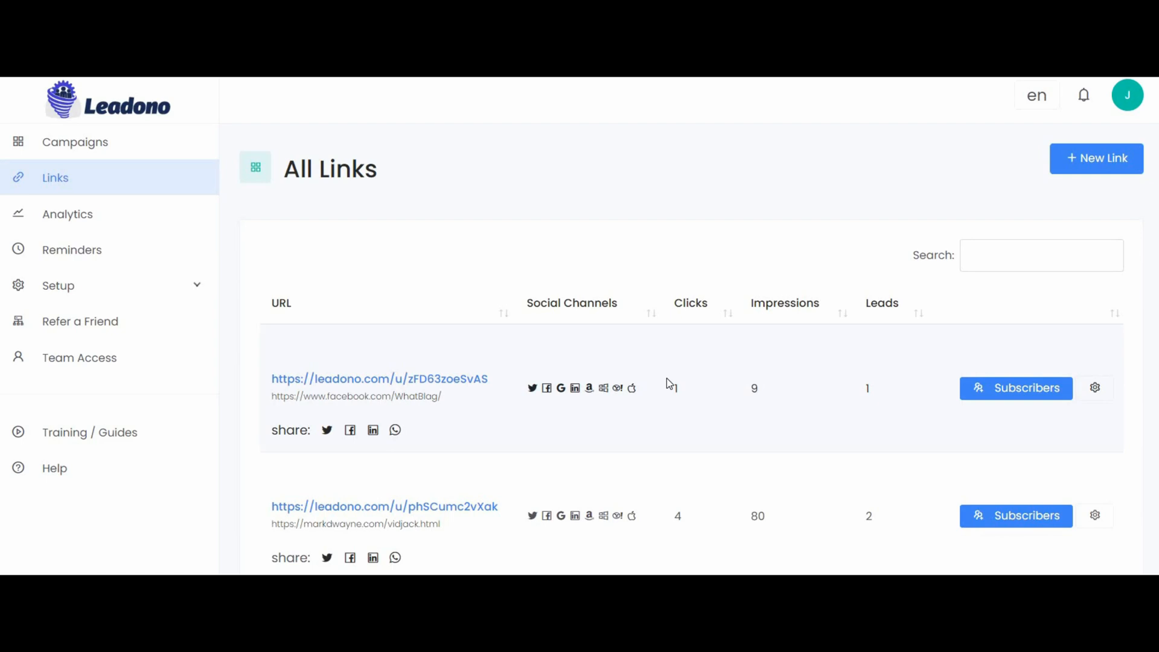
mouse_move(552, 440)
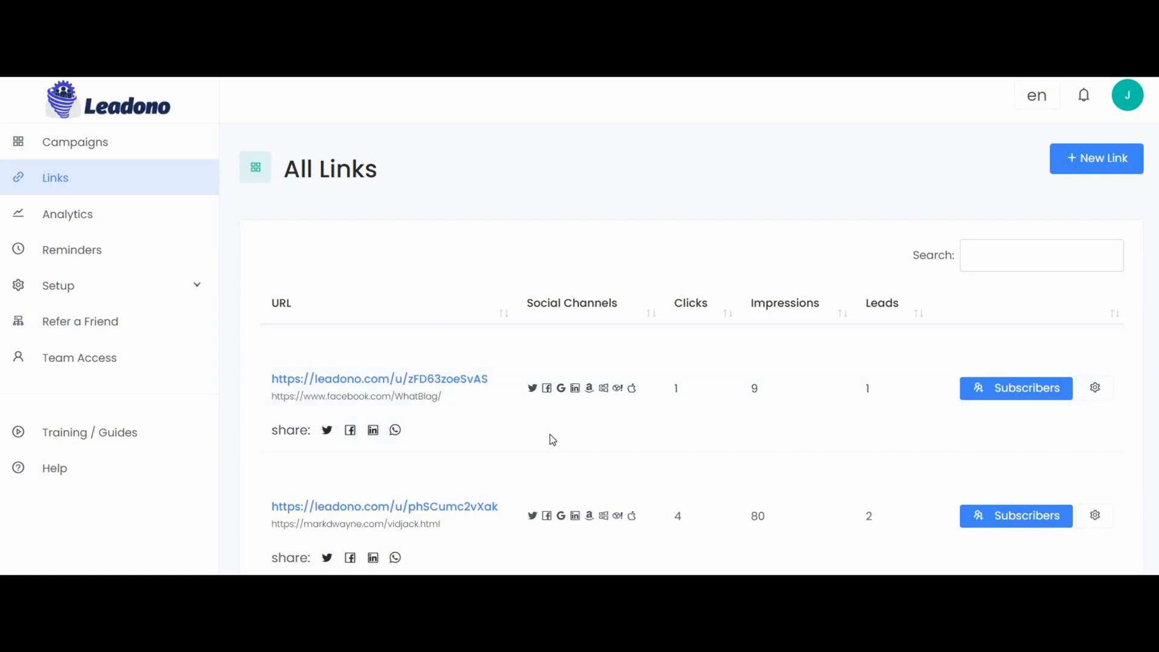
mouse_move(207, 112)
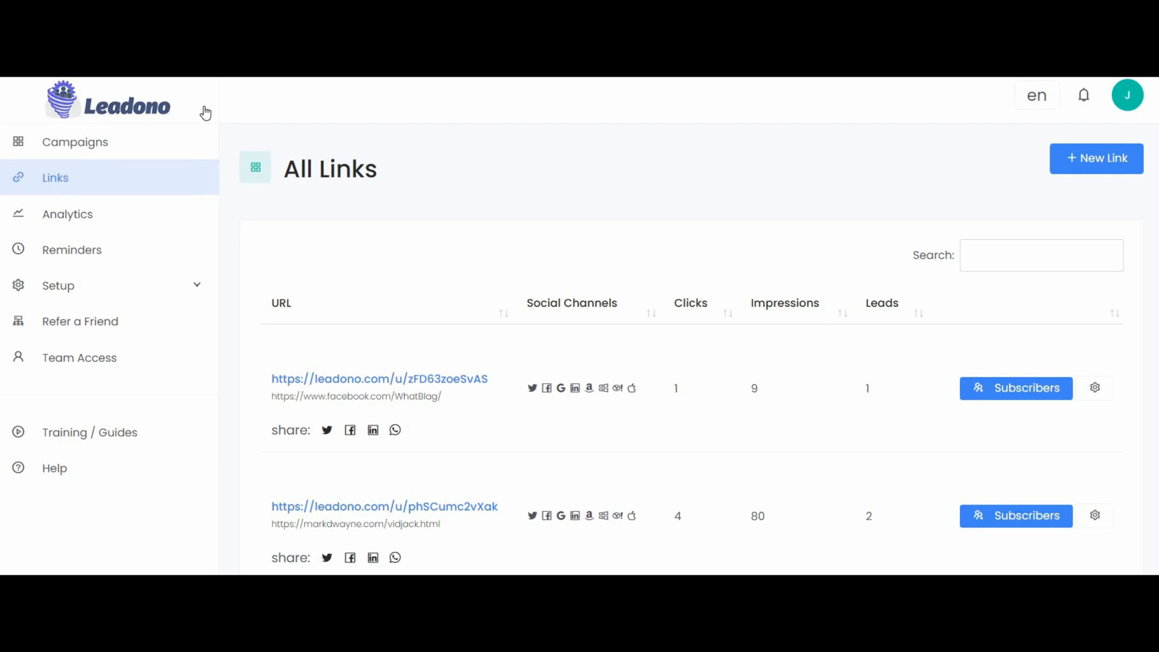
mouse_move(133, 220)
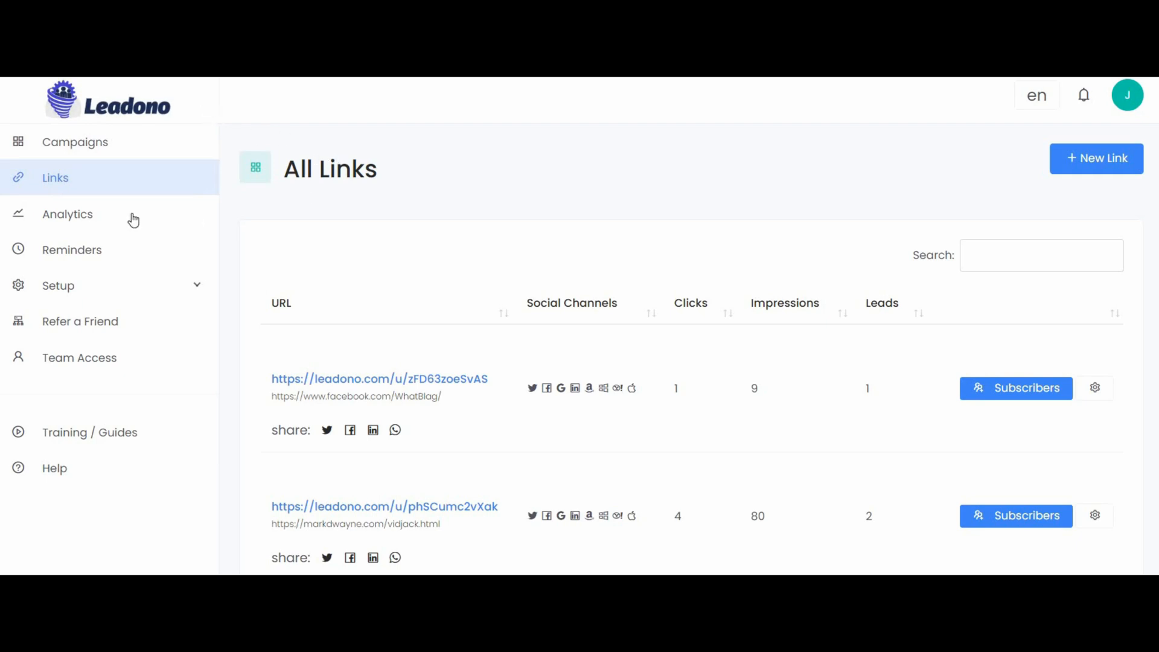
mouse_move(122, 308)
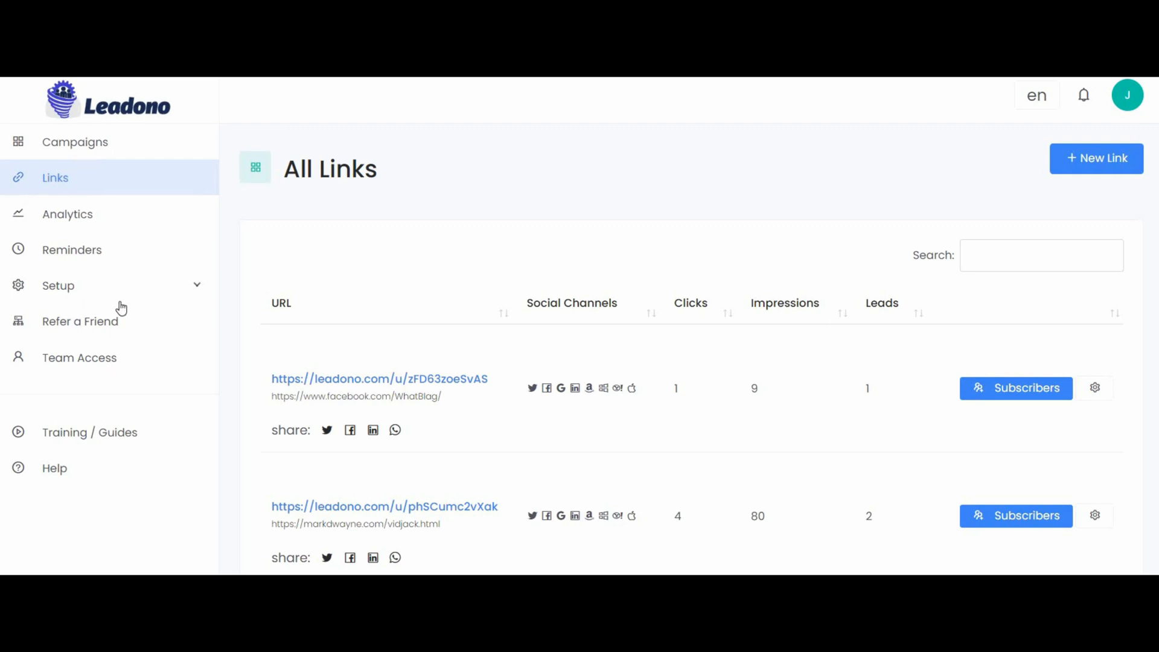
Step: Review the four integrations and the new integration types, then go back to Campaigns
click(75, 142)
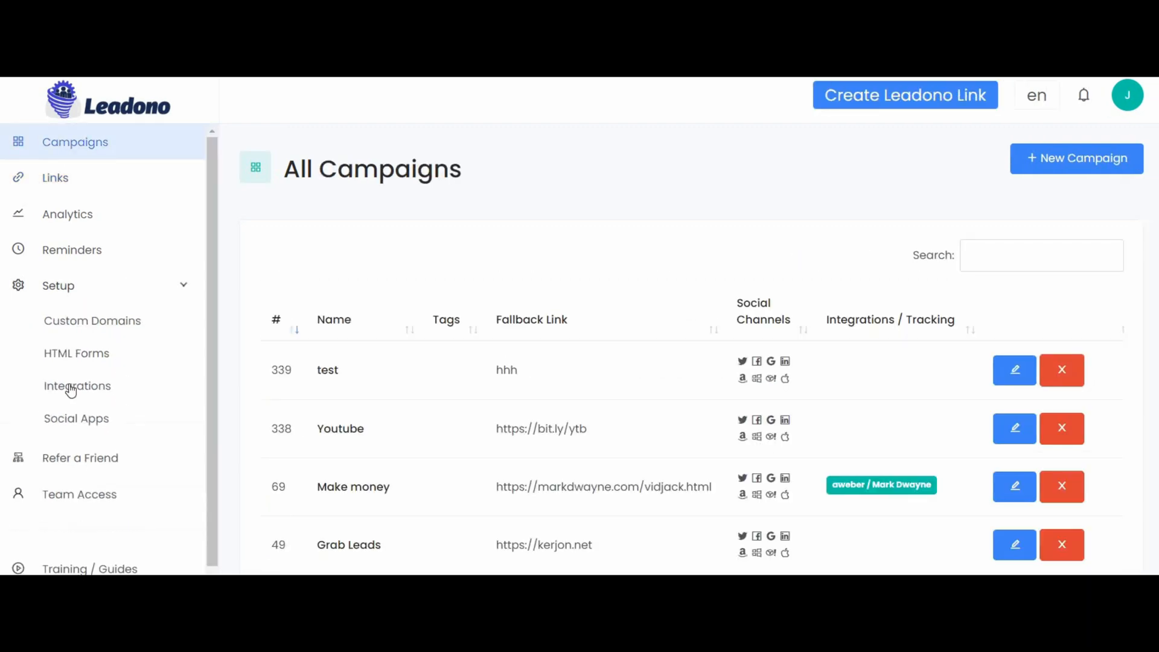
click(76, 385)
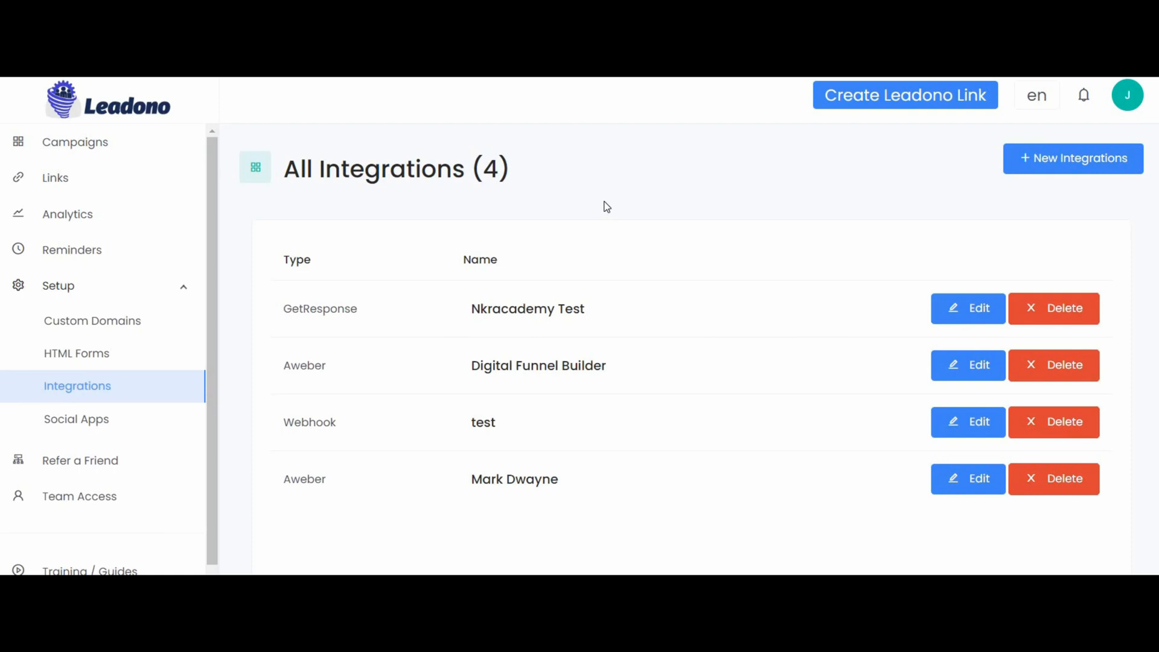
mouse_move(1073, 158)
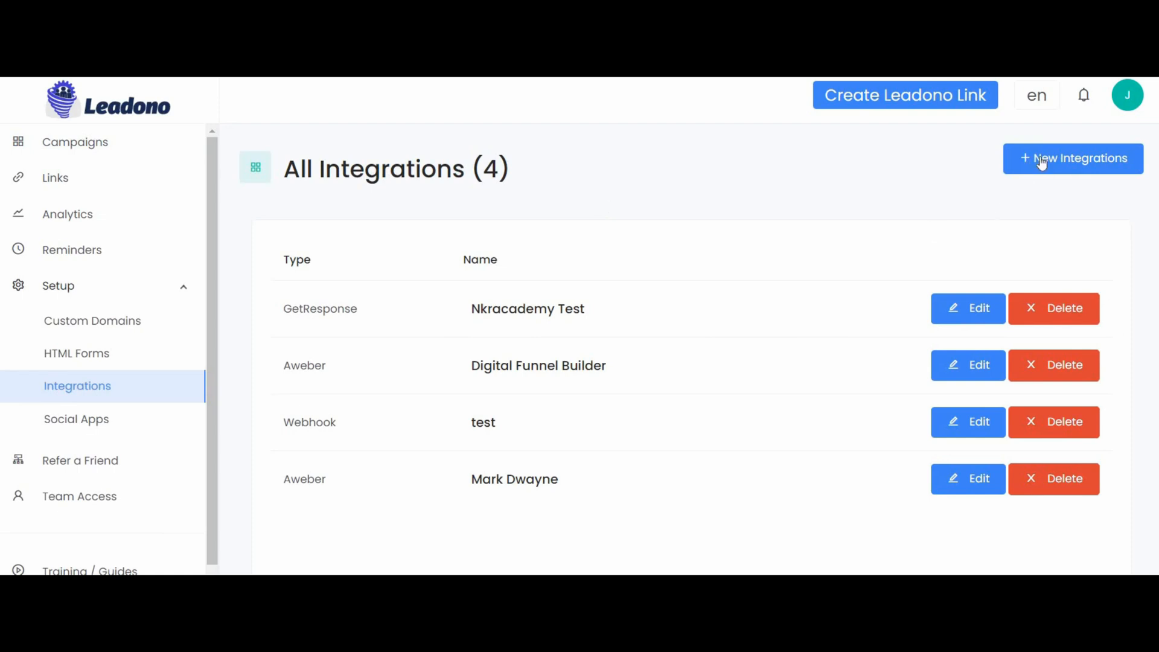
click(1073, 158)
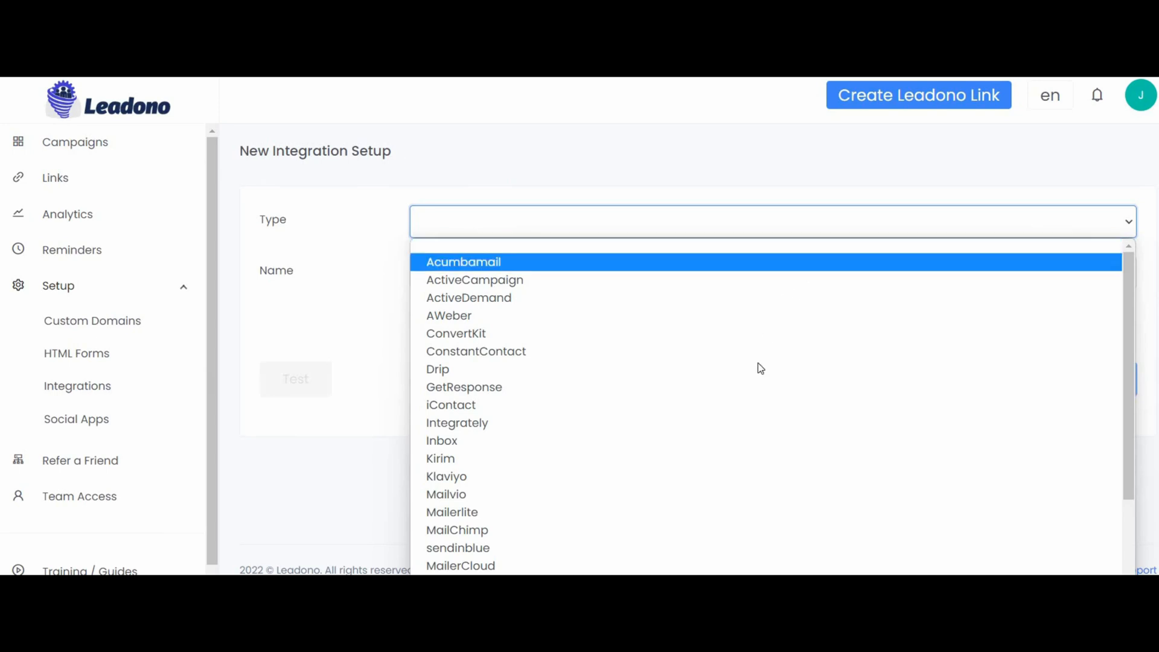
mouse_move(727, 309)
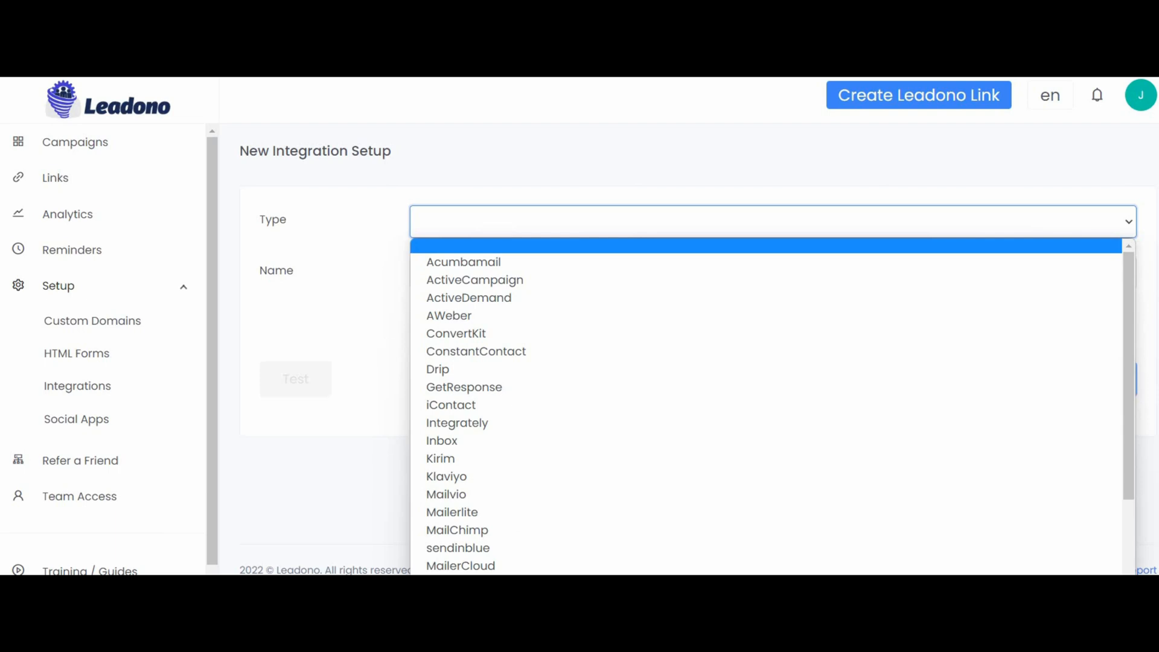
click(318, 454)
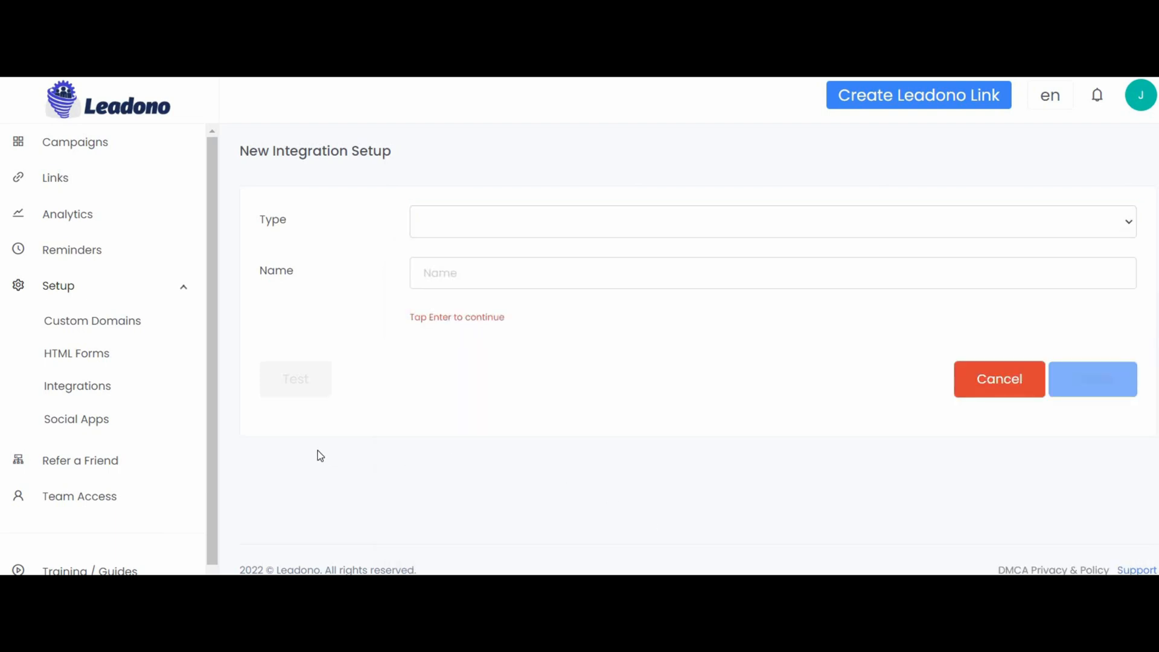
mouse_move(71, 142)
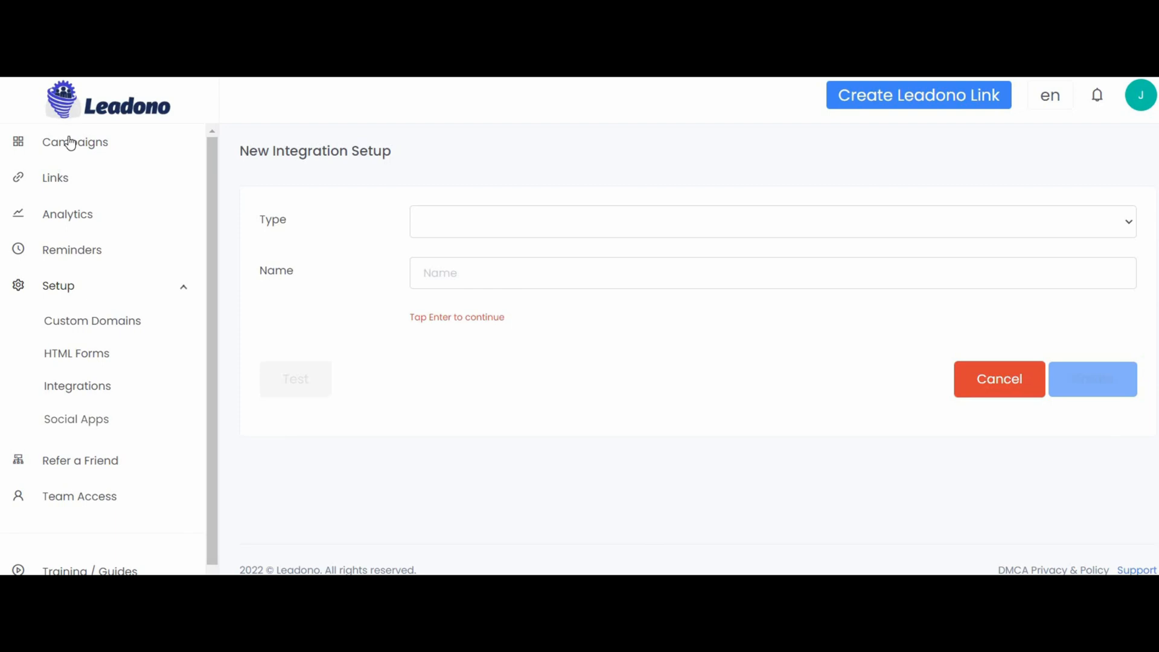
click(75, 142)
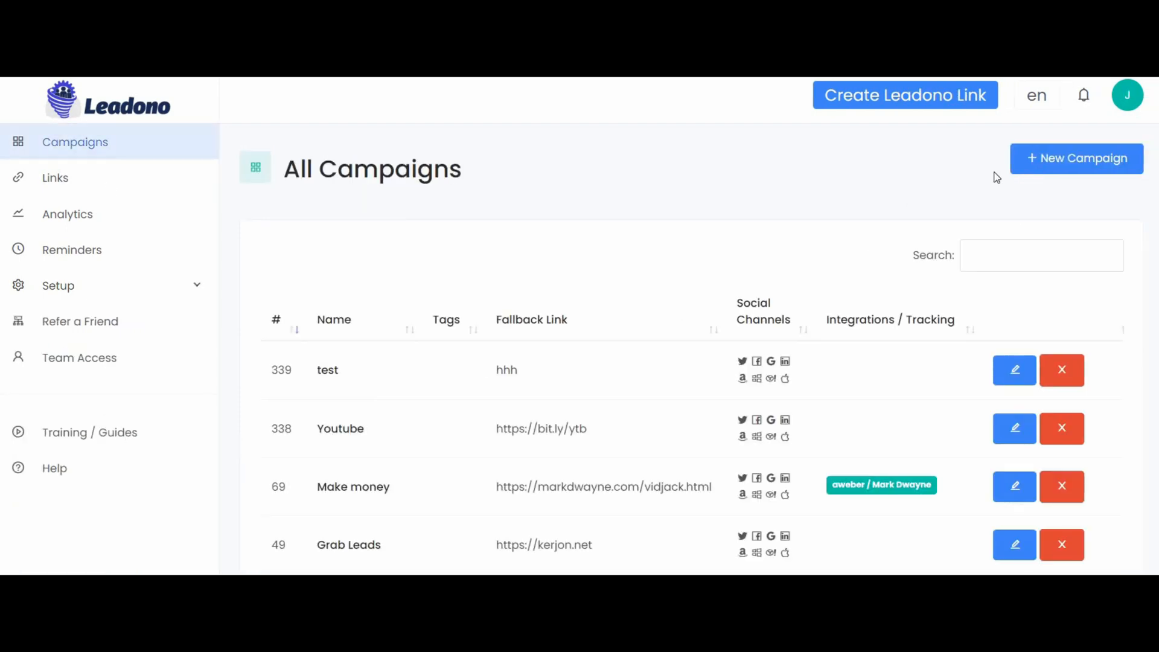
Step: Start a new campaign named Youtube with the tag Youtube
click(1076, 158)
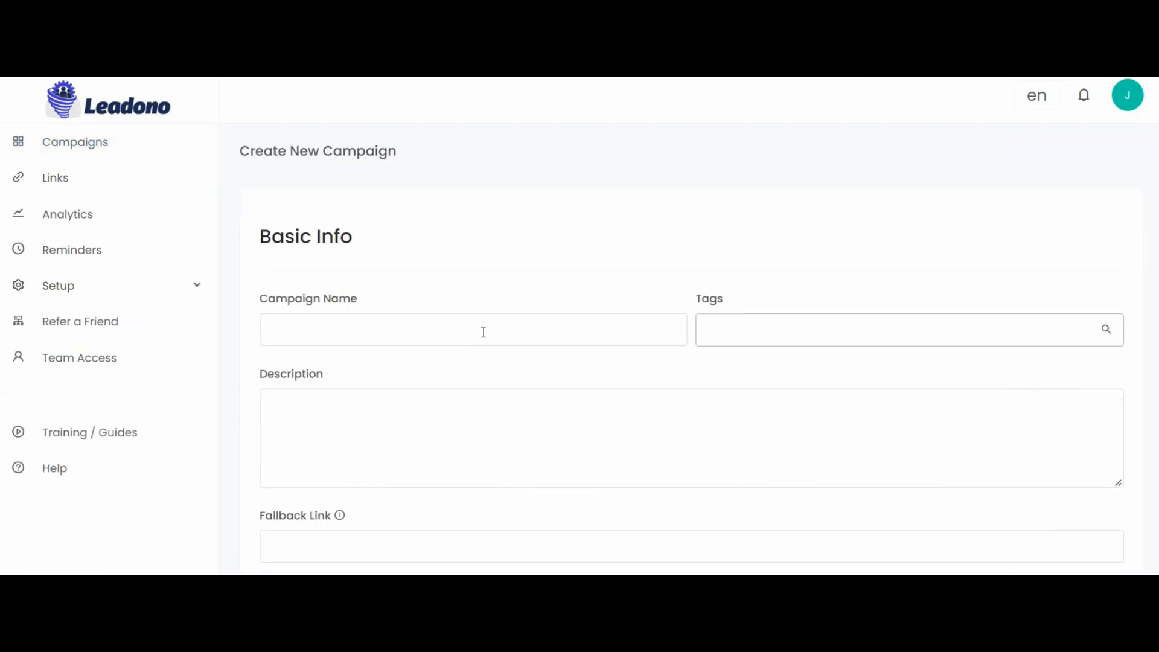
click(473, 329)
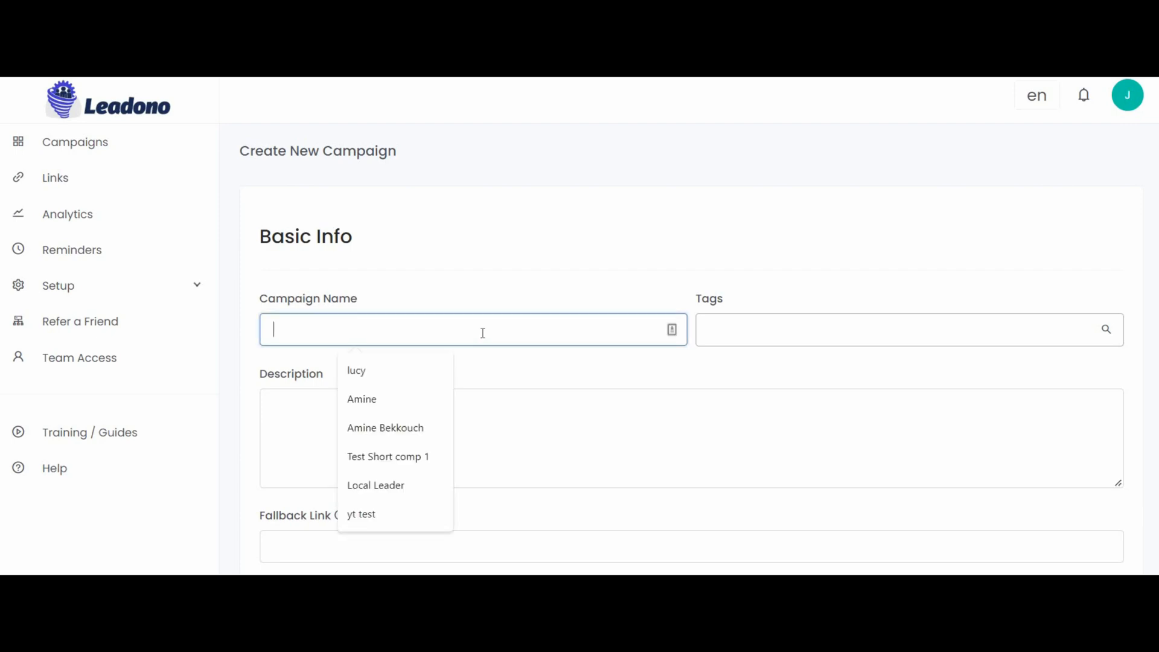
text(yo)
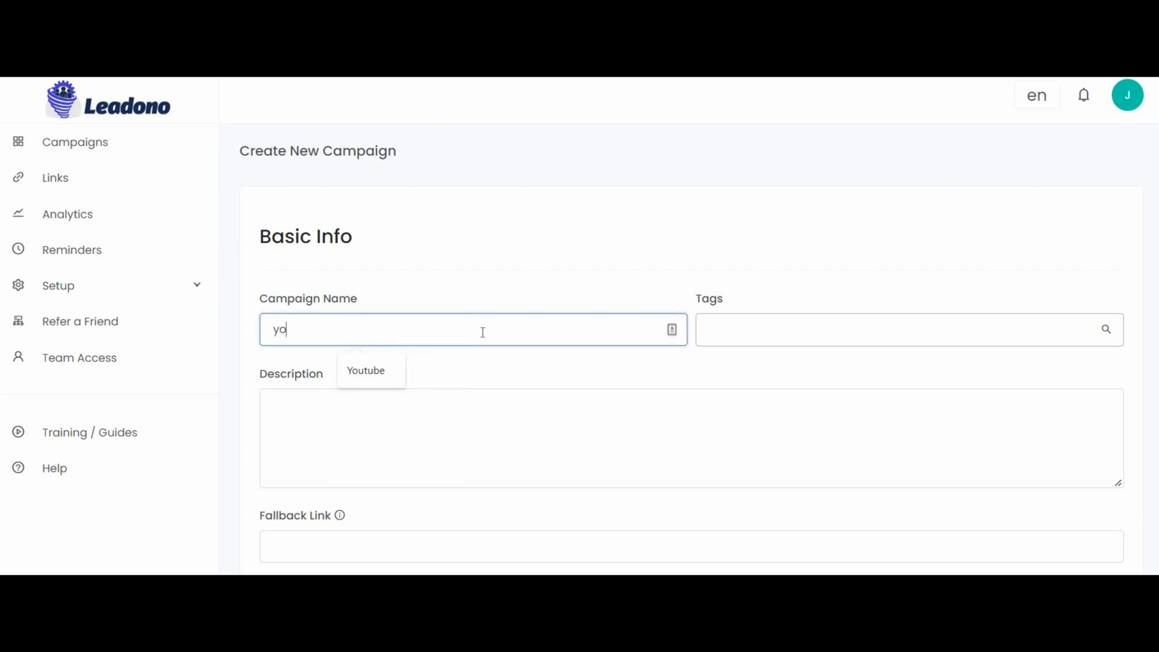
click(366, 370)
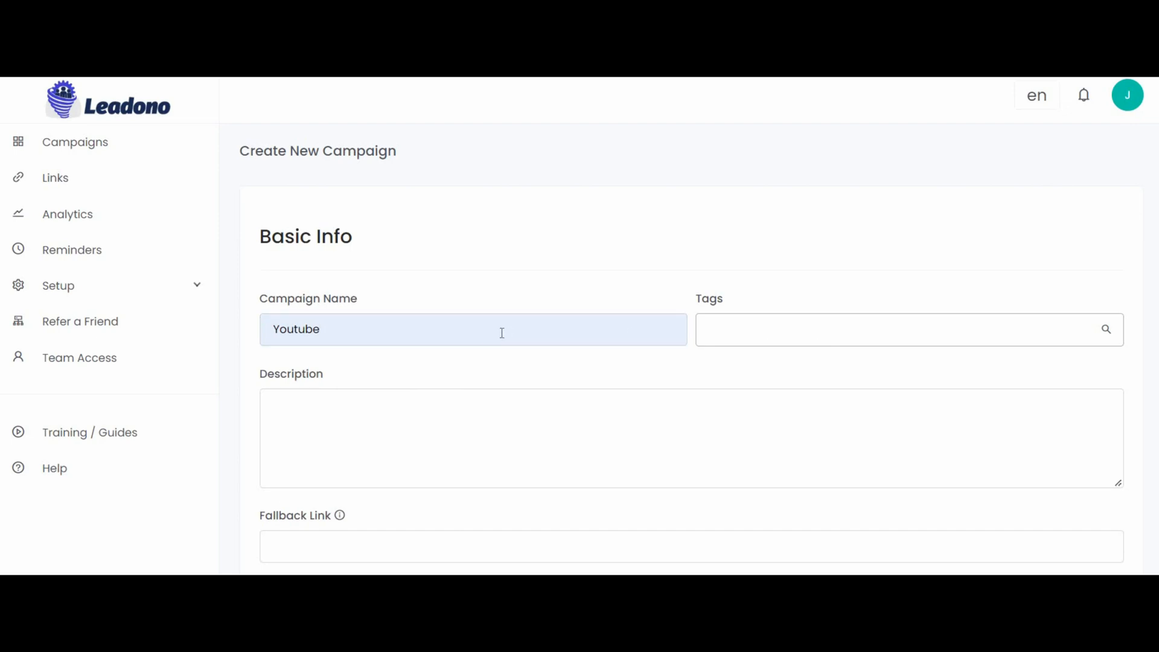
text(Youtube)
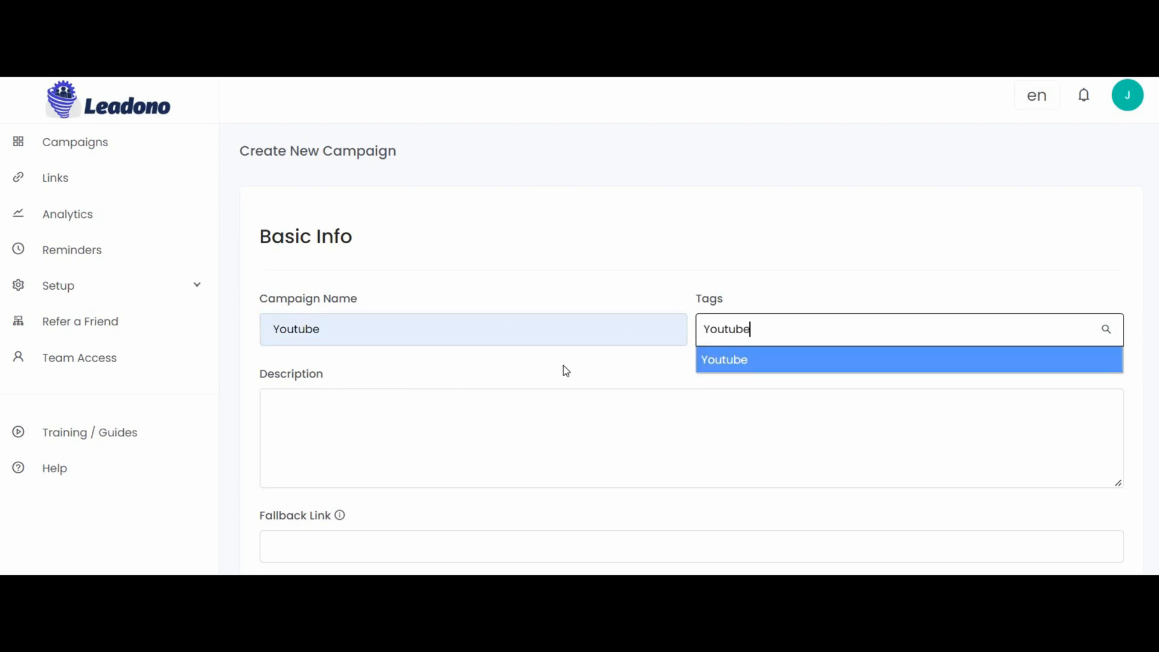
scroll(down, 3)
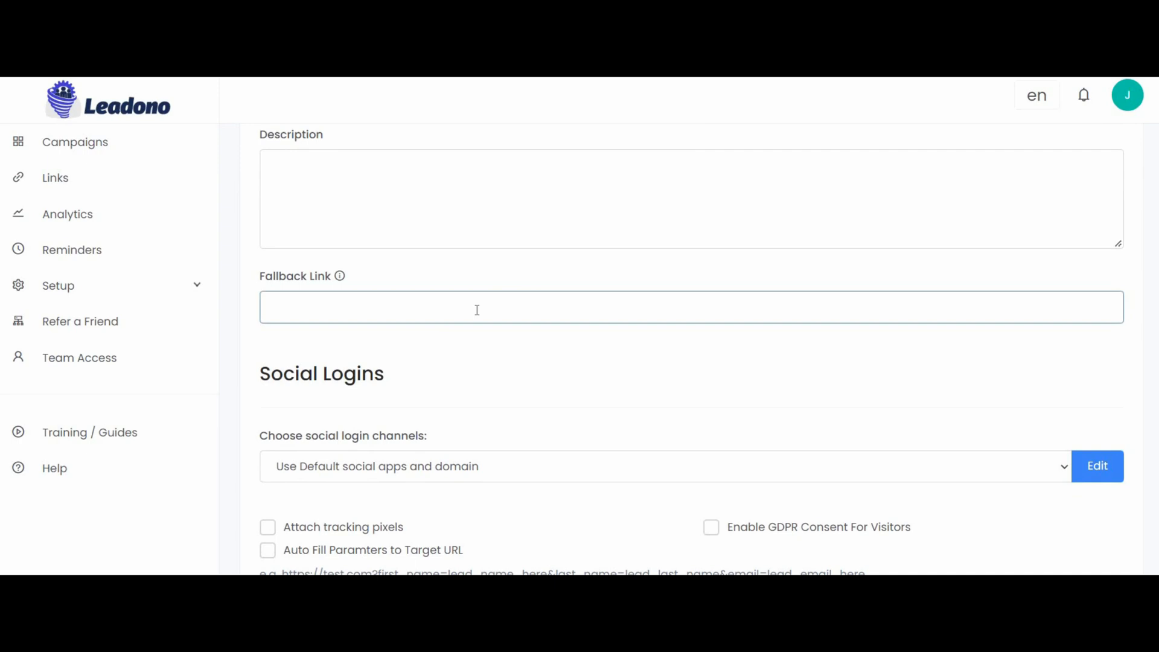
text(https://bit.ly/ytb)
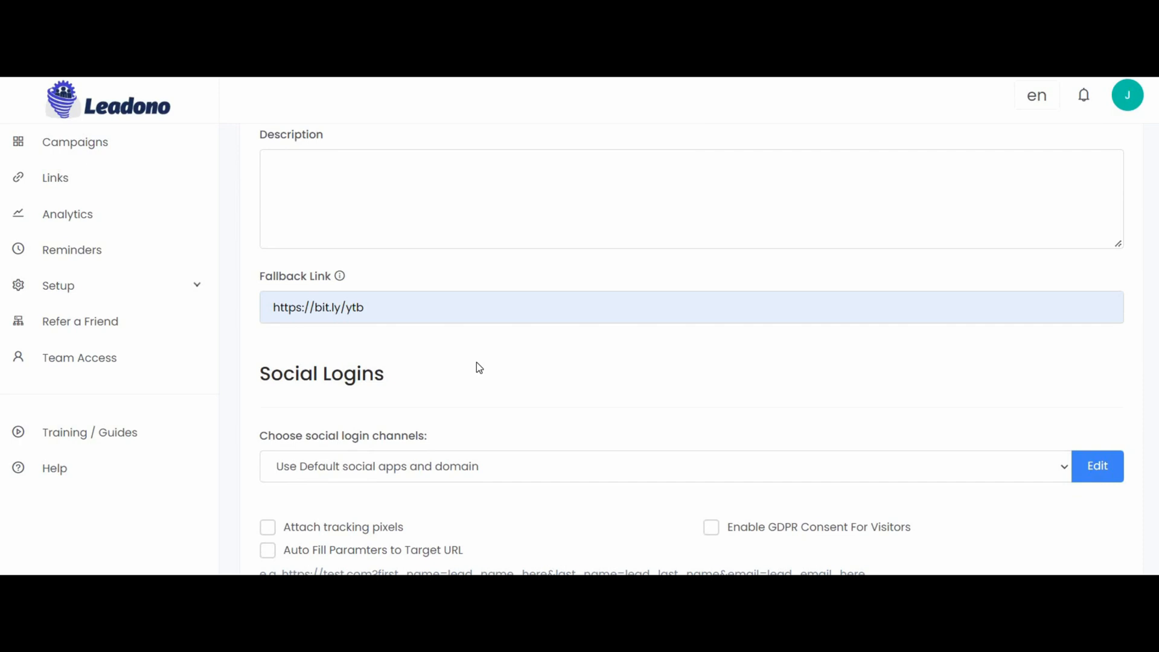
mouse_move(338, 277)
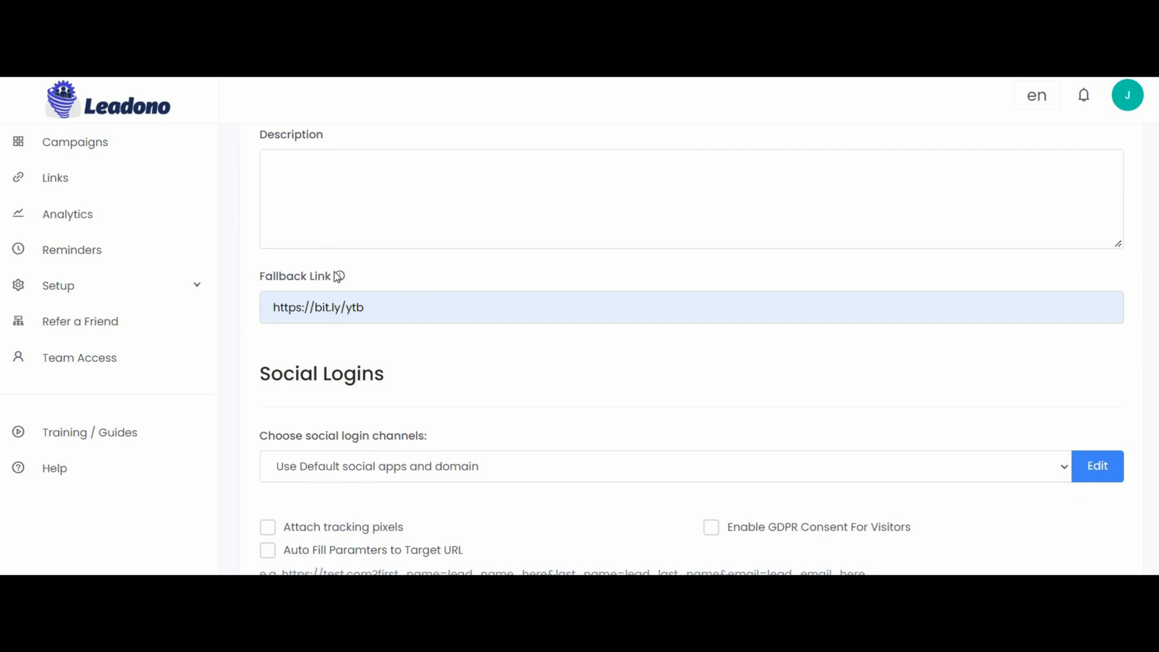
mouse_move(339, 276)
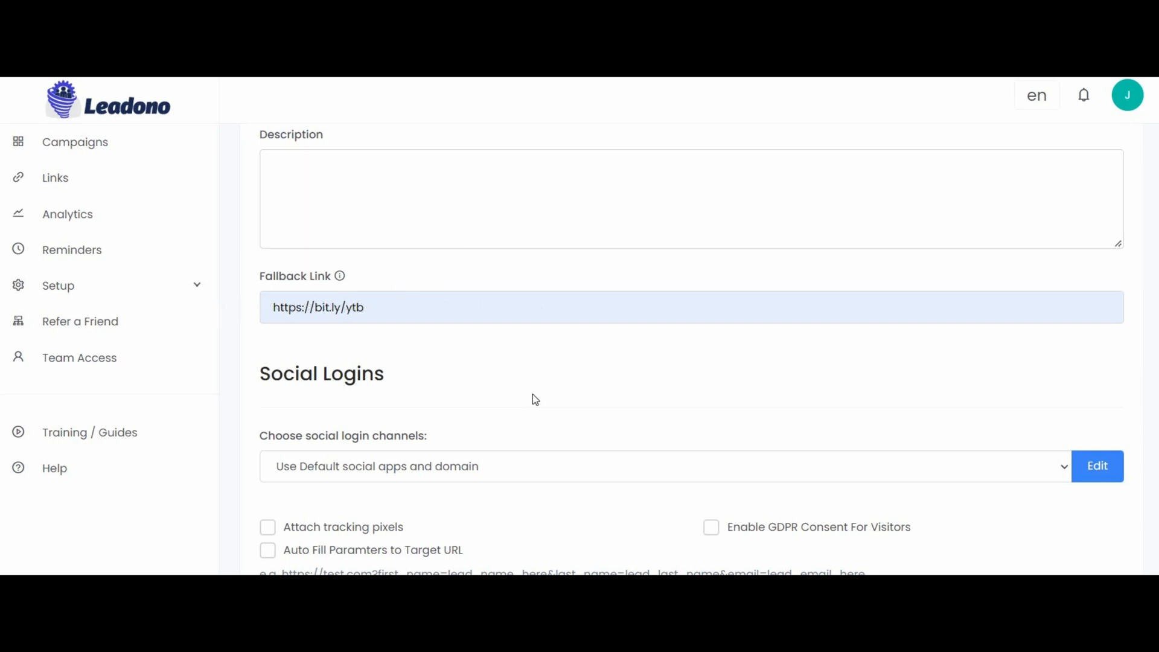
scroll(down, 3)
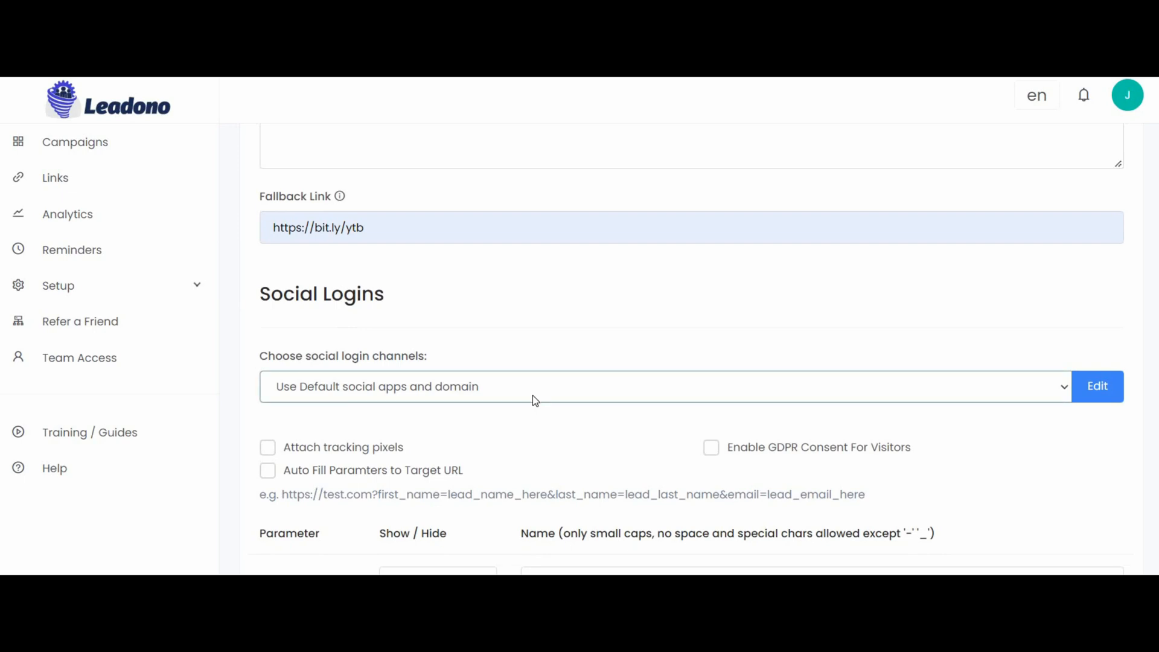
mouse_move(515, 404)
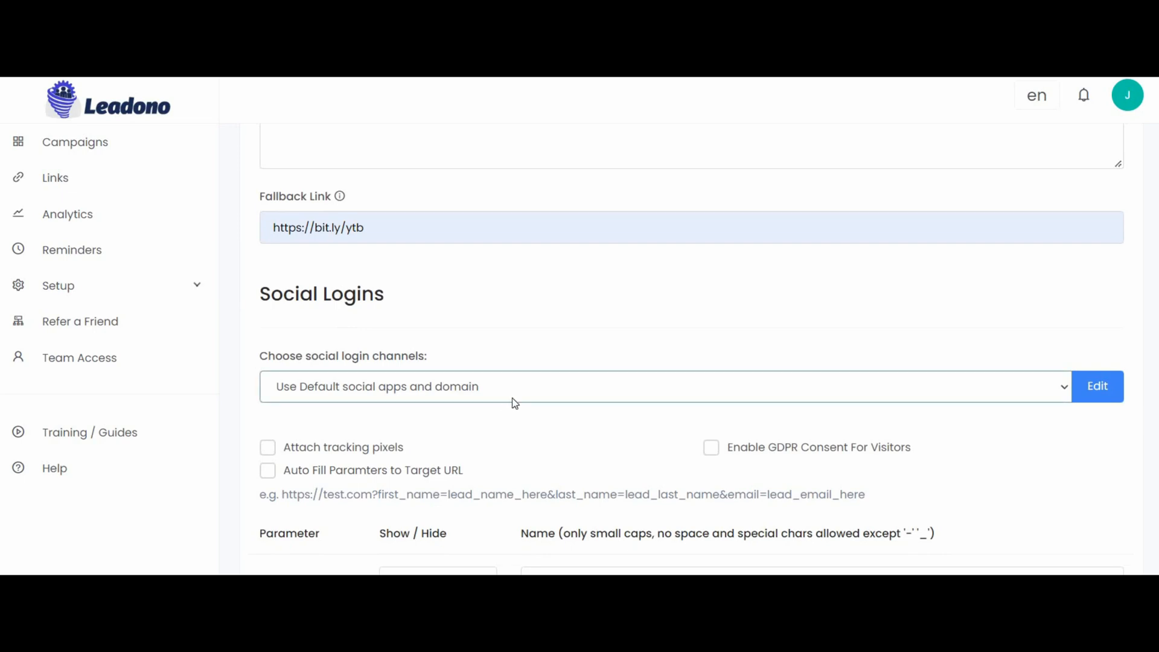
scroll(down, 3)
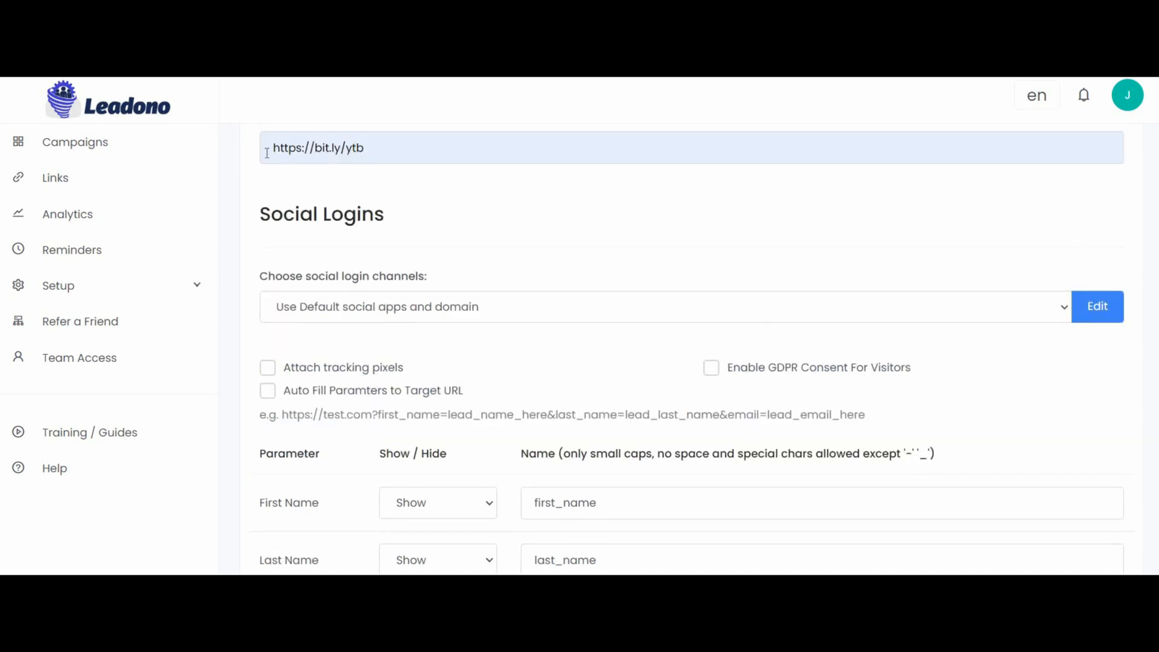
mouse_move(728, 299)
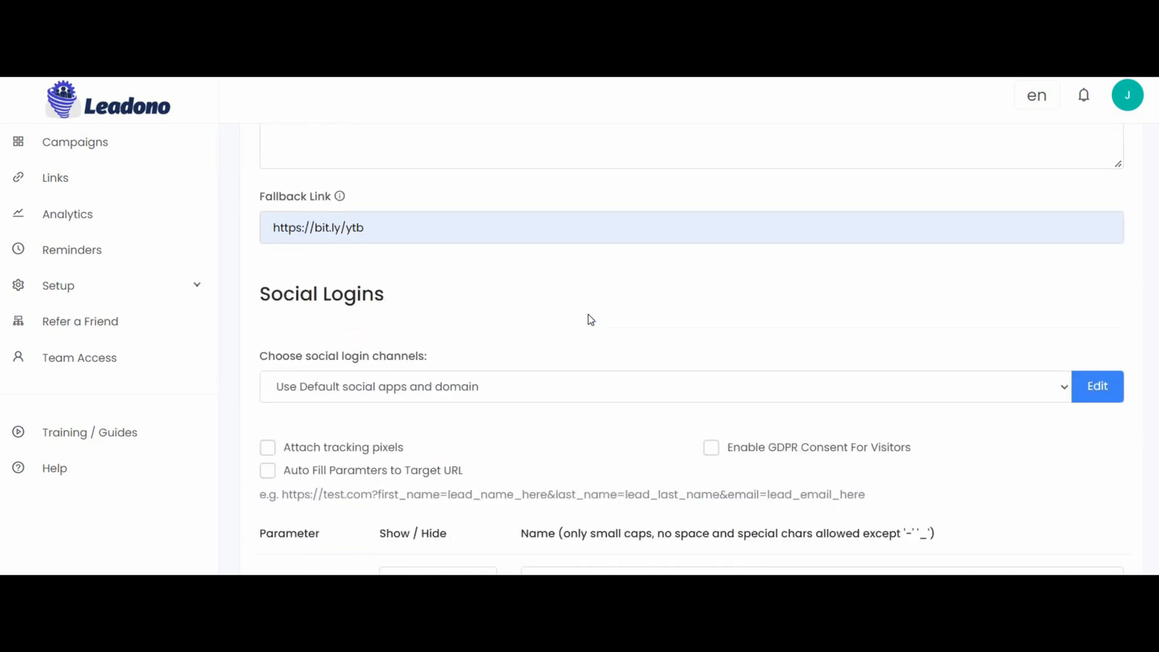
scroll(down, 3)
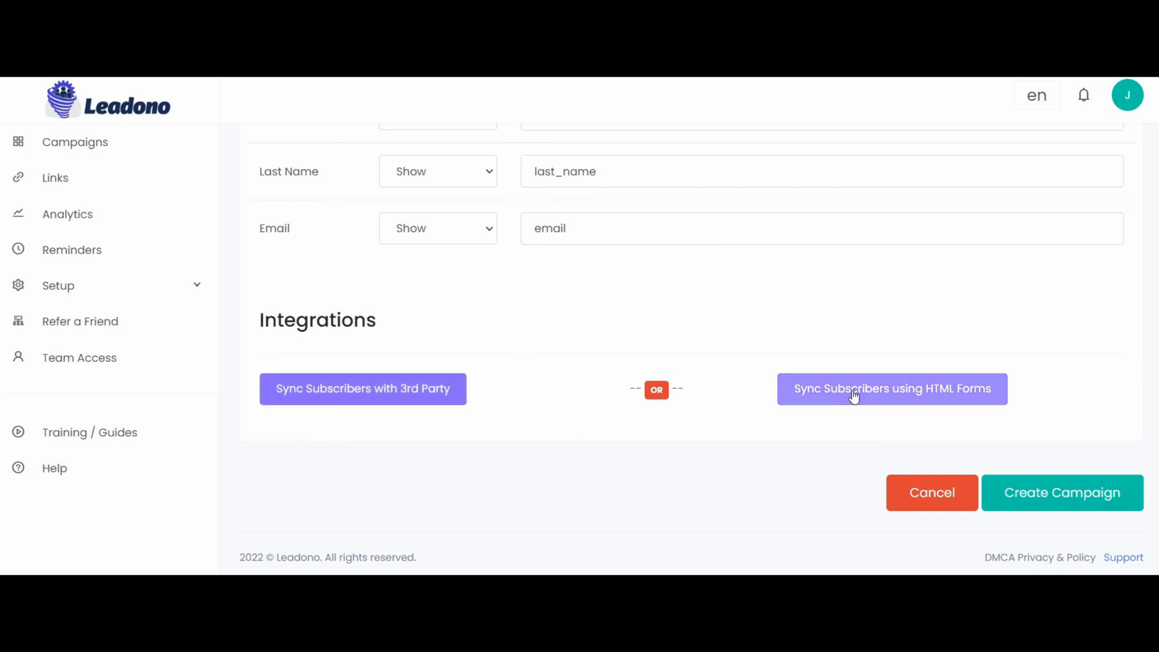
click(891, 388)
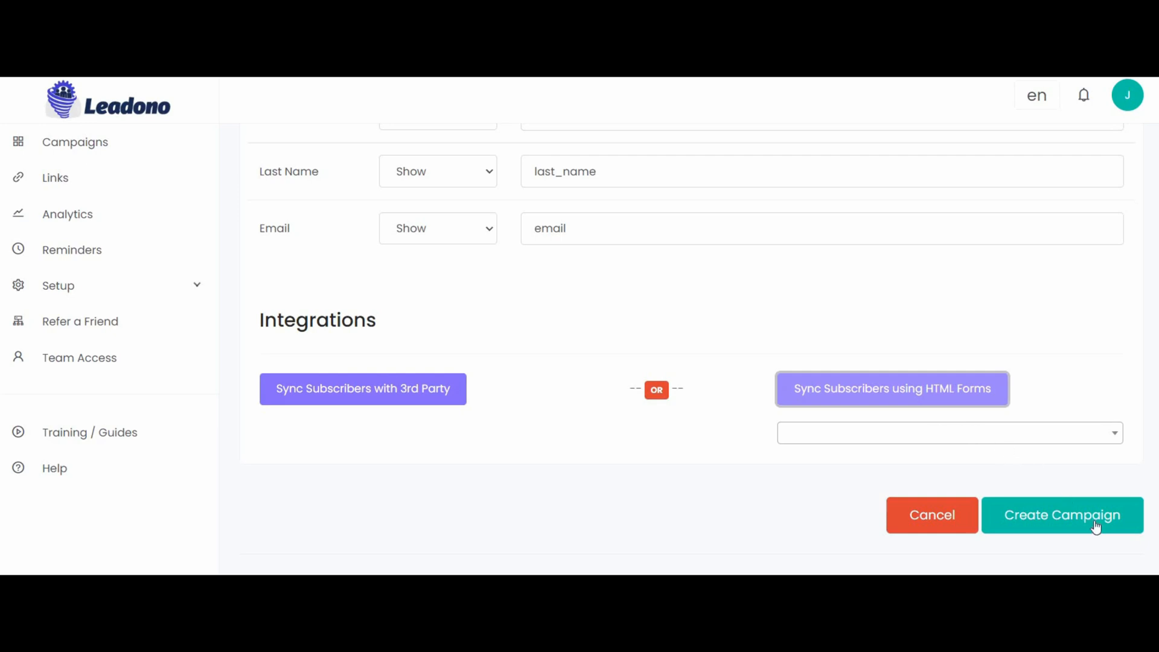
mouse_move(1102, 474)
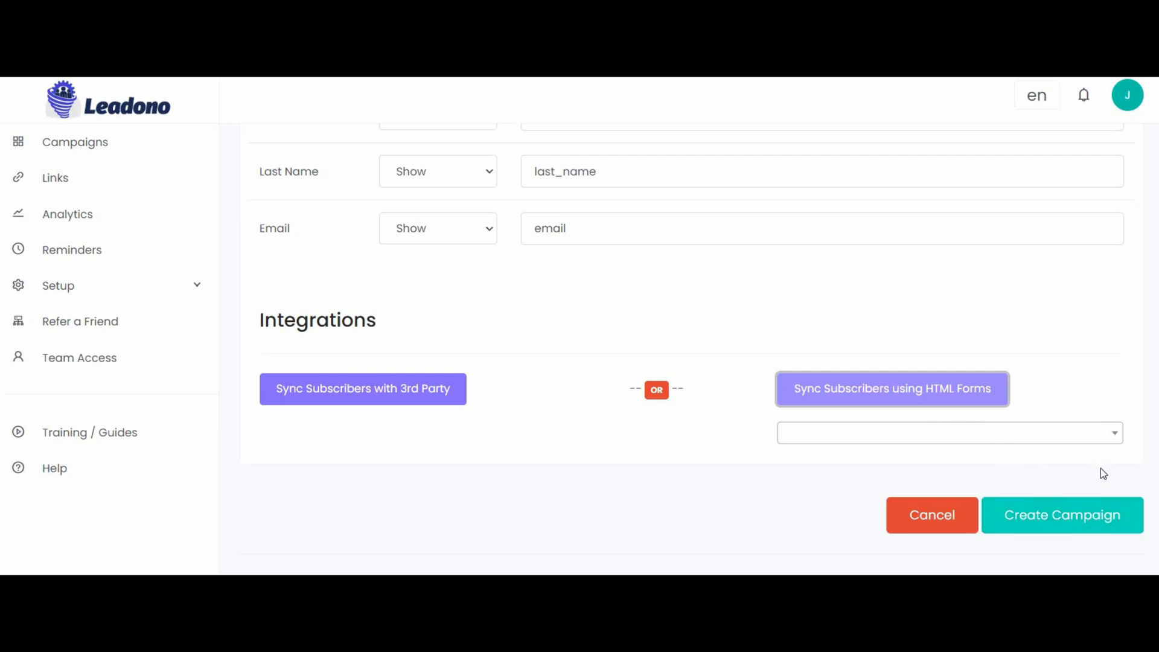
mouse_move(1093, 510)
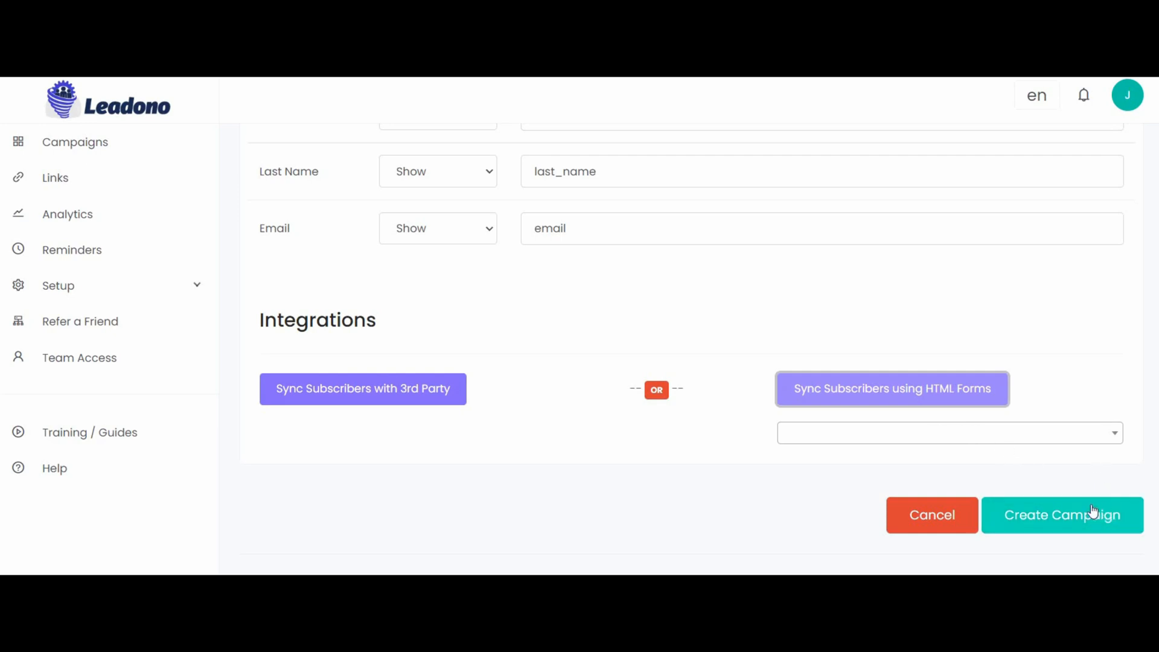
Step: Create the Youtube campaign, then go to the All Links list
click(1061, 514)
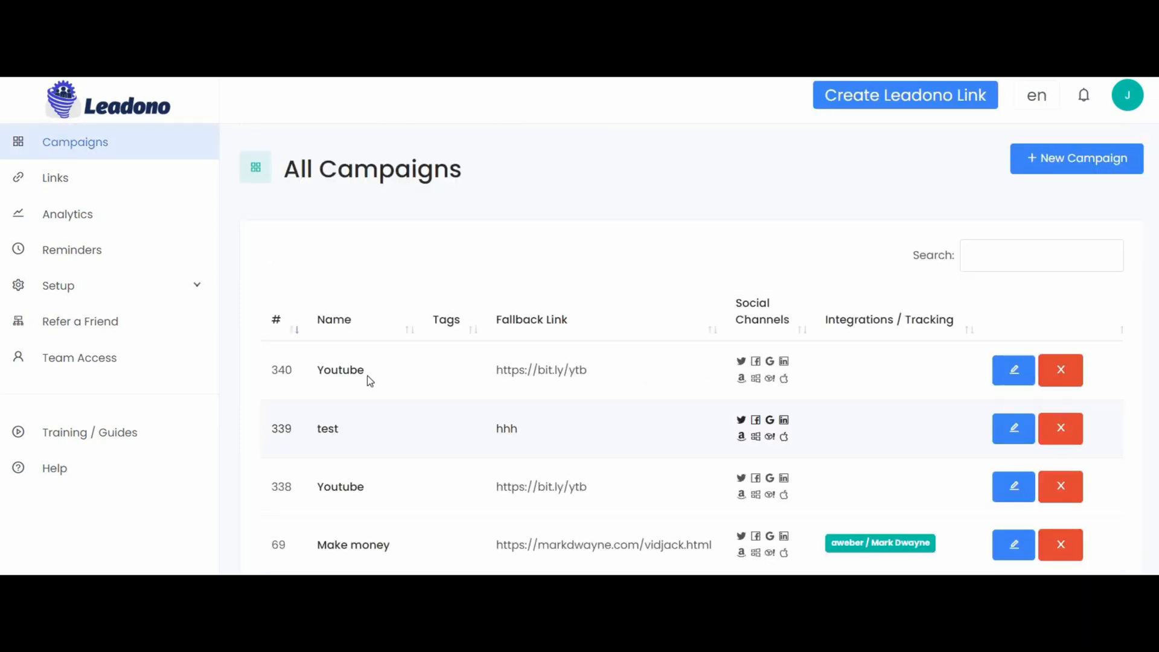
mouse_move(404, 383)
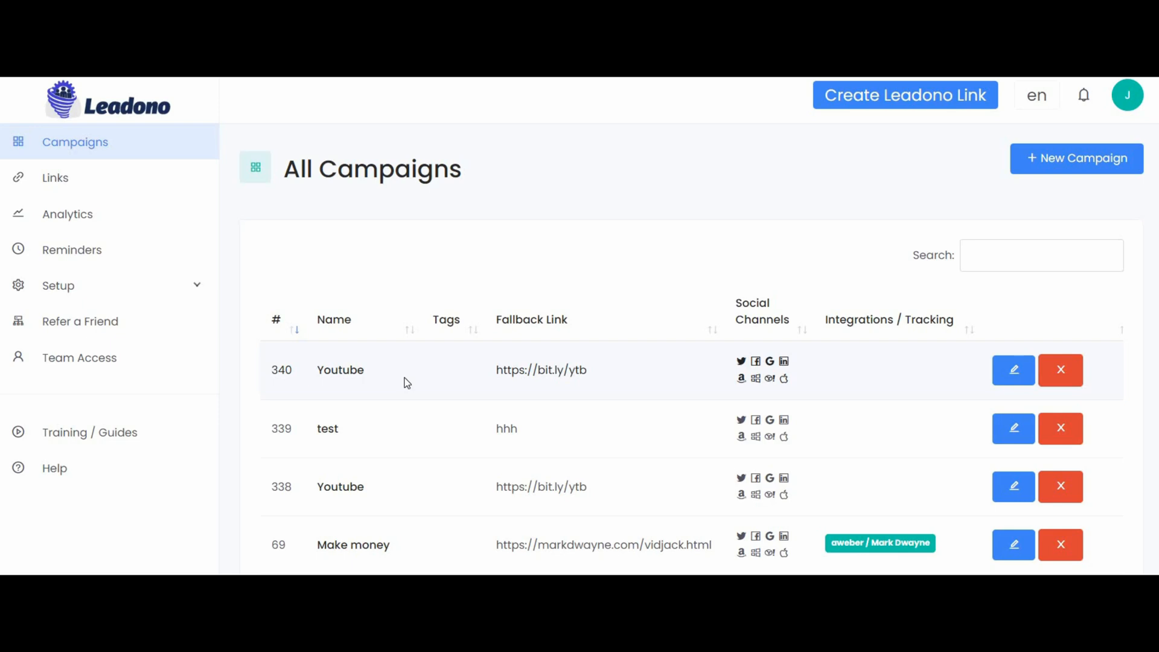
mouse_move(251, 257)
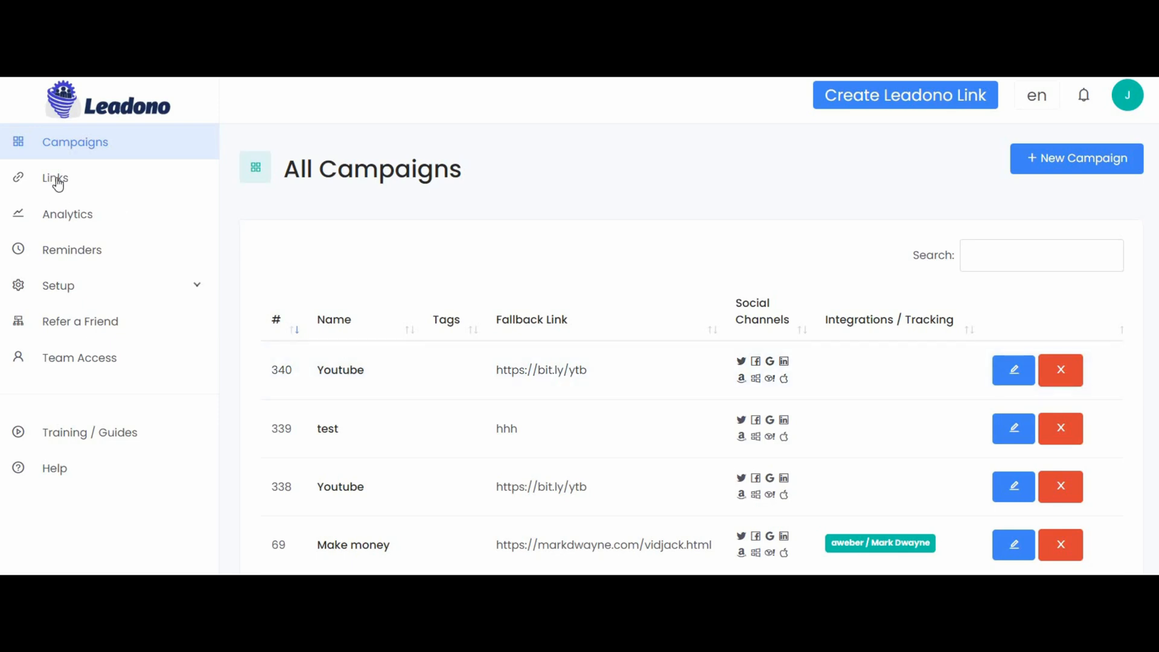
click(56, 177)
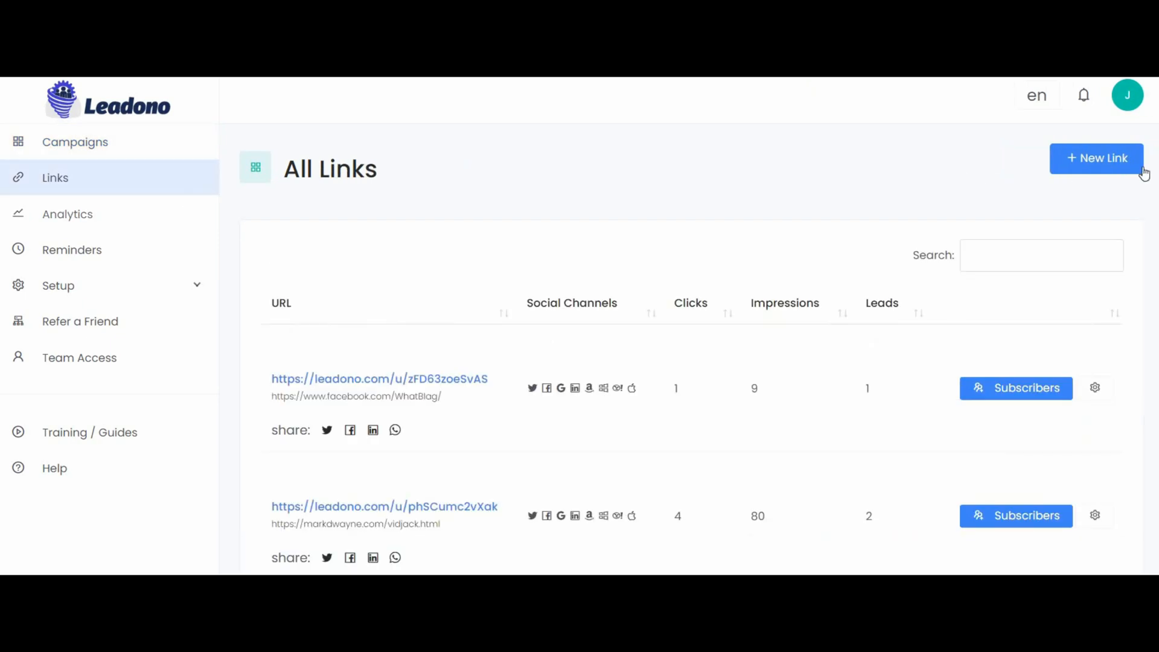
click(1096, 158)
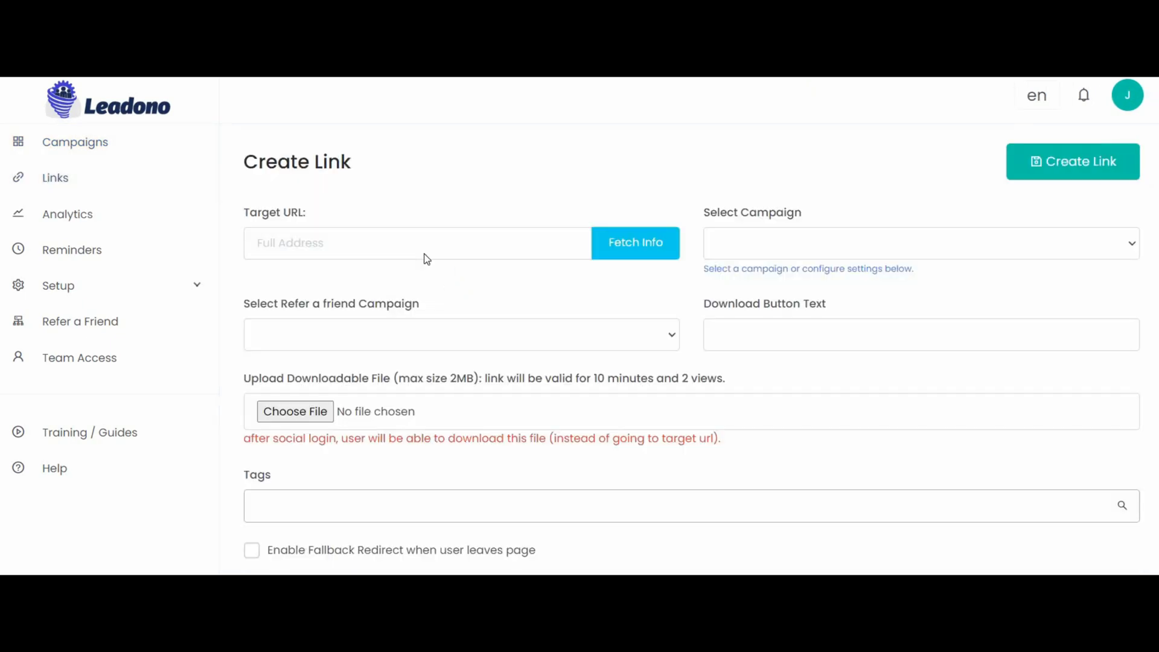
click(418, 242)
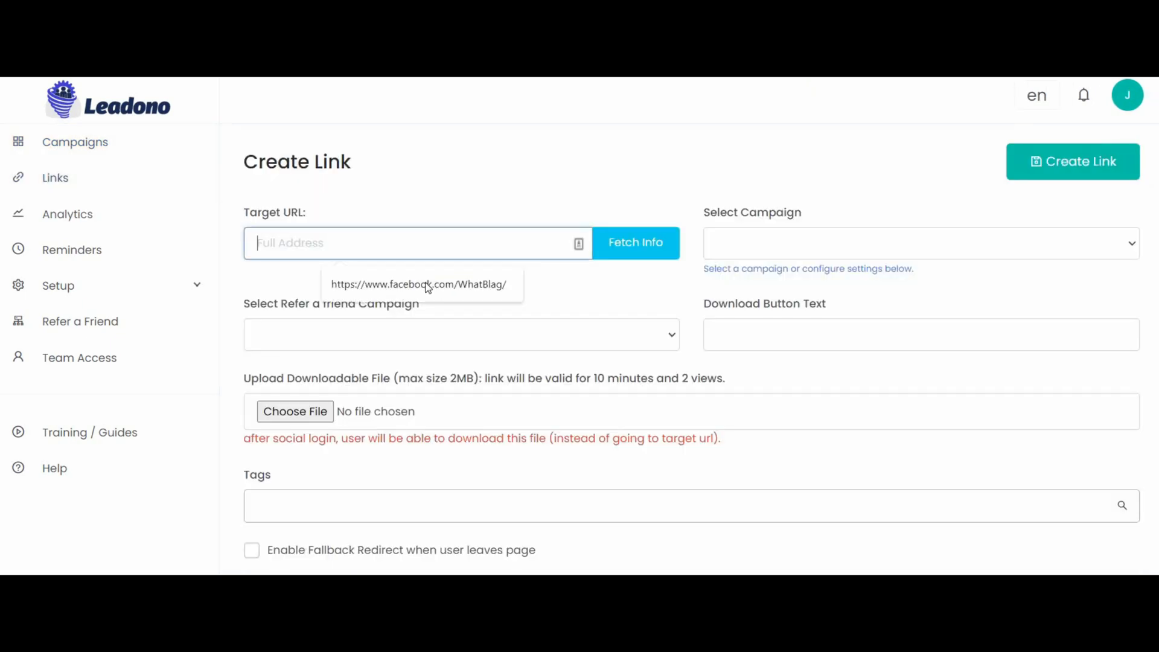
click(418, 283)
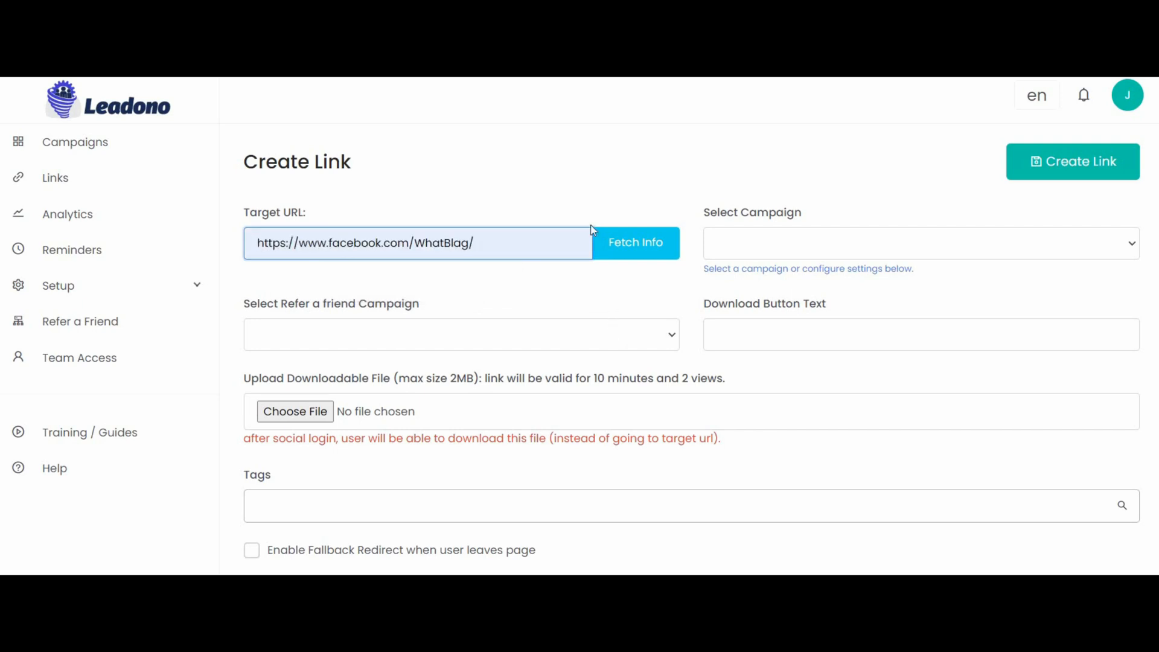
mouse_move(804, 254)
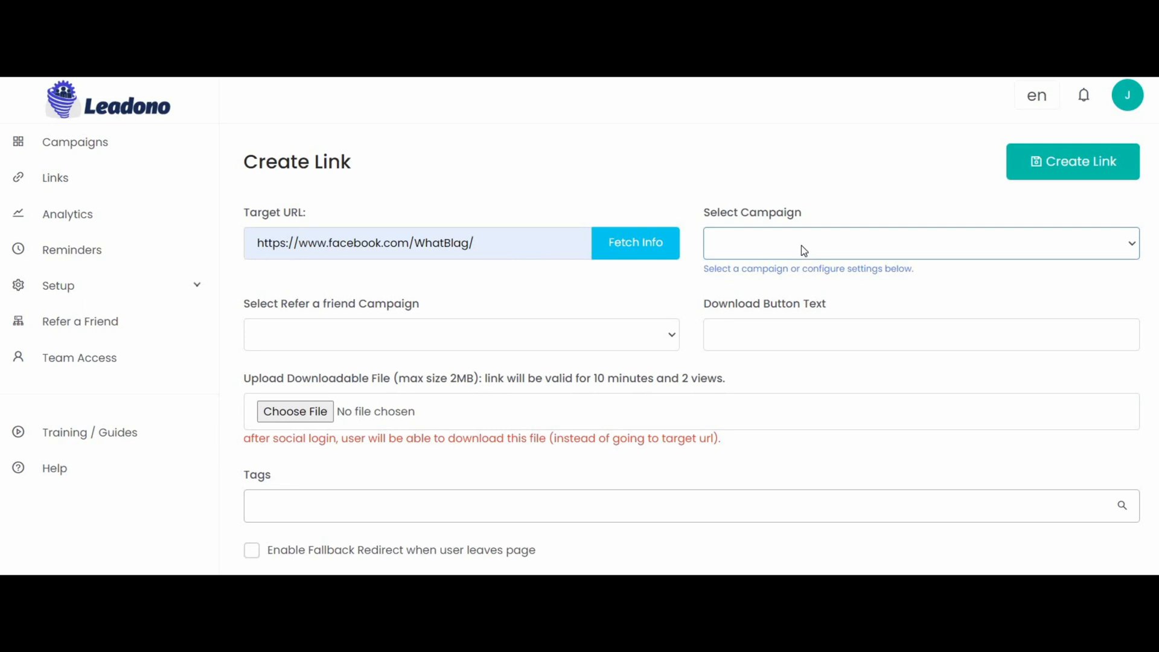
Step: Assign the link to the Youtube campaign and review the rest of the form
click(916, 242)
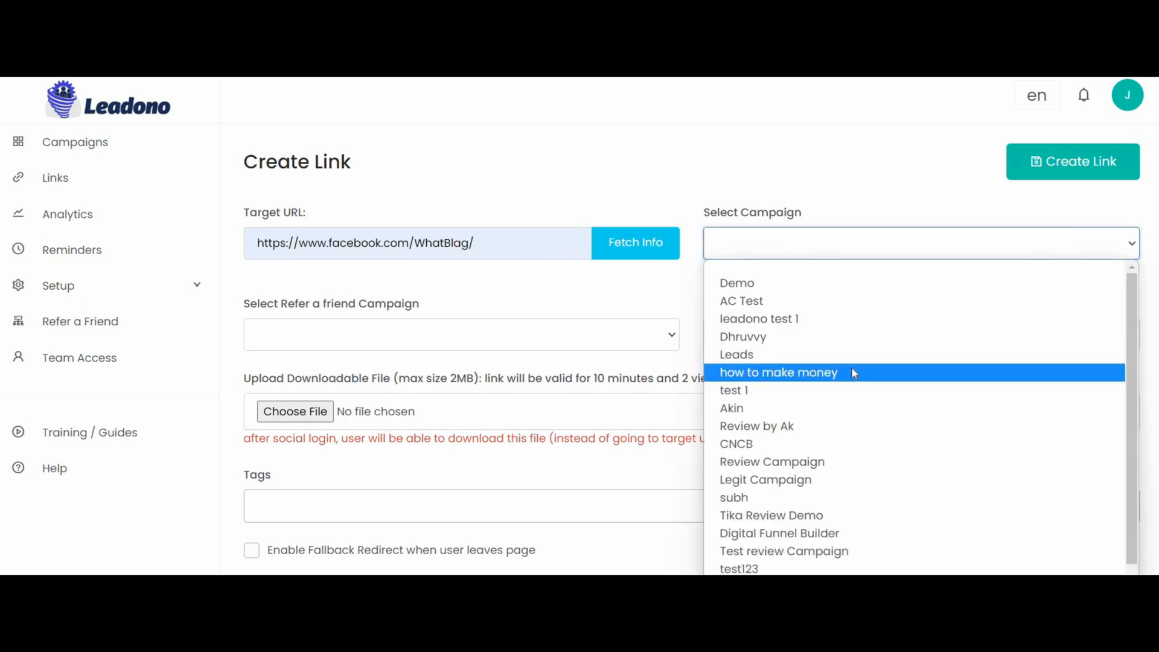
scroll(down, 3)
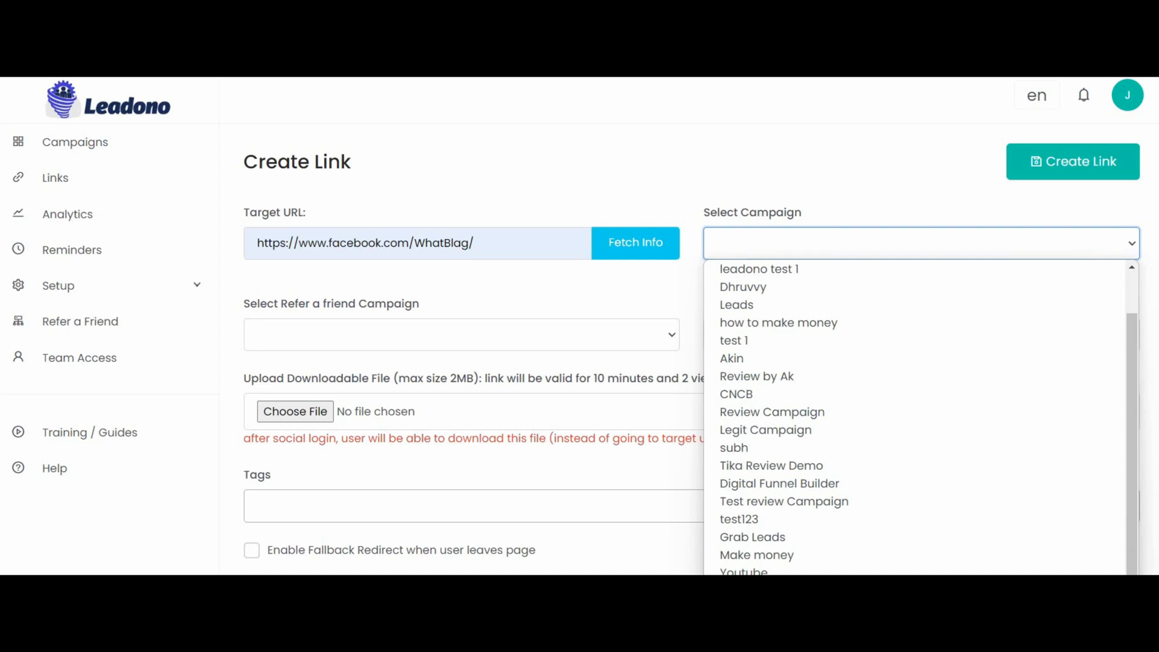
click(743, 570)
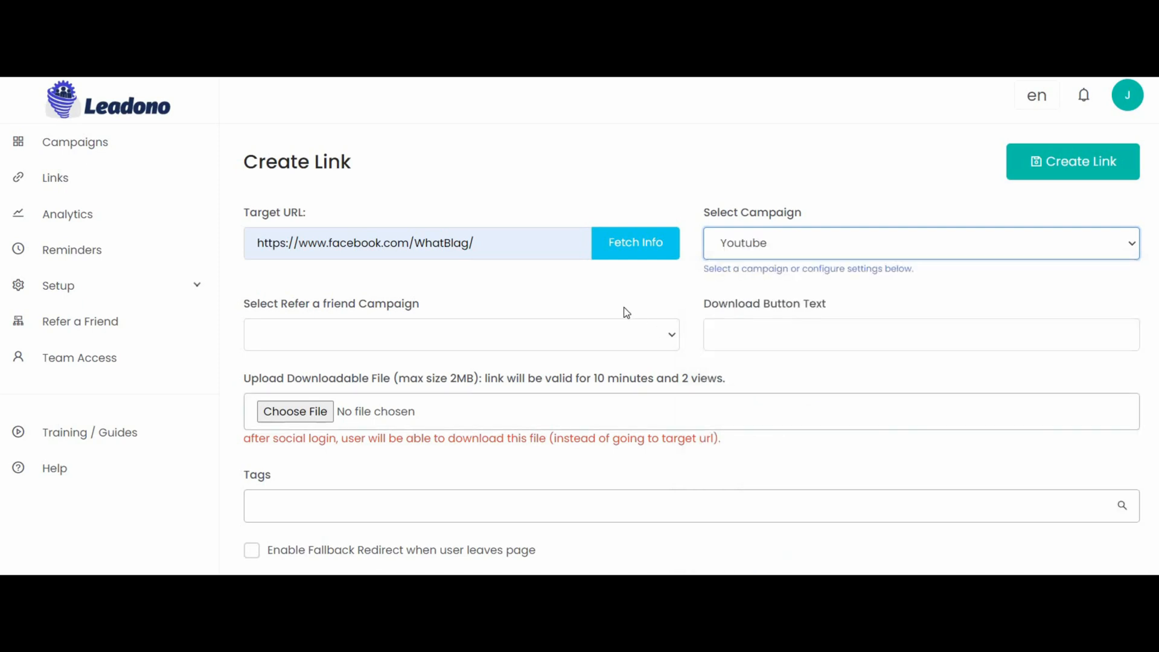
mouse_move(700, 276)
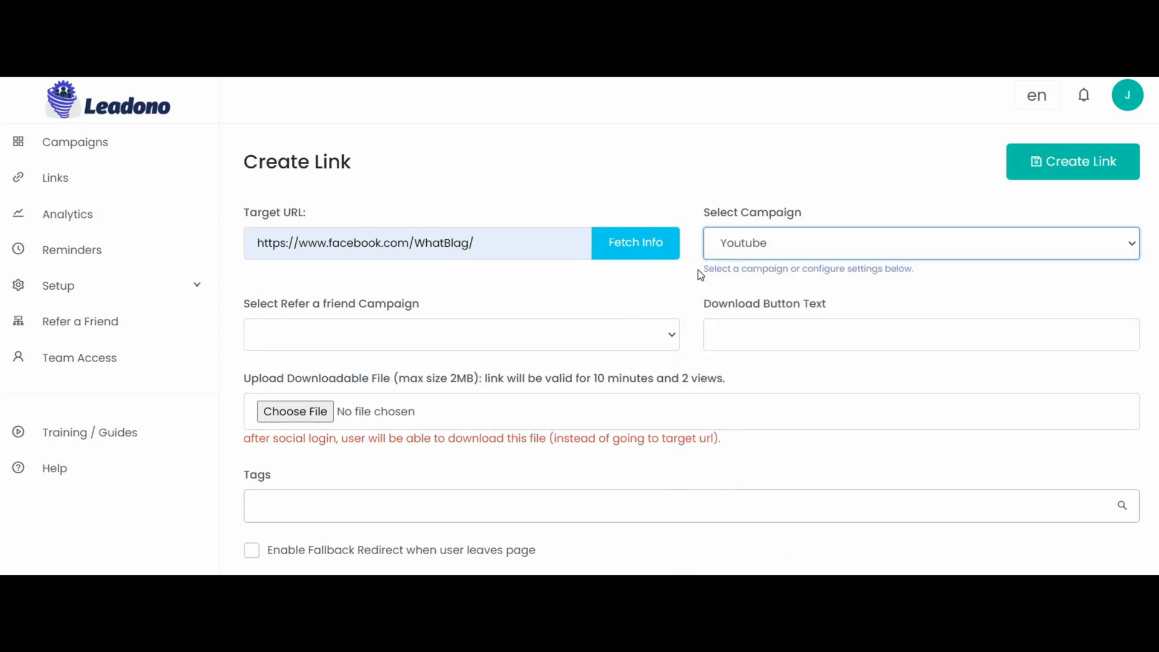
mouse_move(672, 295)
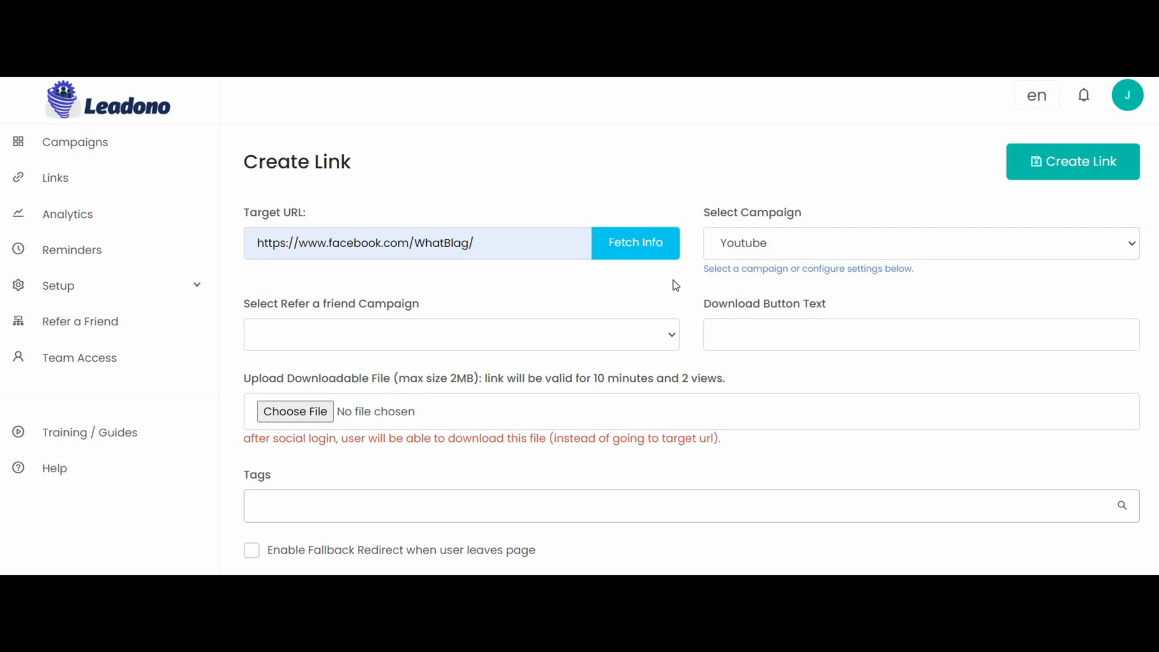
scroll(down, 3)
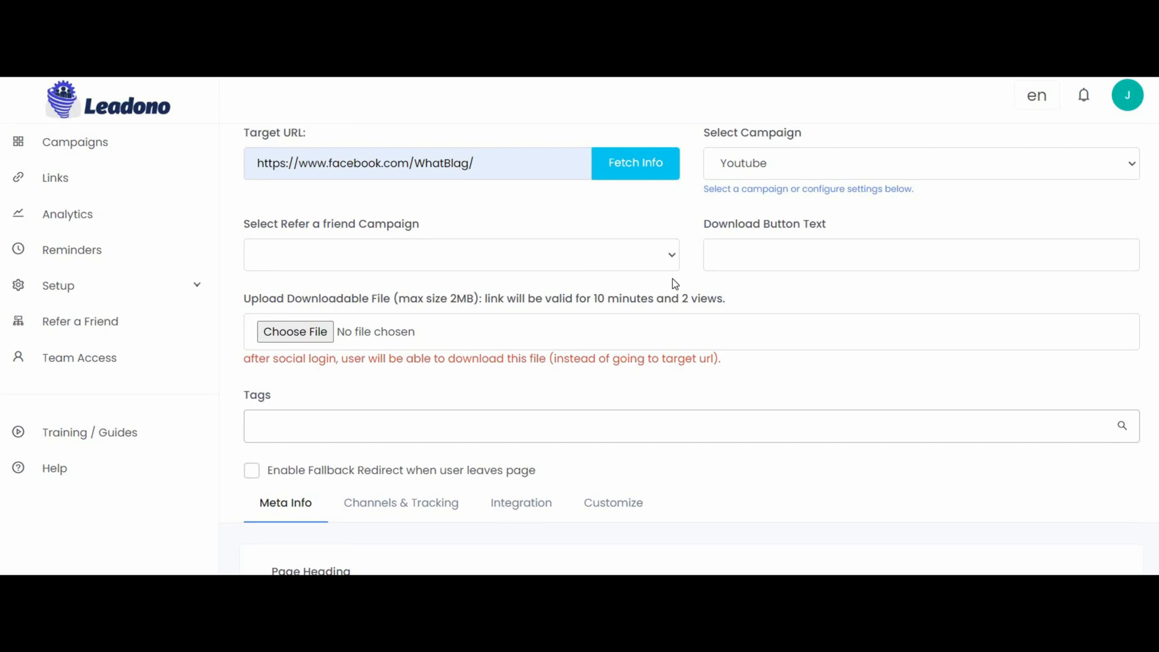
scroll(up, 3)
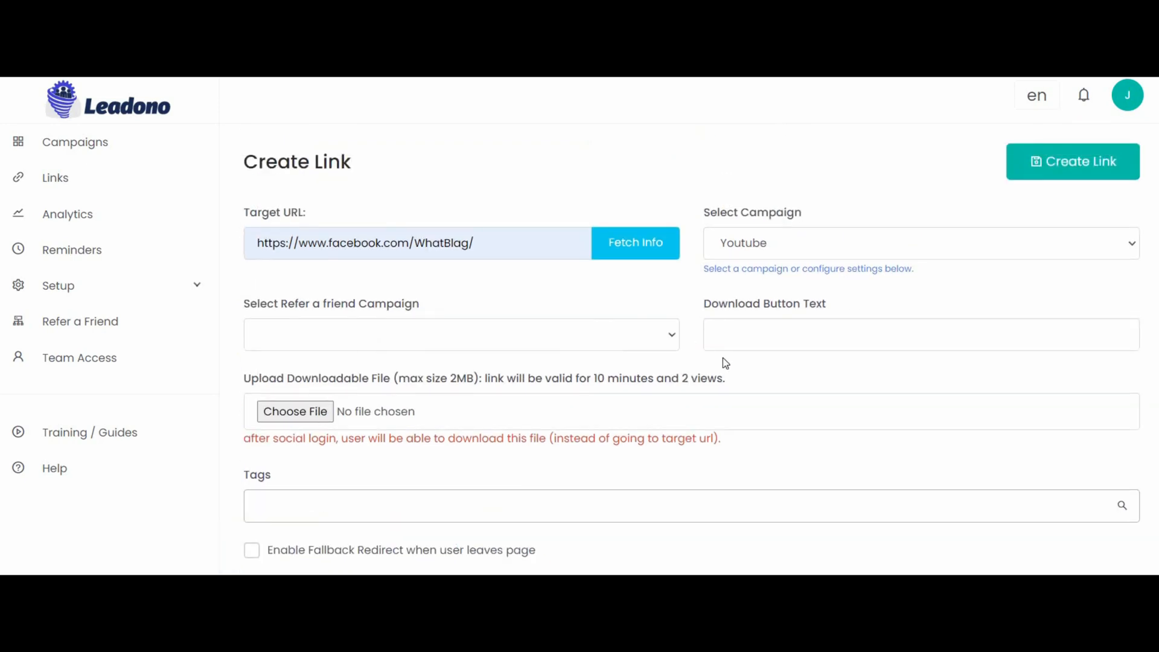
scroll(down, 3)
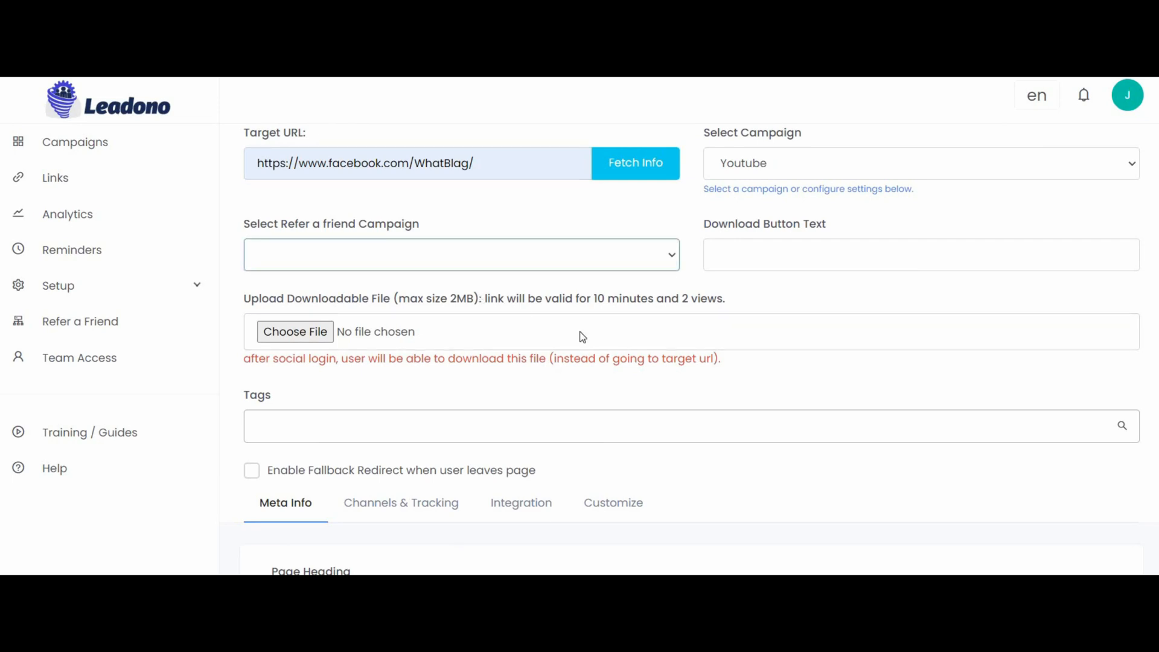
mouse_move(447, 390)
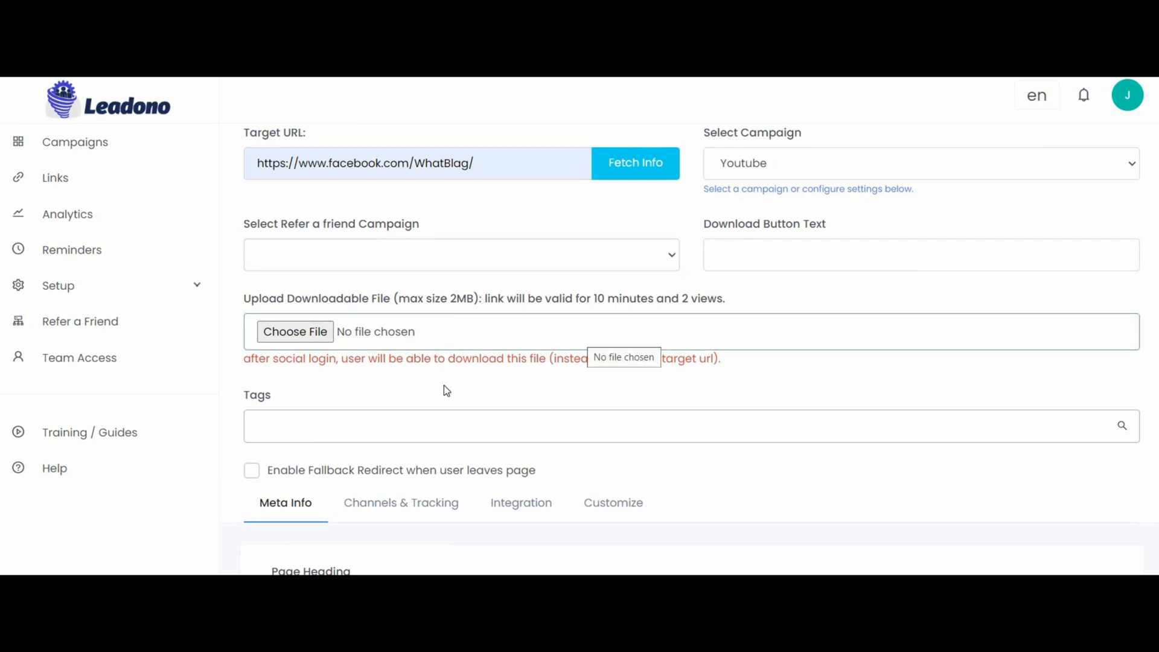
mouse_move(382, 338)
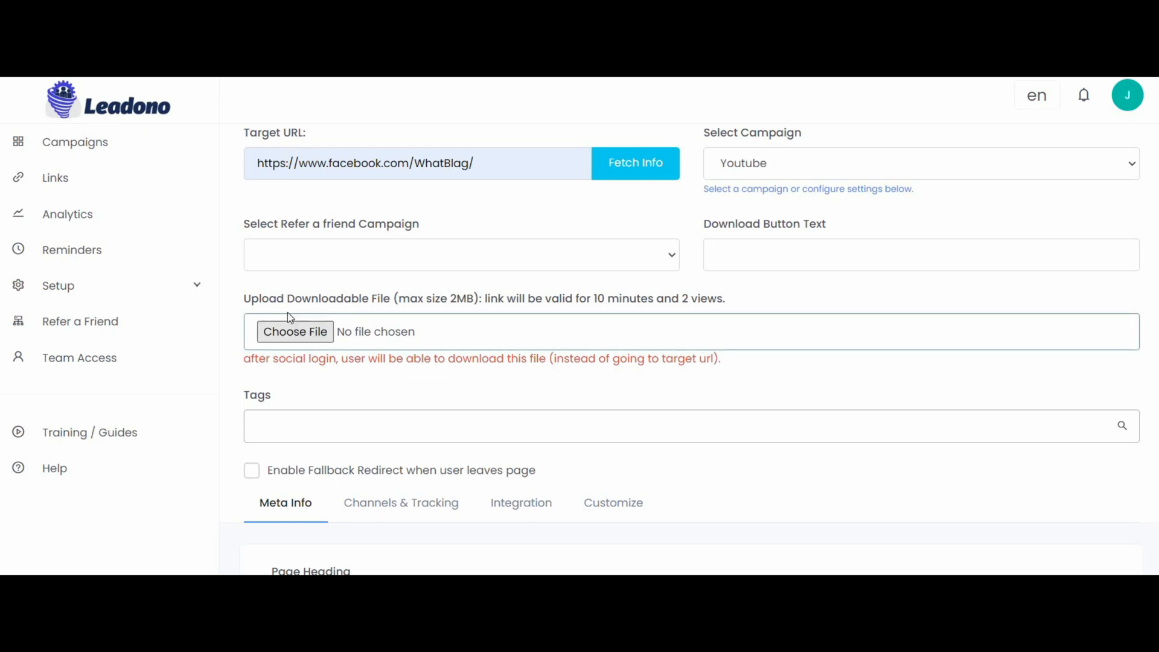
mouse_move(309, 328)
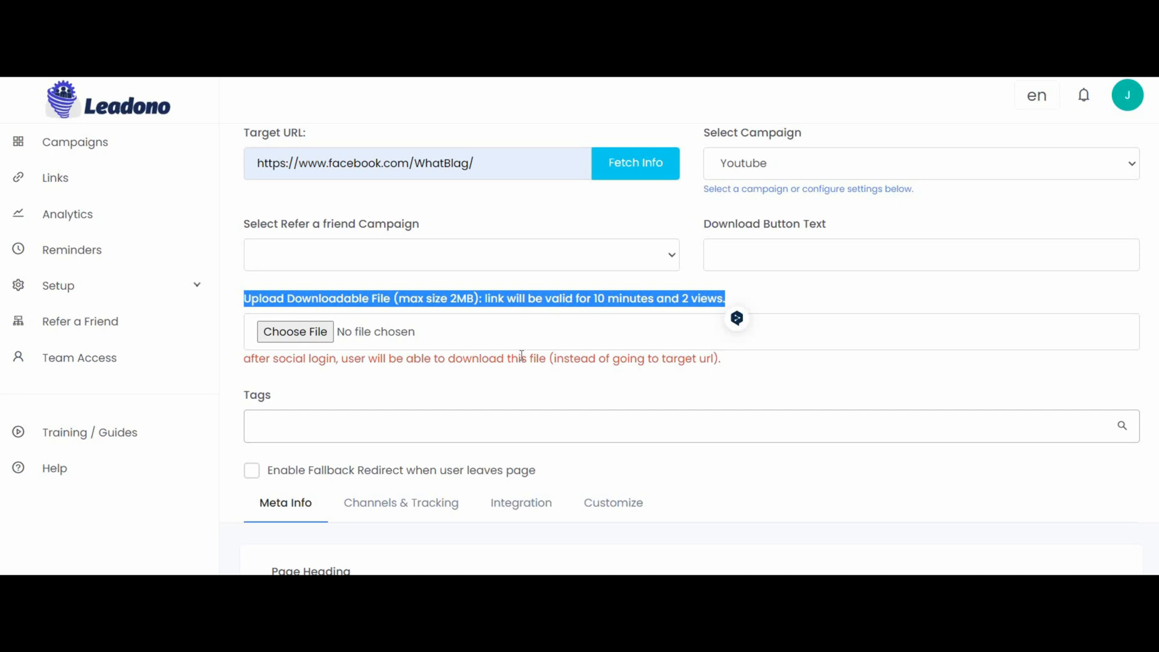
mouse_move(532, 363)
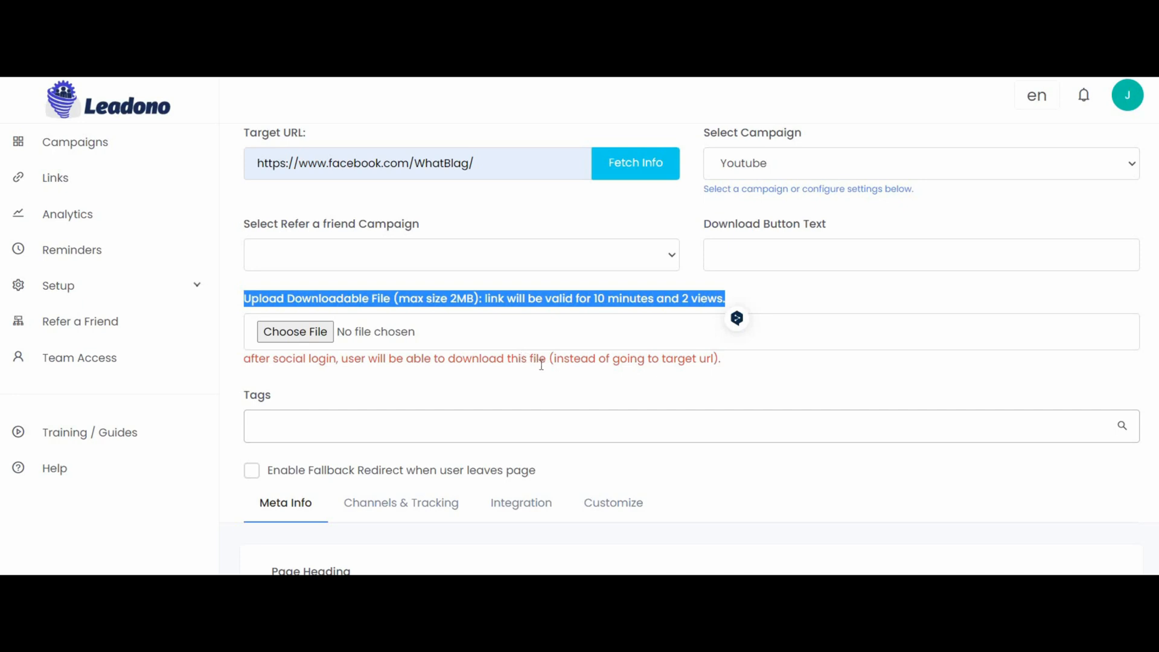
scroll(down, 3)
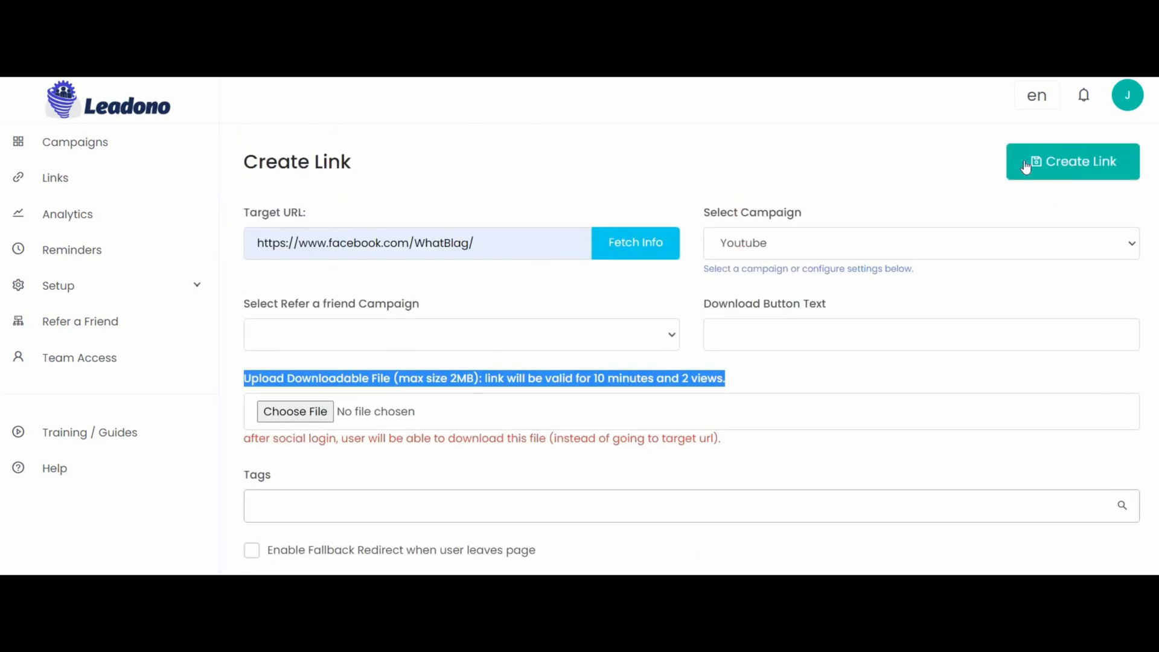
click(1071, 161)
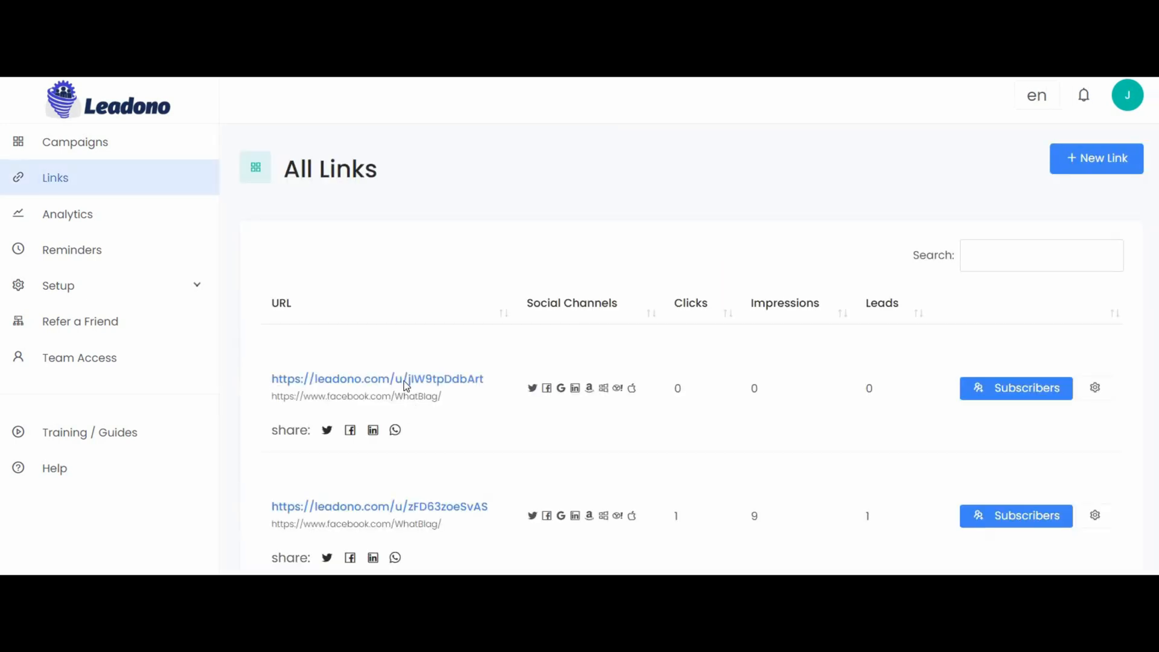
right_click(376, 379)
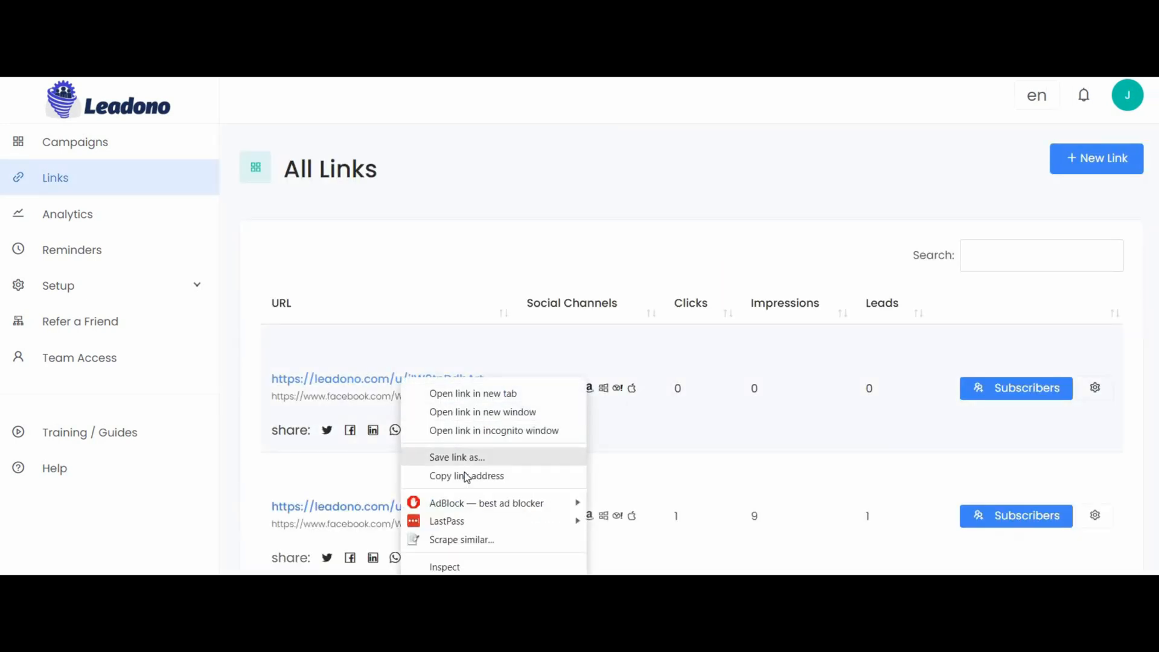
click(481, 355)
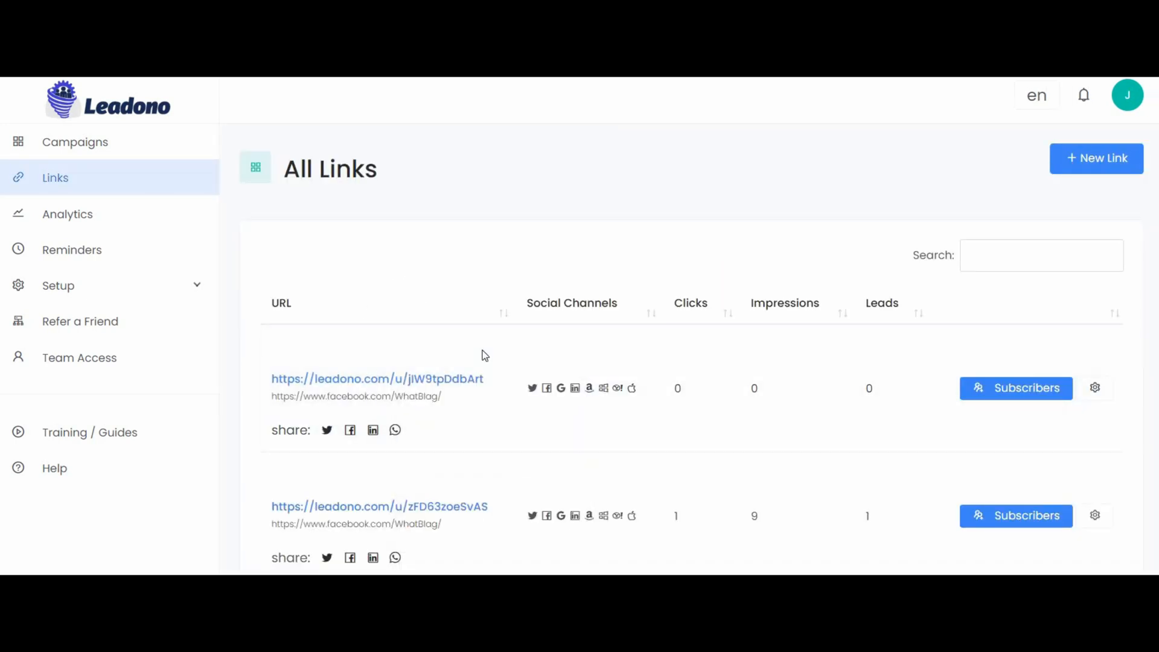
mouse_move(517, 395)
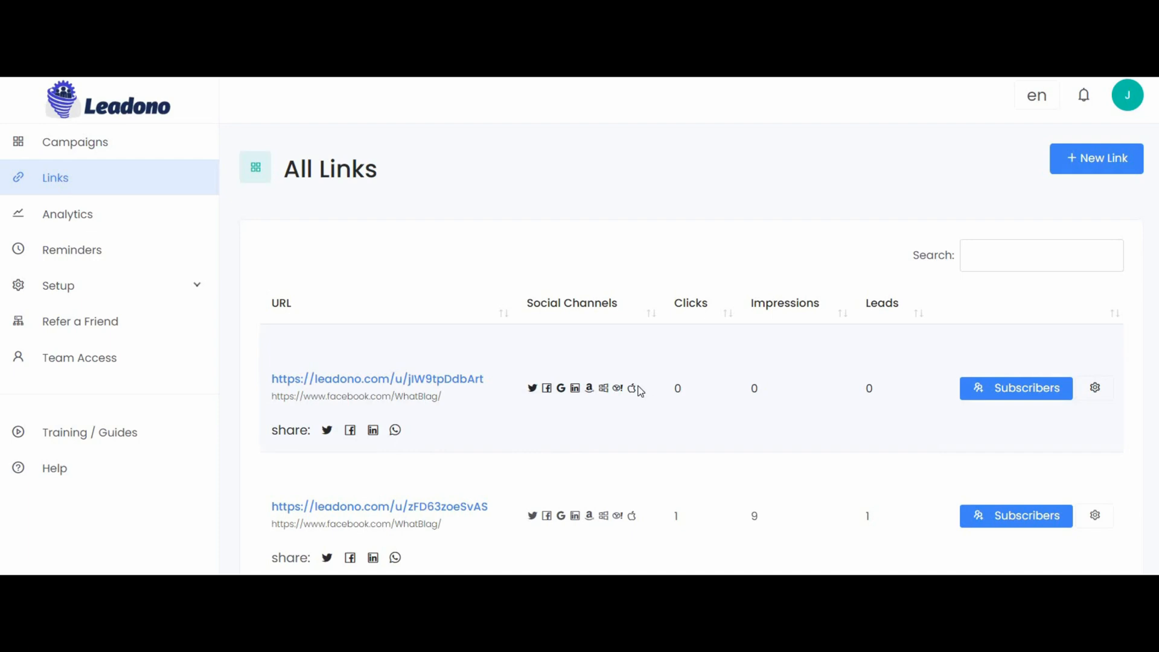
mouse_move(529, 375)
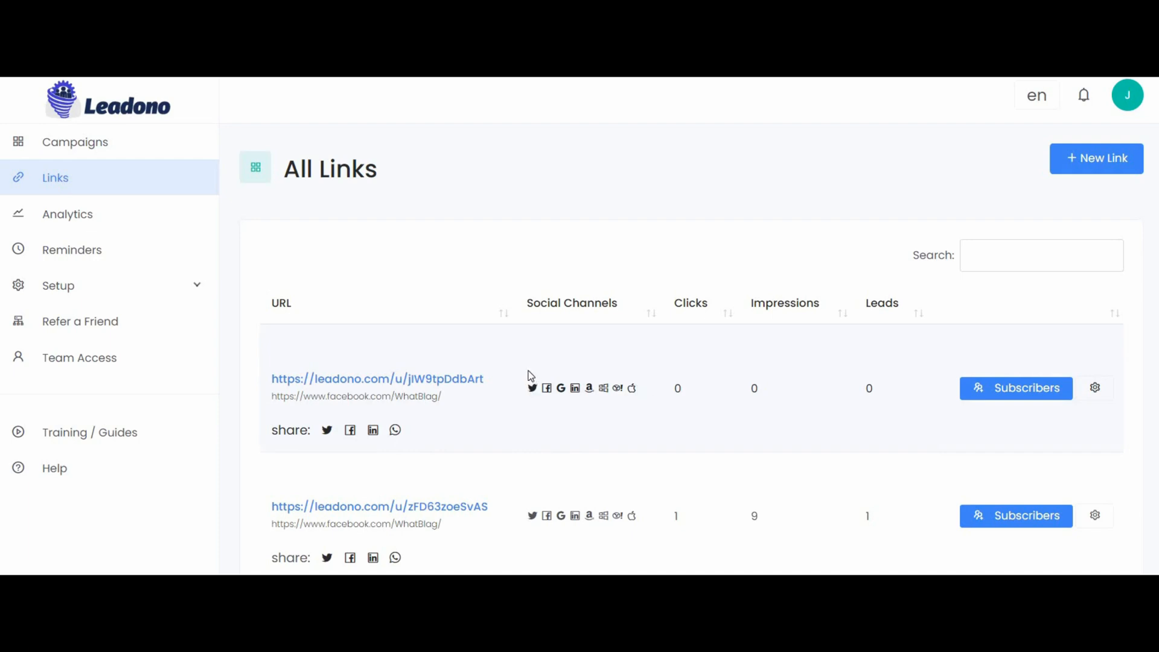
mouse_move(533, 383)
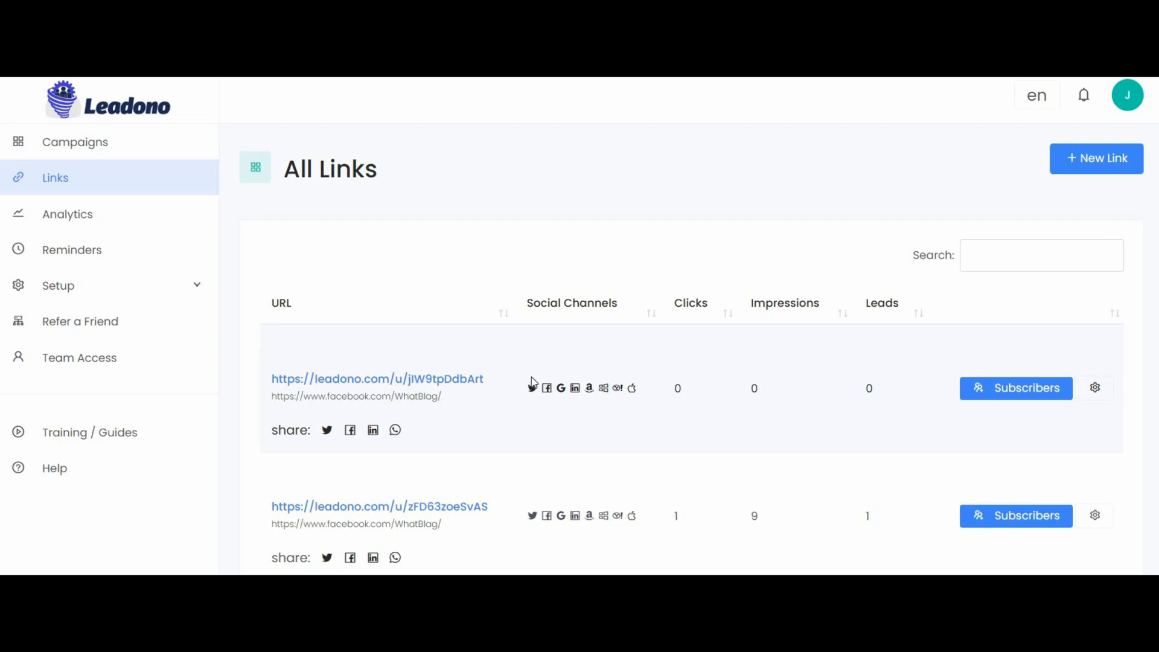
mouse_move(587, 380)
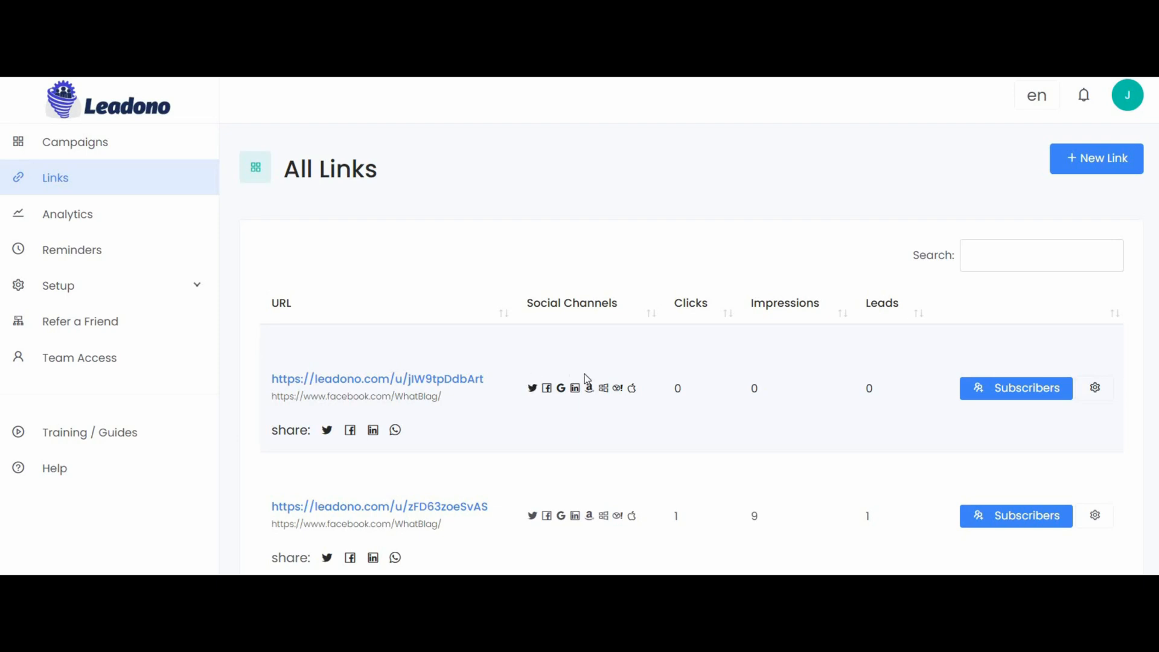
mouse_move(657, 379)
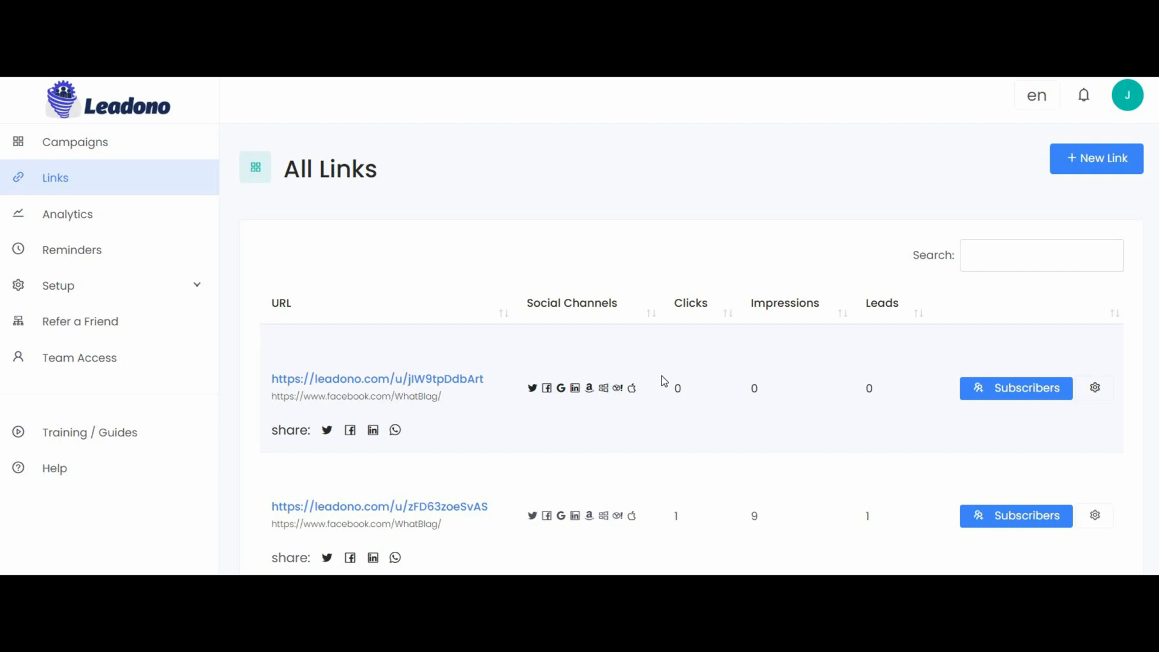
mouse_move(648, 393)
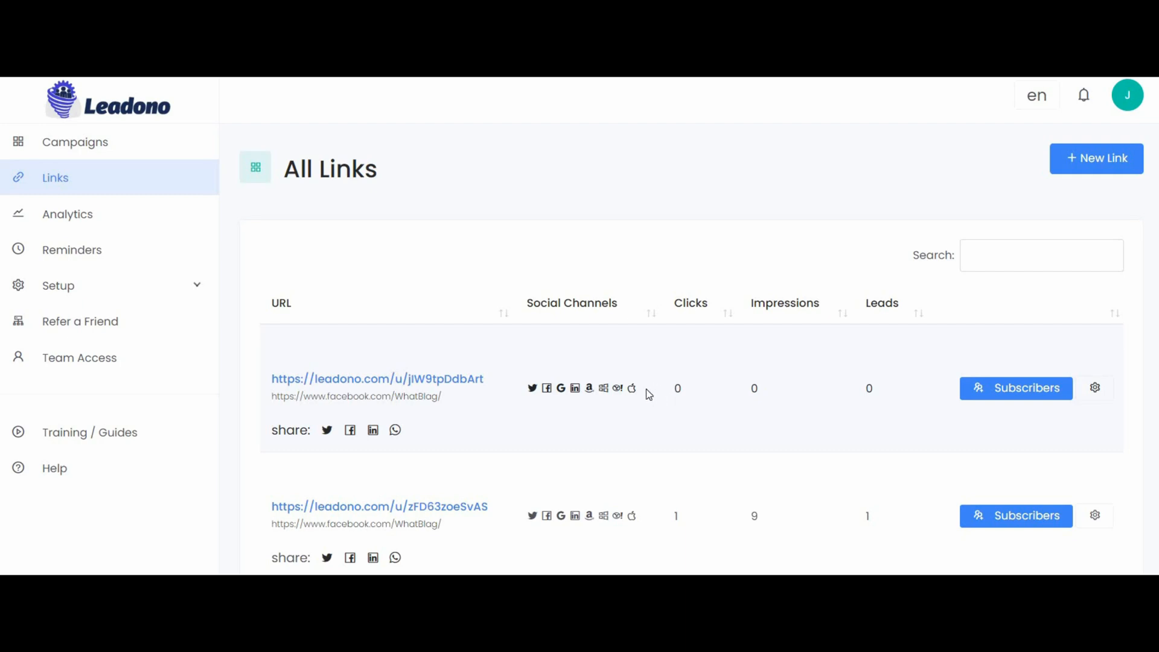
mouse_move(529, 397)
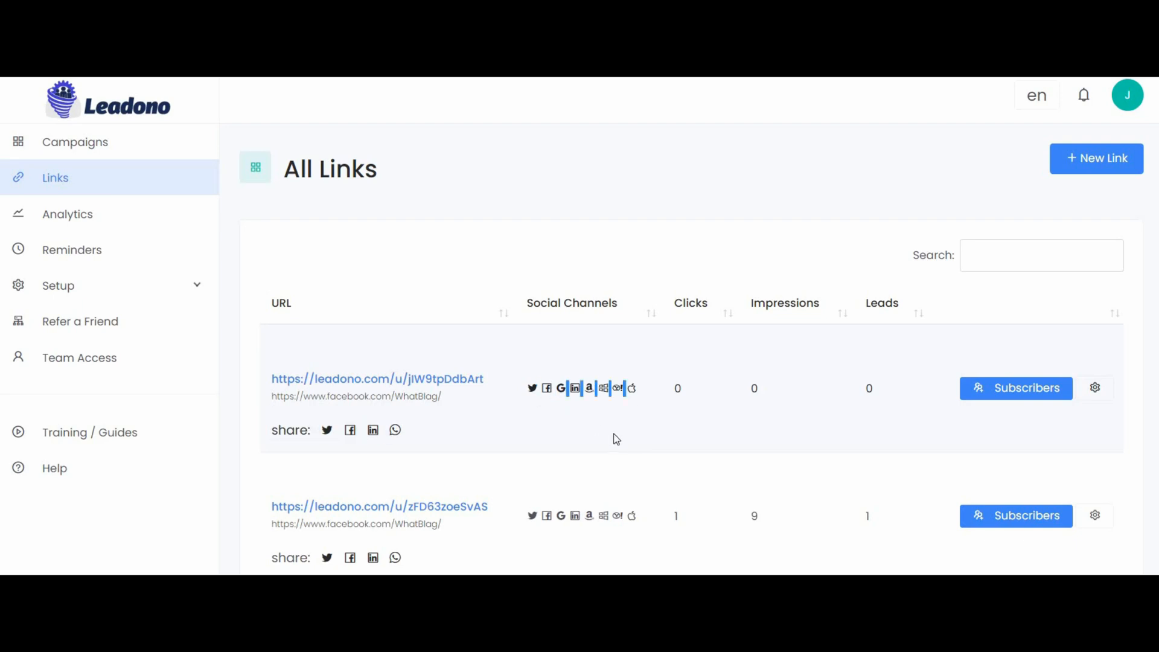
mouse_move(602, 406)
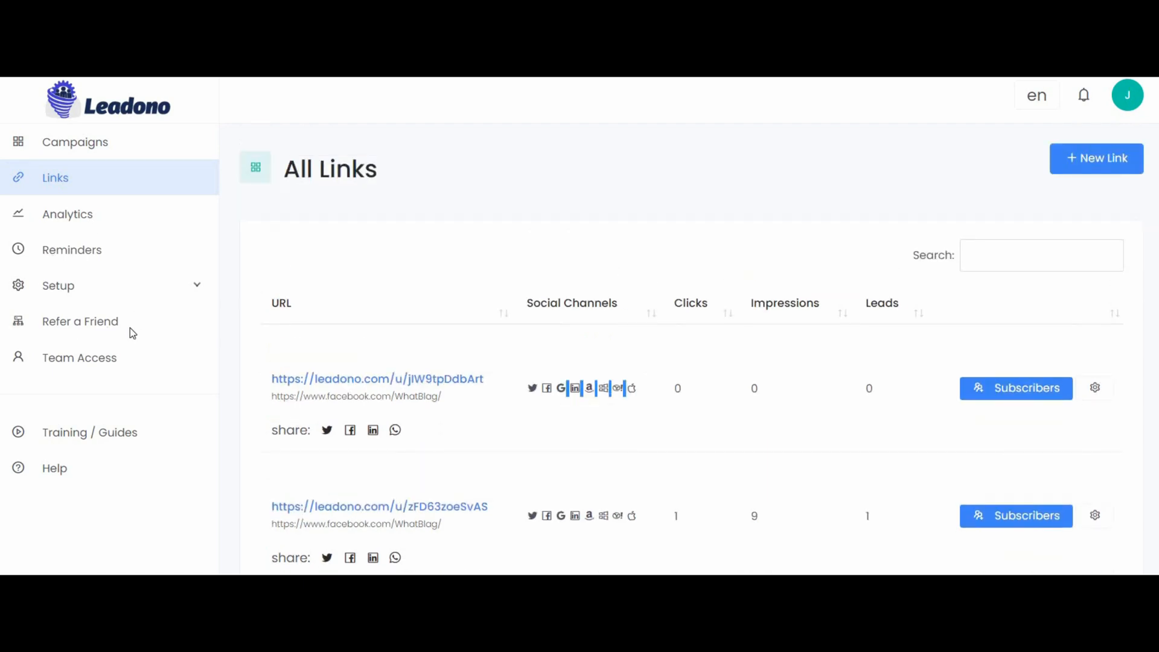
Step: Create a Refer a Friend campaign named 'Youtube test'
click(80, 320)
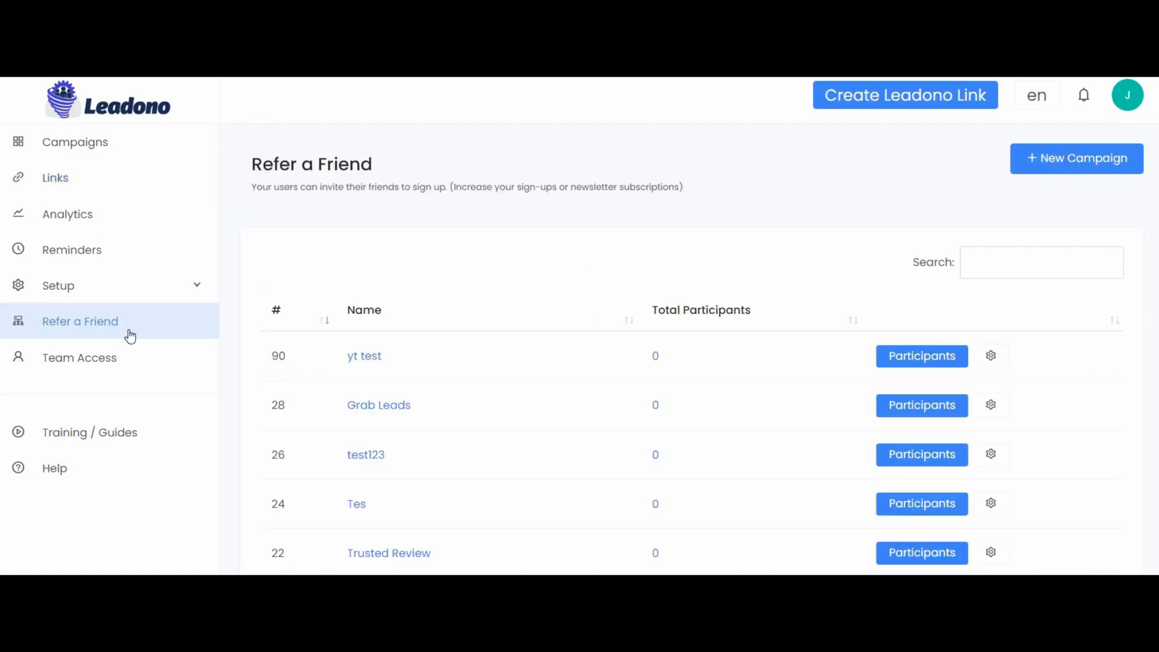
mouse_move(603, 302)
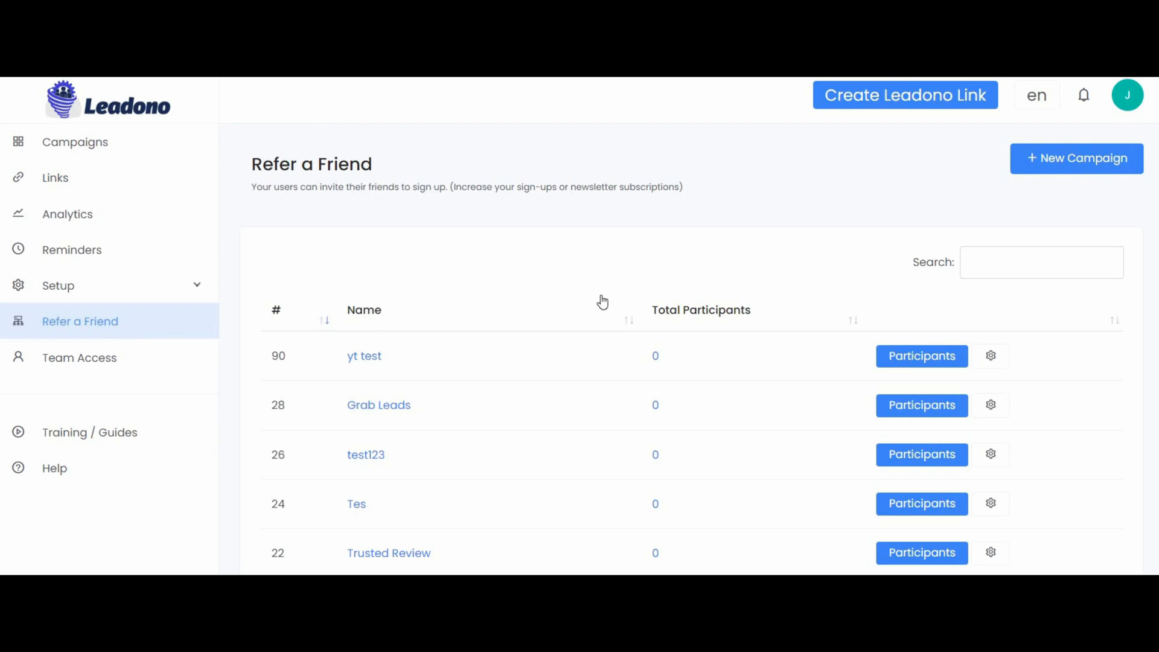
mouse_move(824, 311)
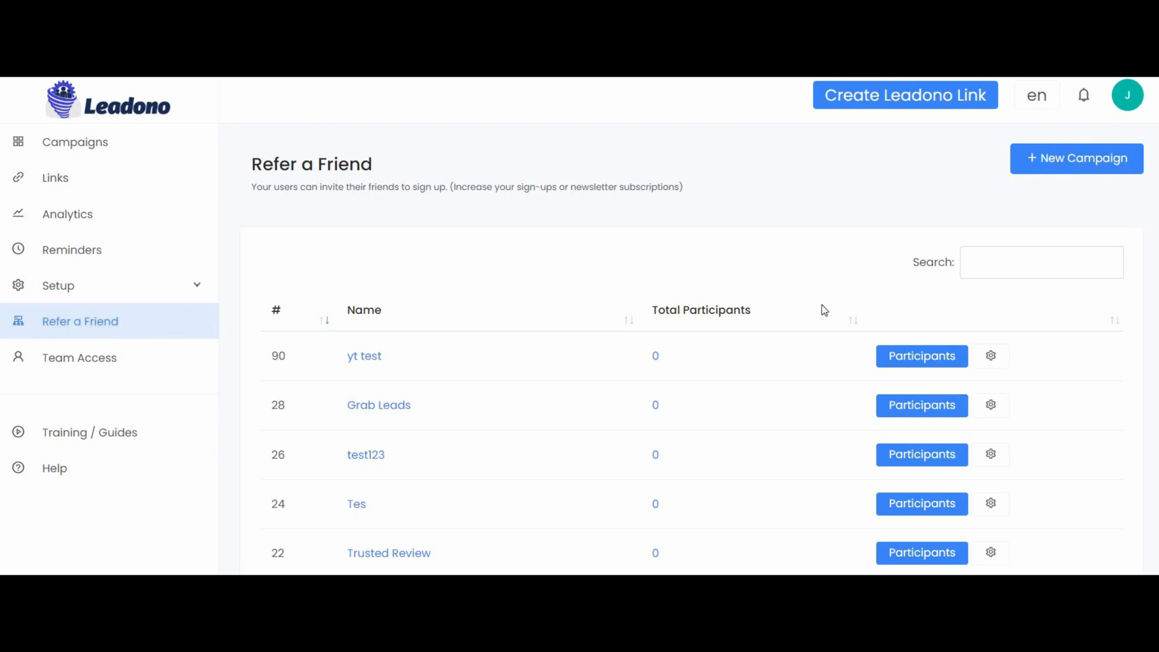
click(1076, 158)
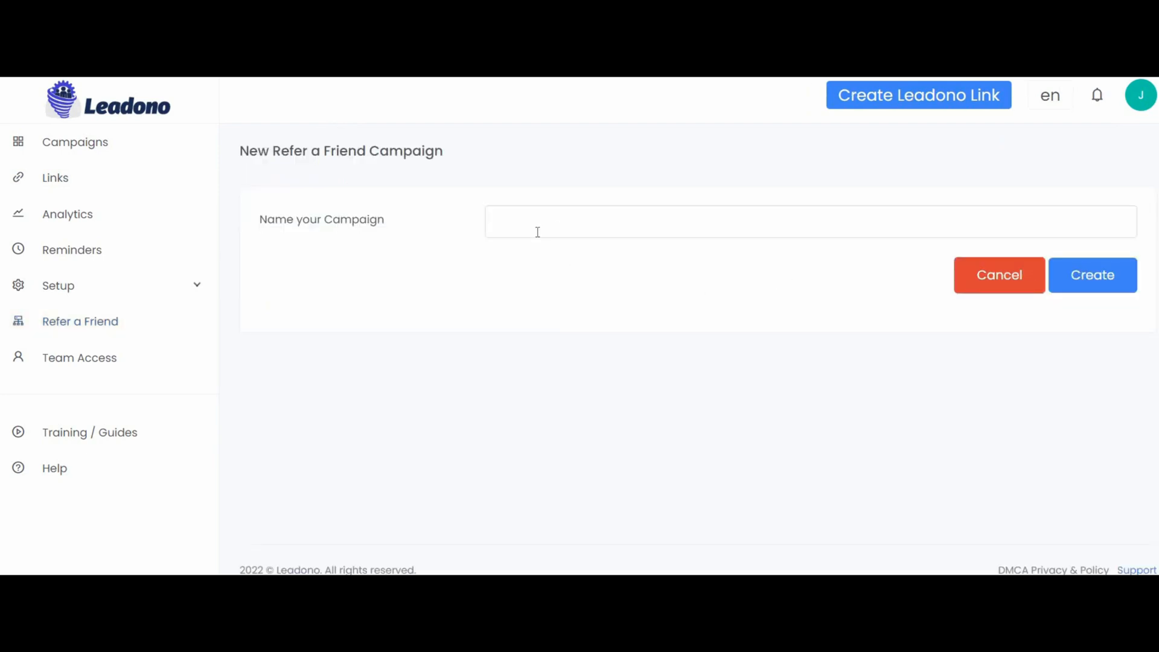
click(739, 221)
text(Youtube t)
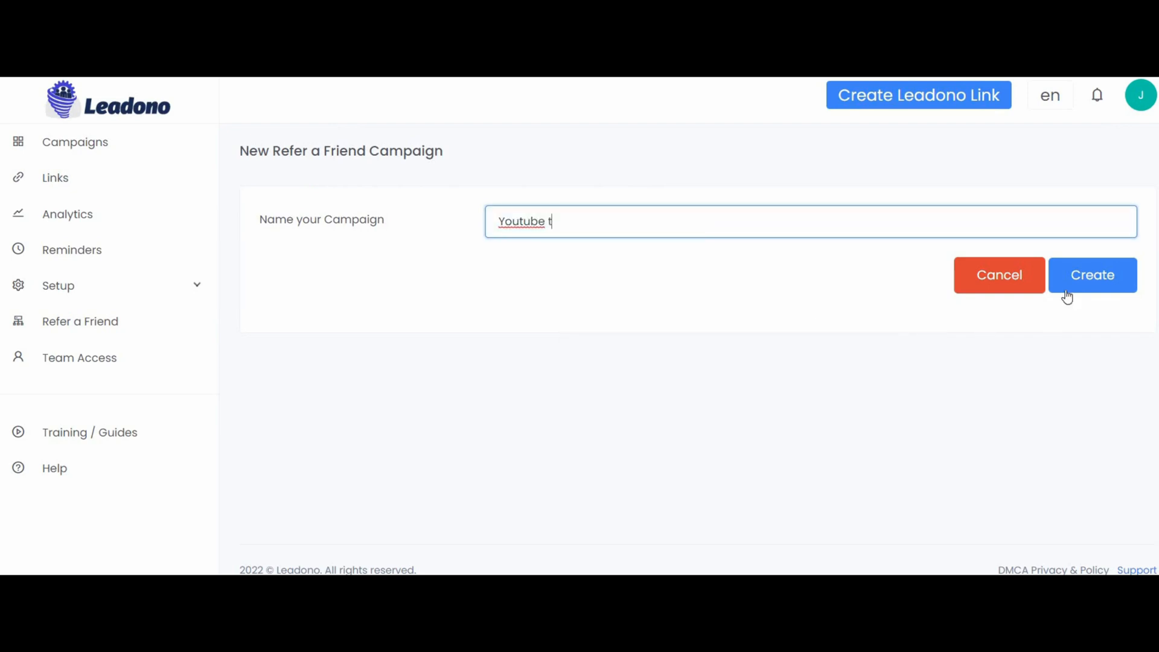
text(est)
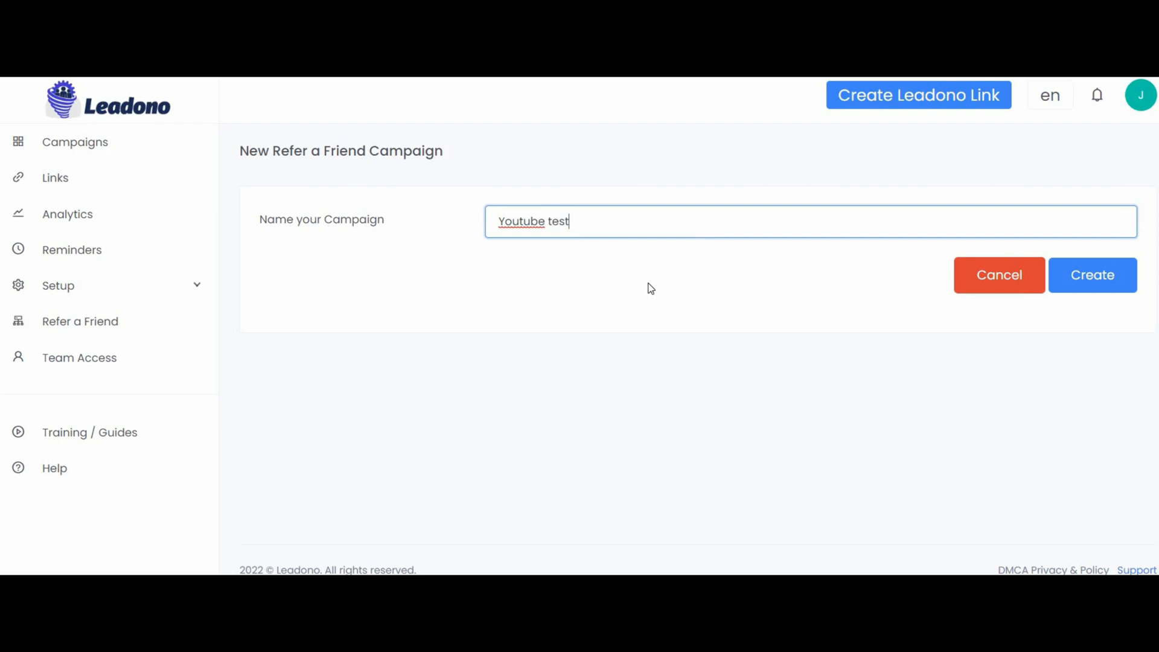
click(1092, 274)
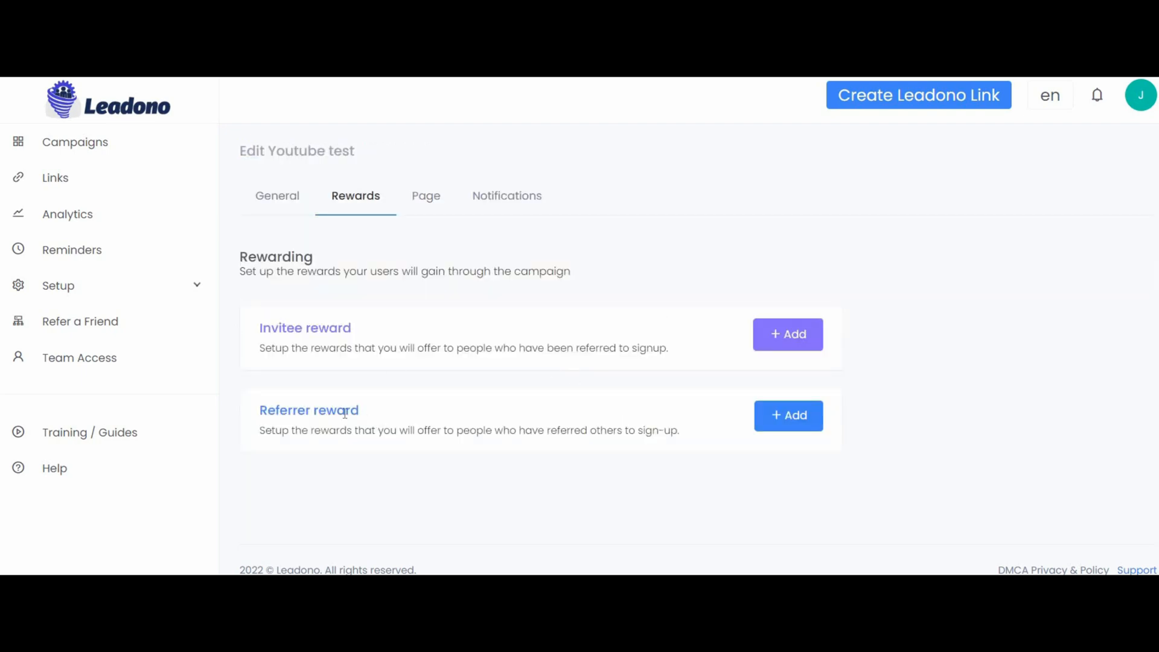
mouse_move(748, 465)
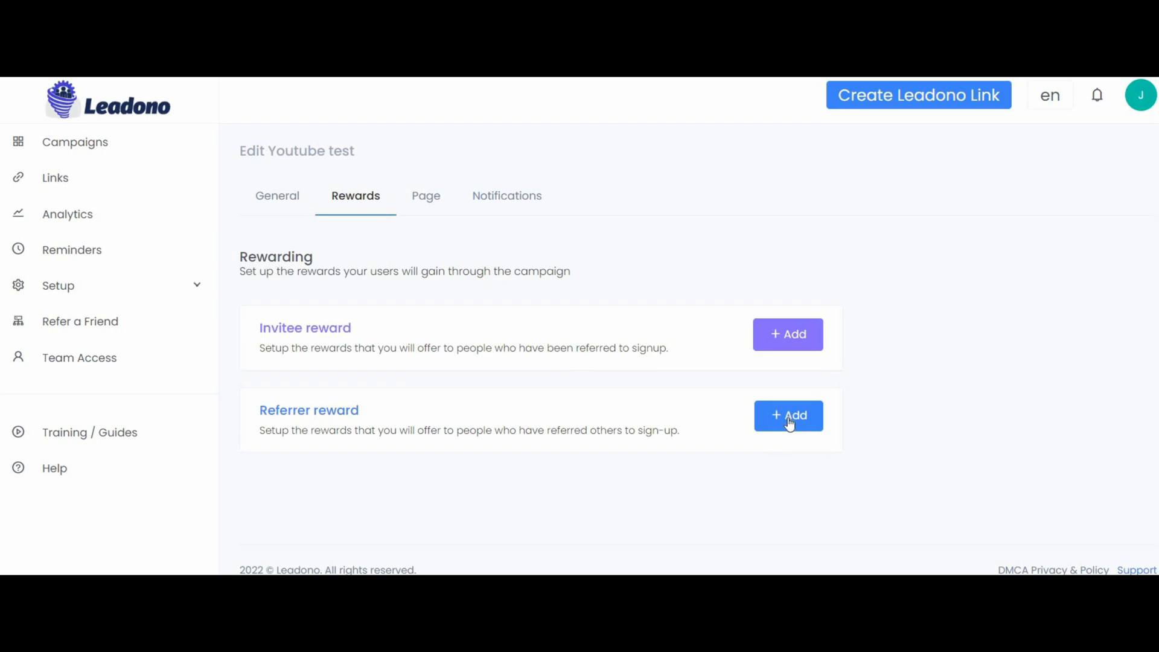
mouse_move(637, 311)
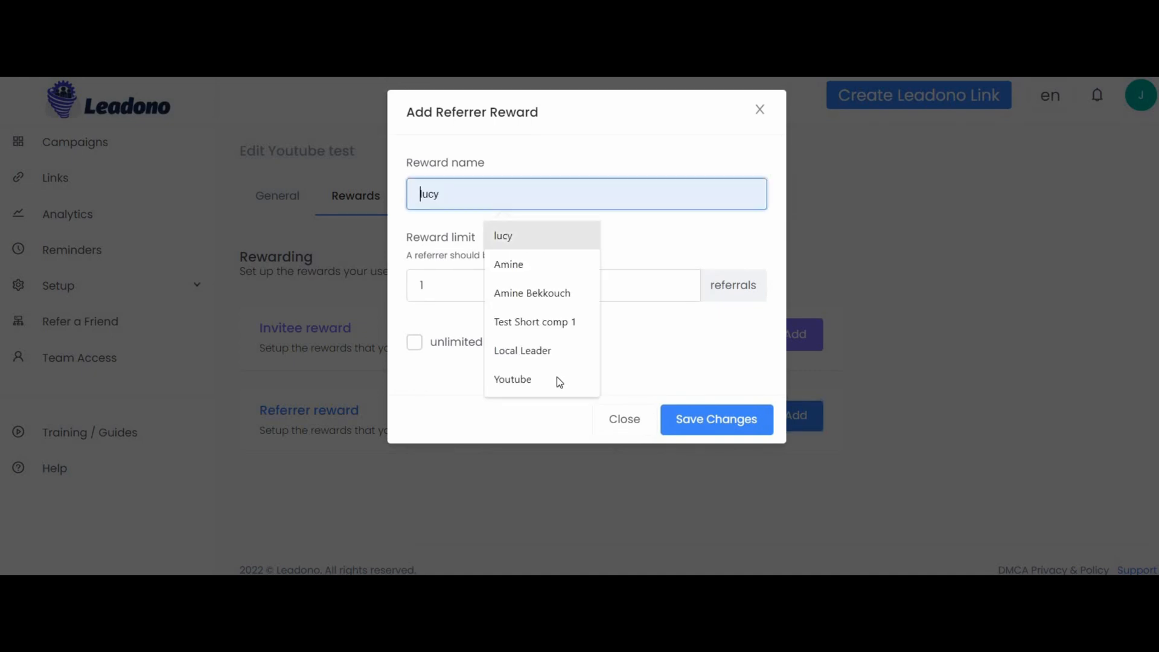
Step: Add and save a referrer reward named 'Youtube test' with a 1-referral limit
click(512, 379)
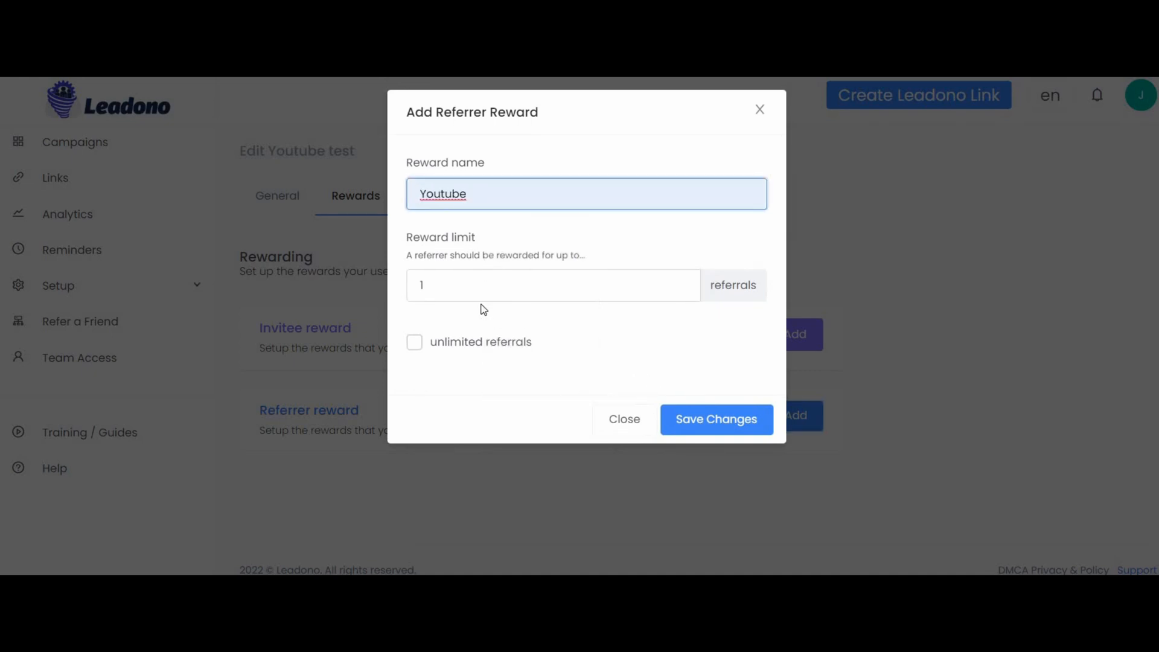
mouse_move(724, 443)
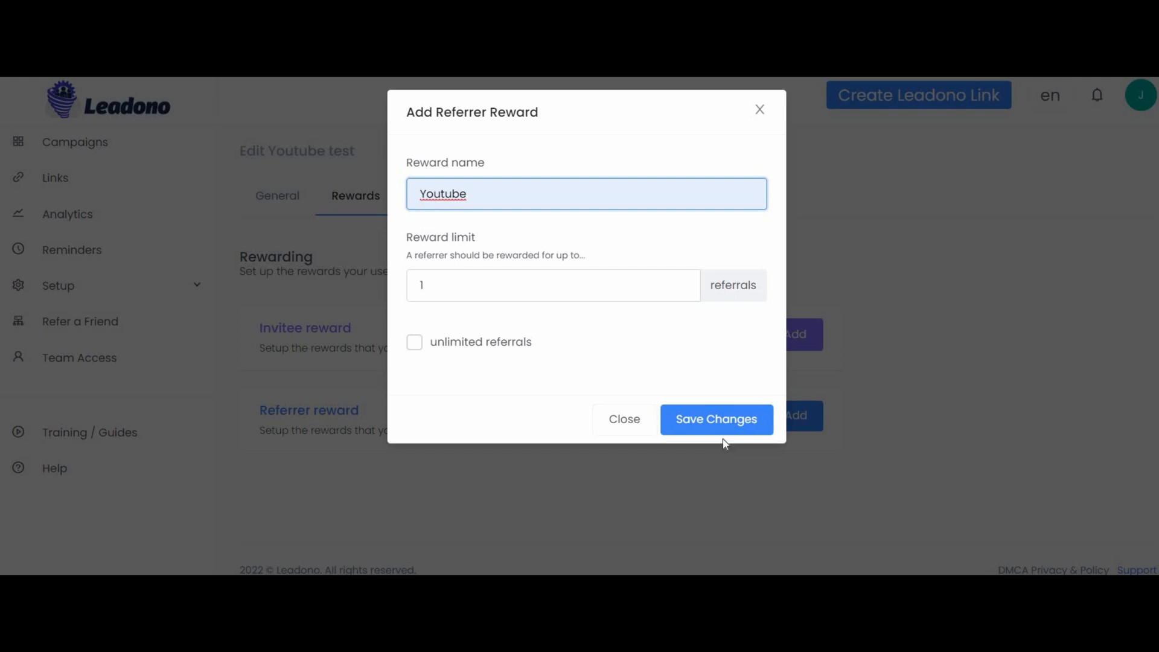
mouse_move(715, 419)
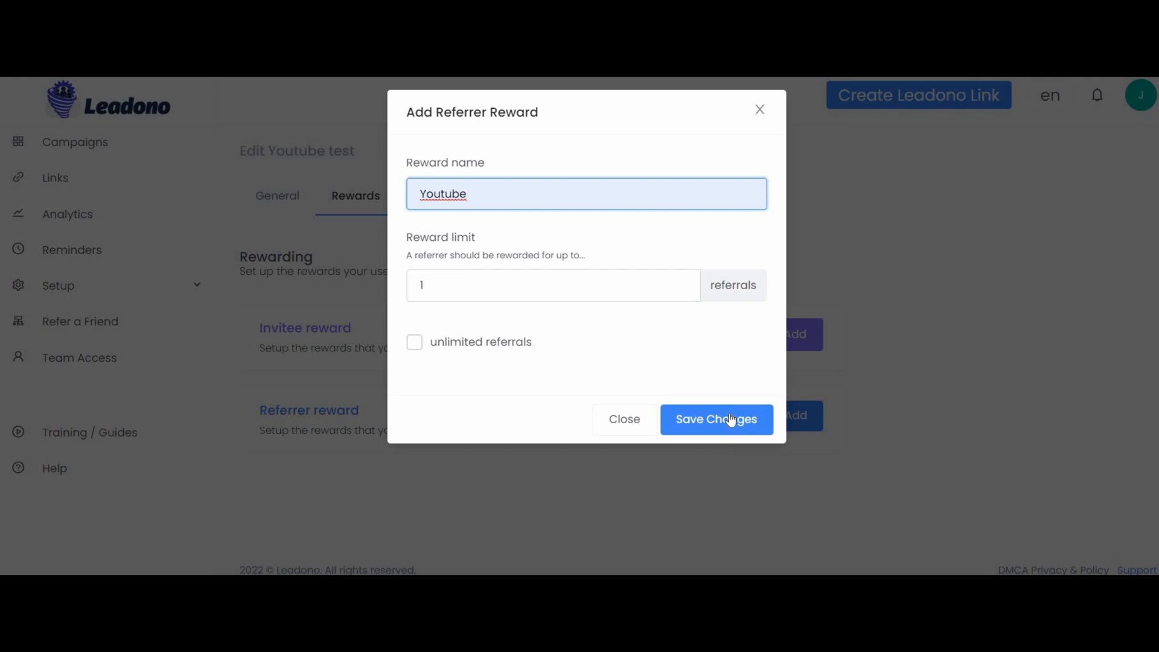
mouse_move(695, 392)
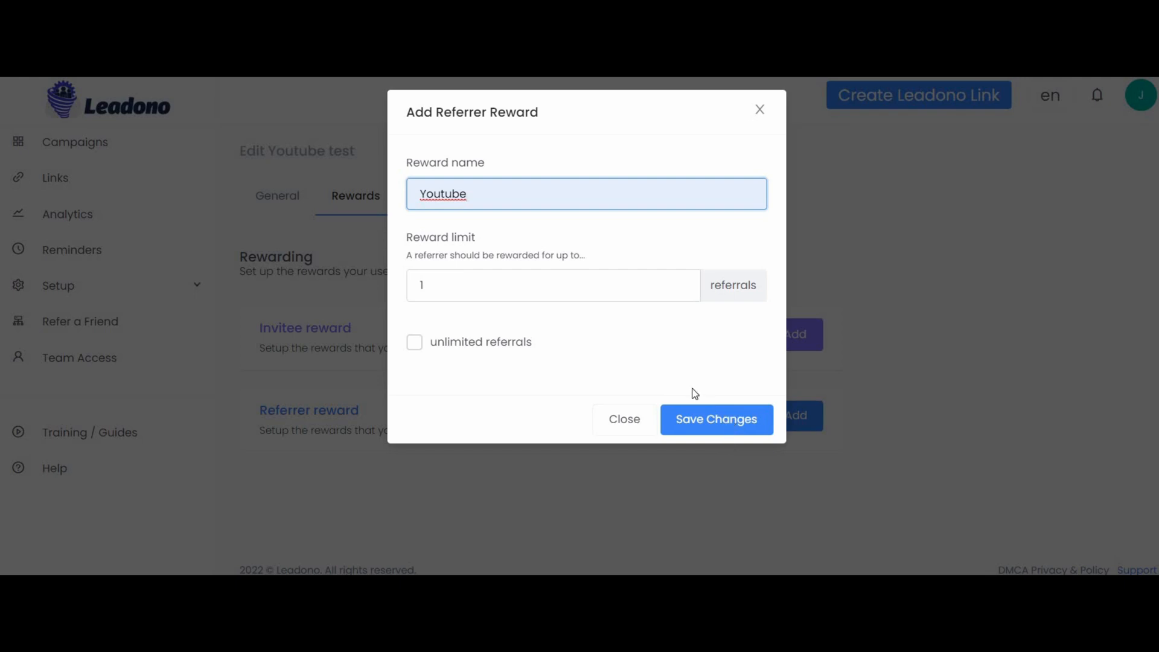
text(tw)
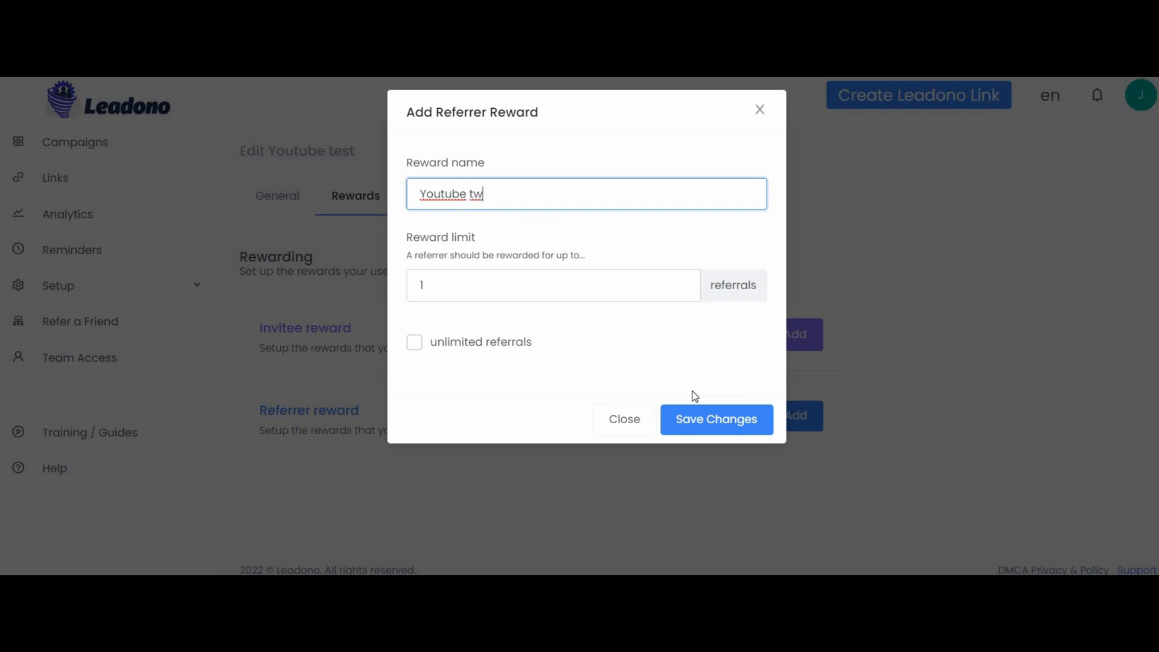
text(est)
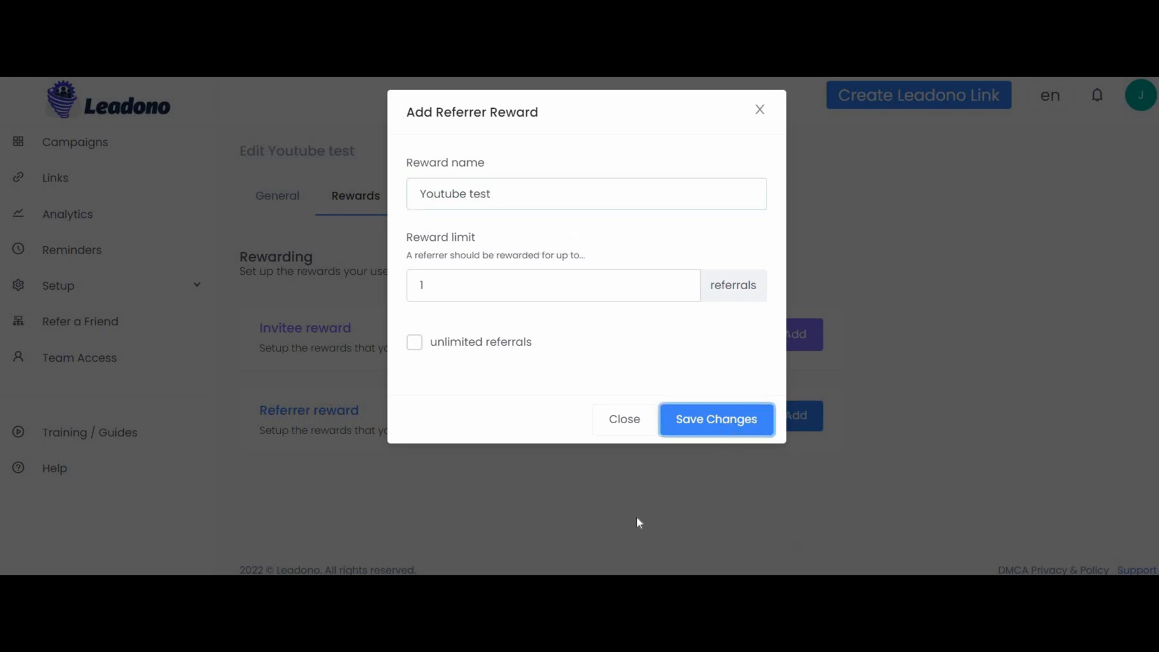
click(714, 418)
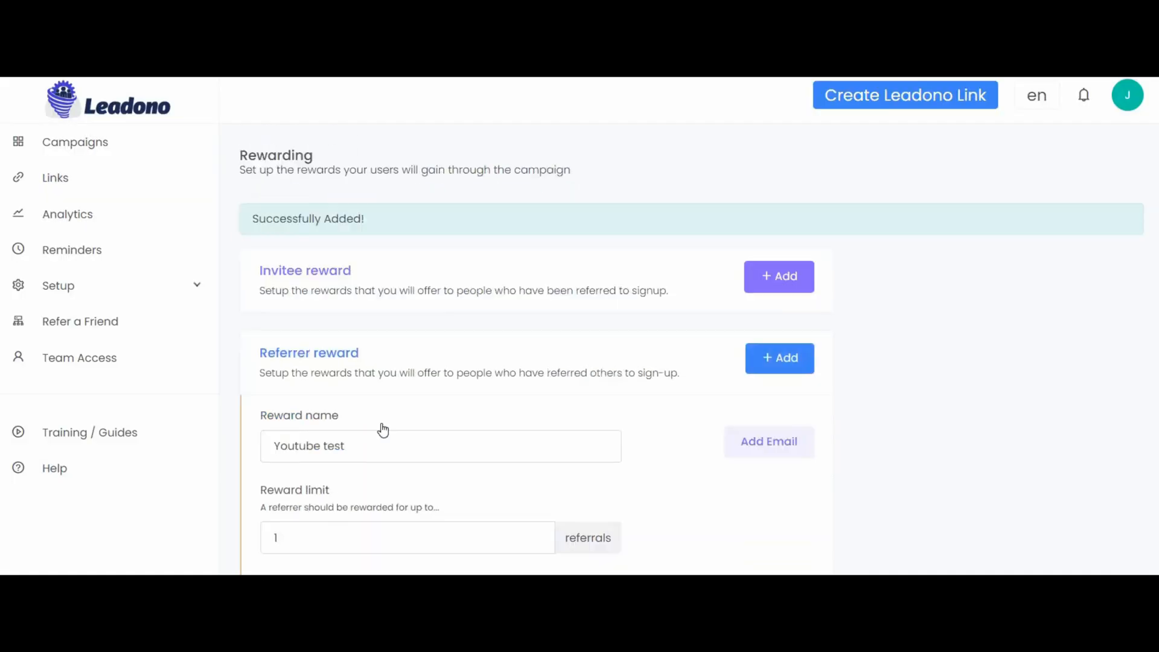
Step: Open the Youtube test reward email editor and look over its empty fields
scroll(down, 3)
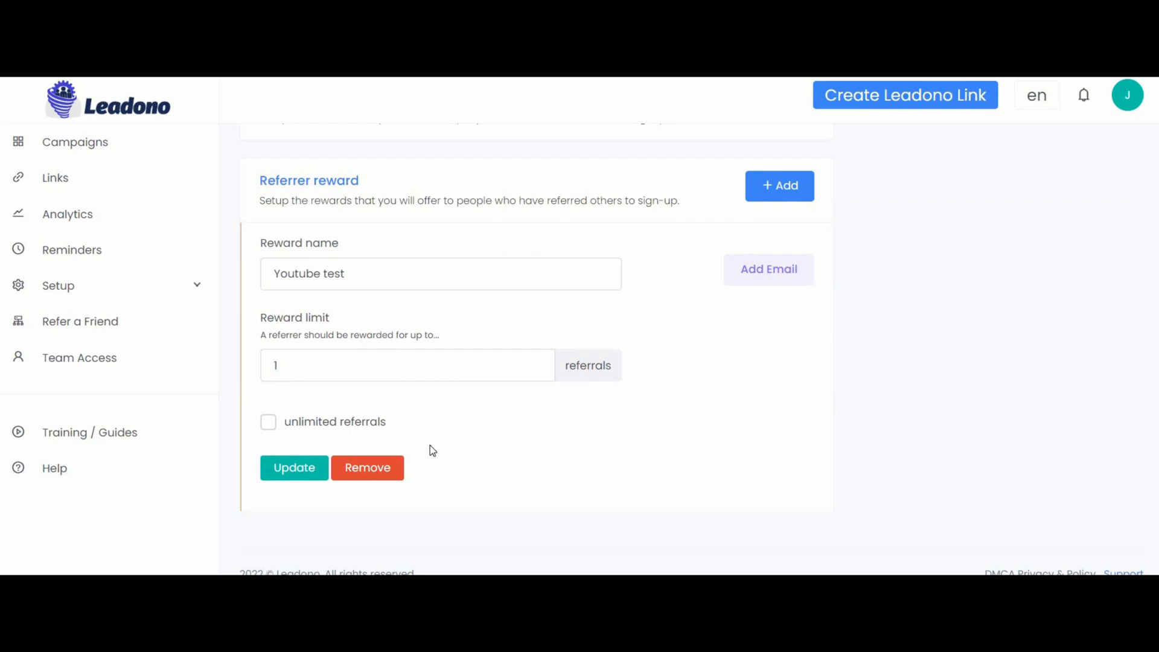
mouse_move(759, 278)
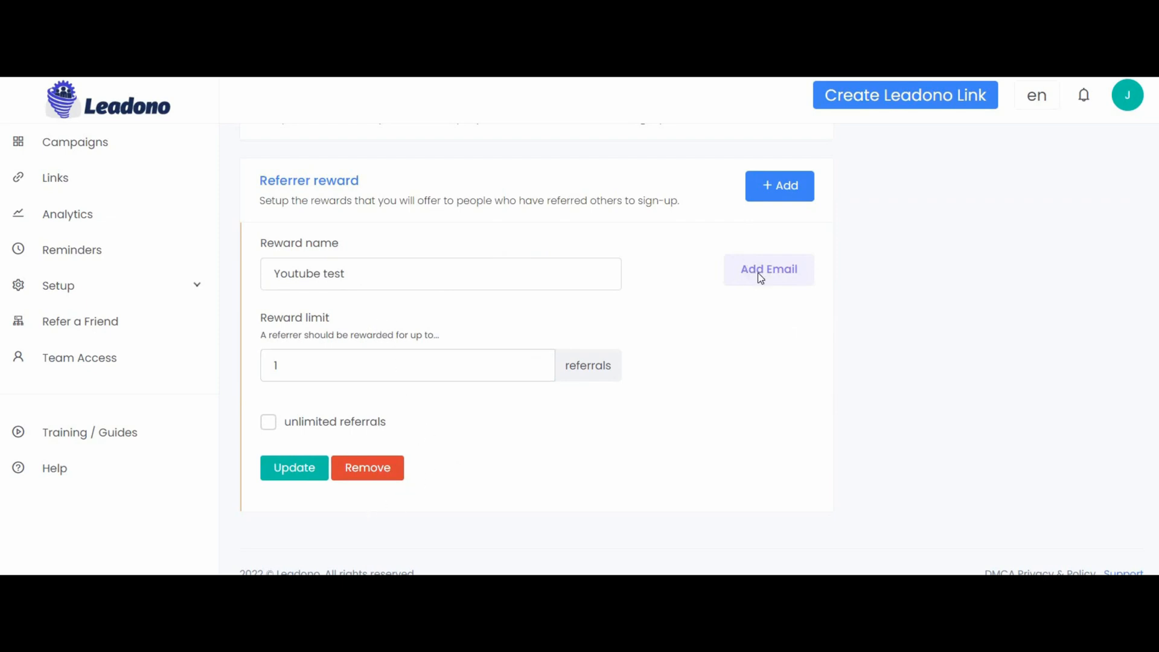
click(767, 269)
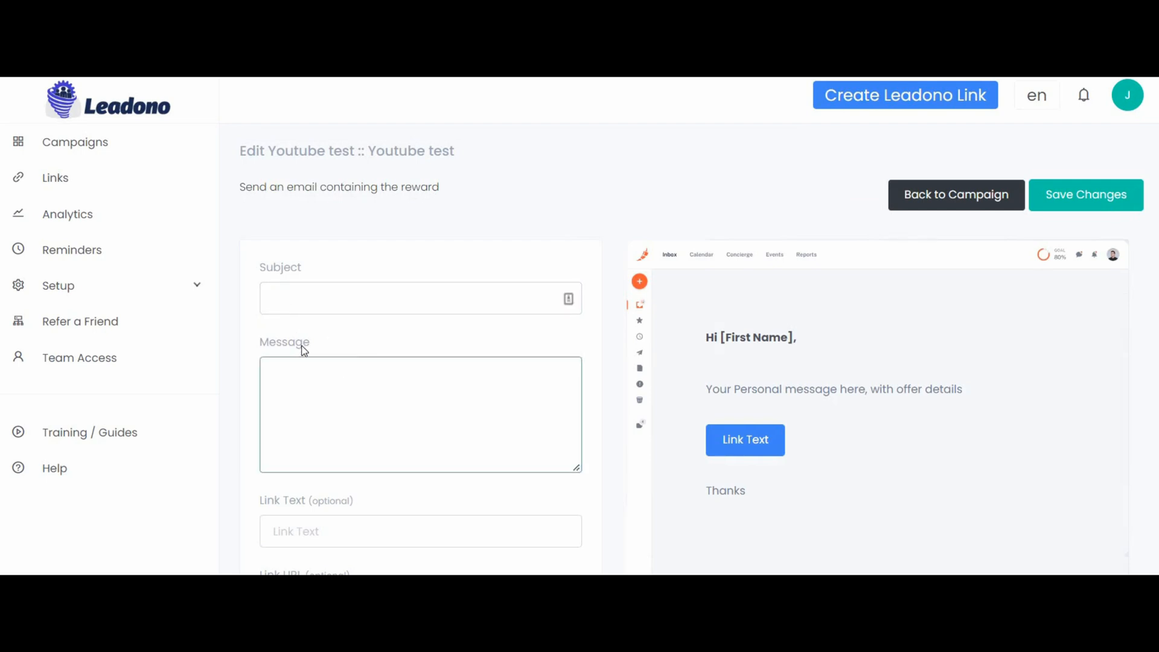
click(420, 298)
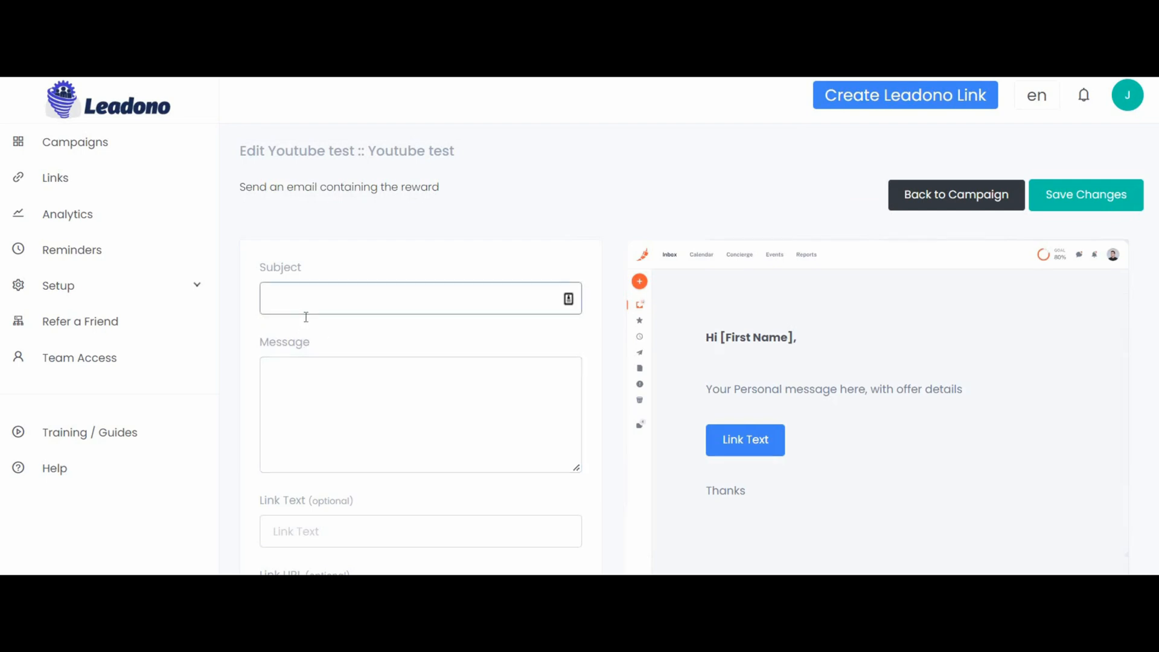
scroll(down, 3)
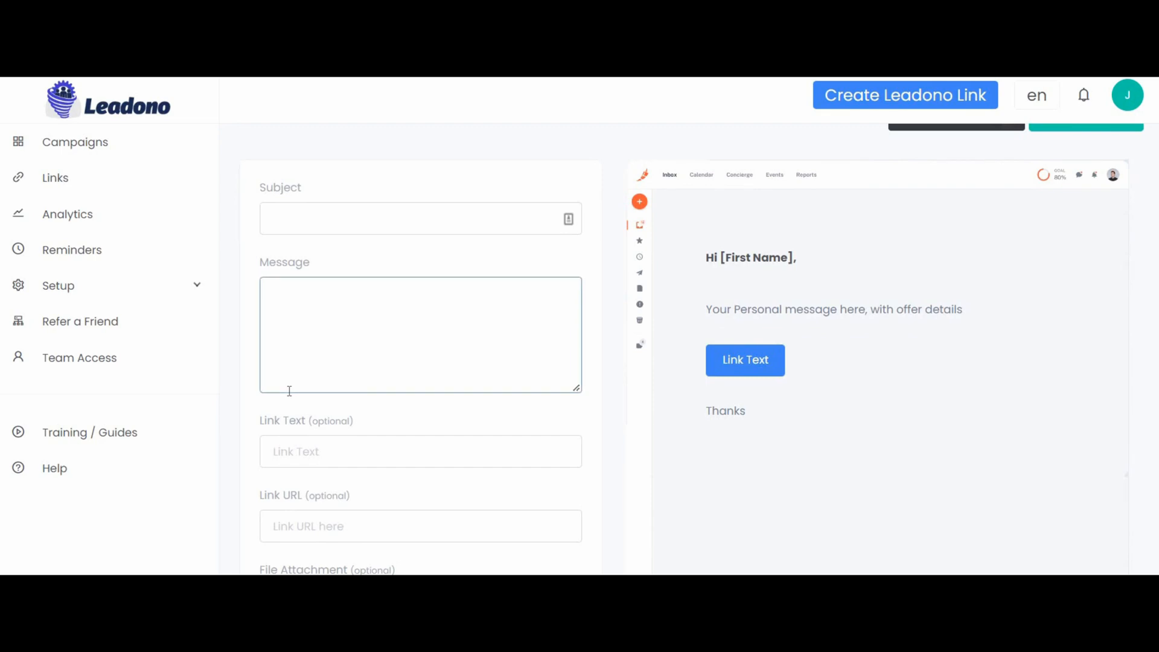
scroll(down, 3)
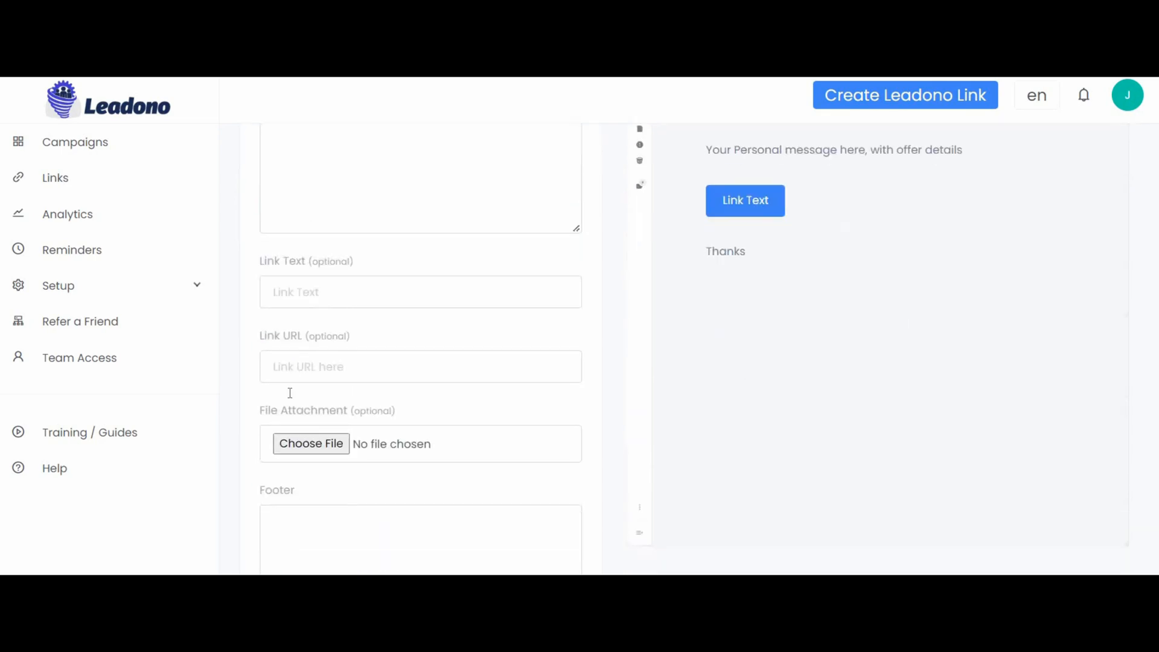
scroll(up, 3)
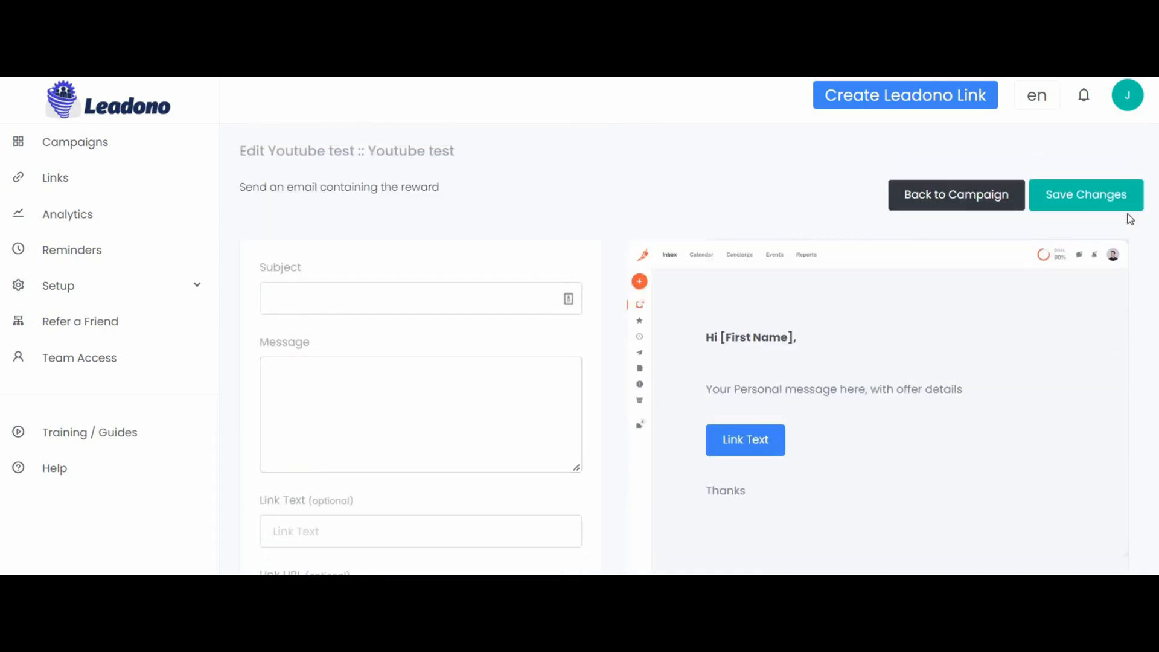
mouse_move(746, 154)
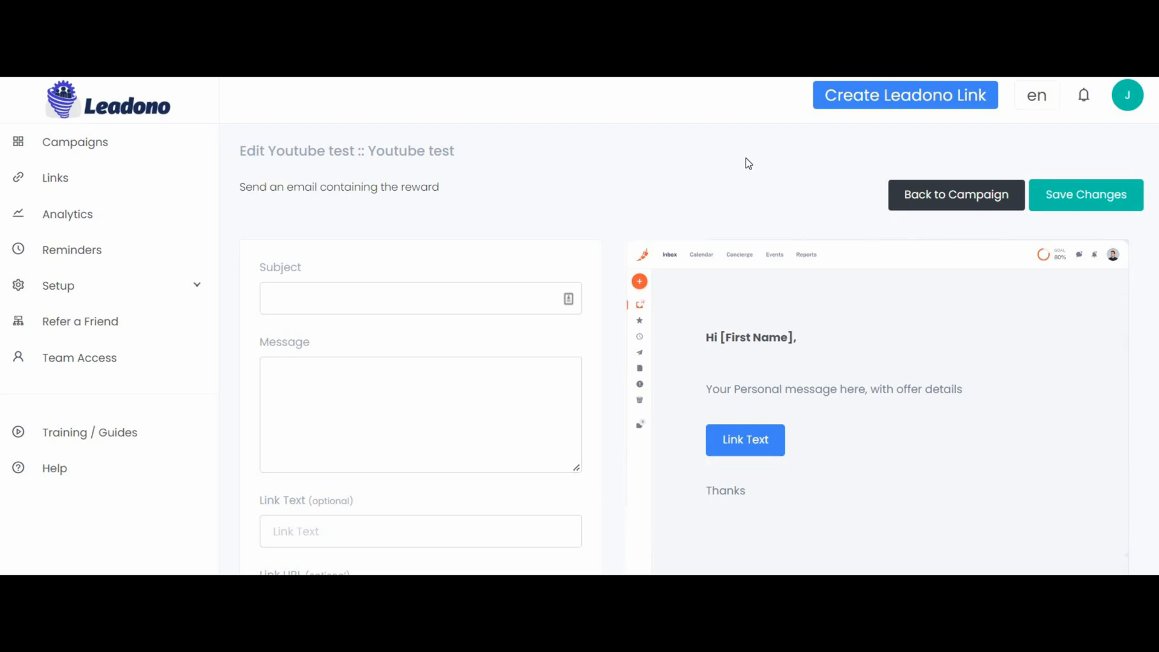
mouse_move(605, 204)
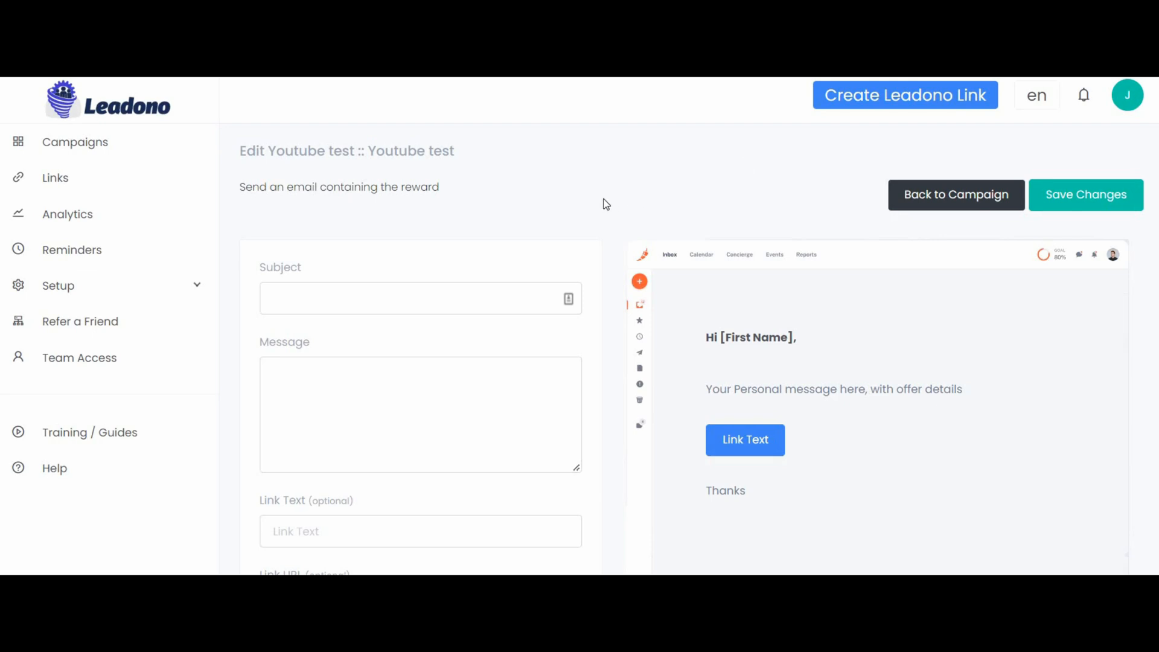
mouse_move(381, 191)
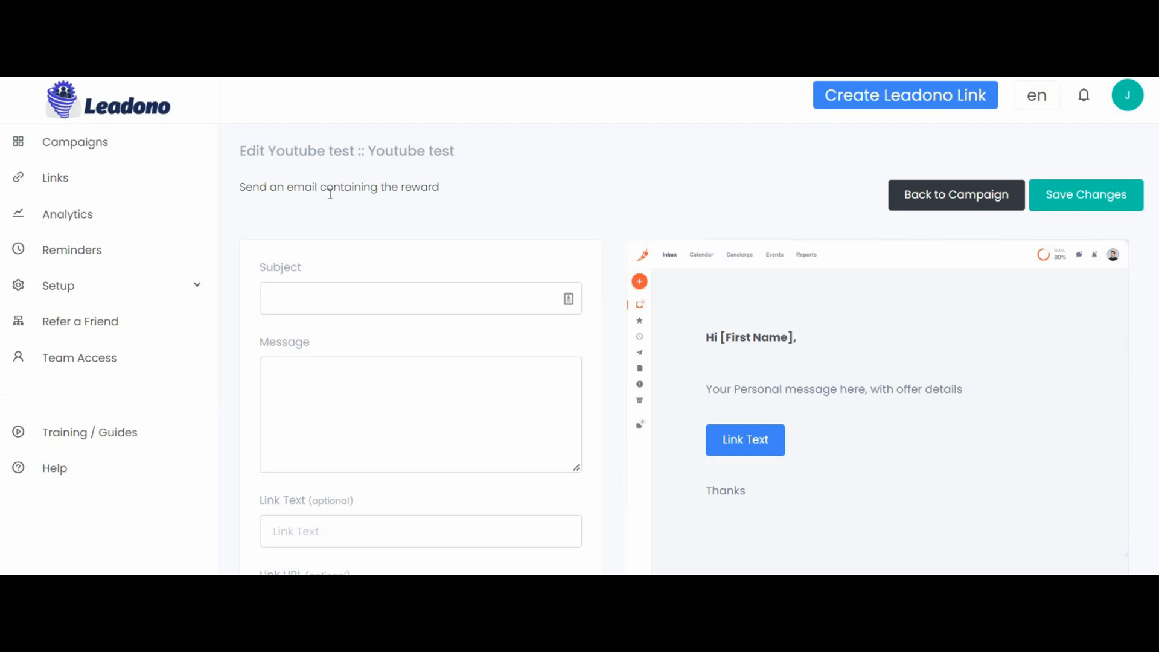
mouse_move(78, 366)
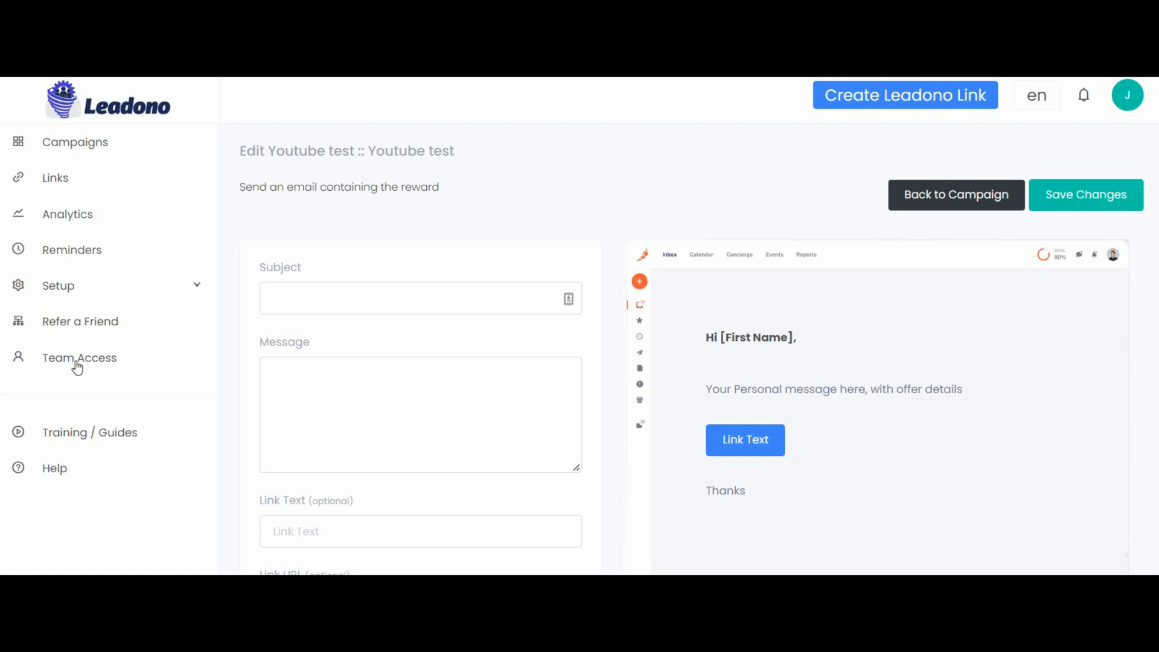
mouse_move(133, 362)
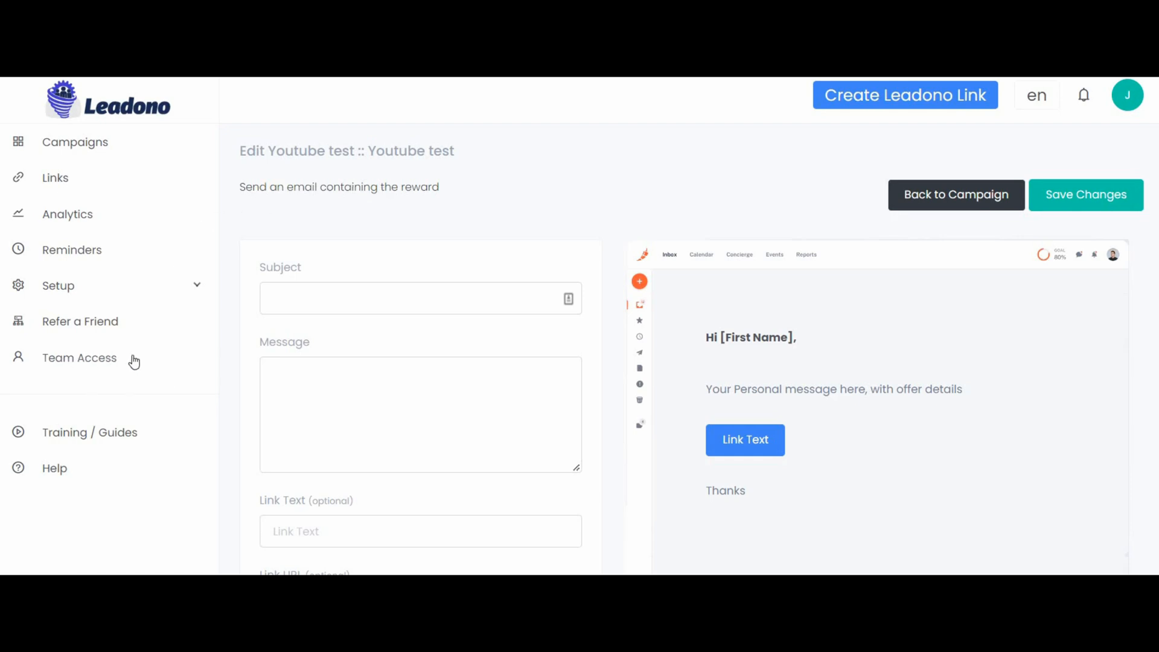
mouse_move(175, 355)
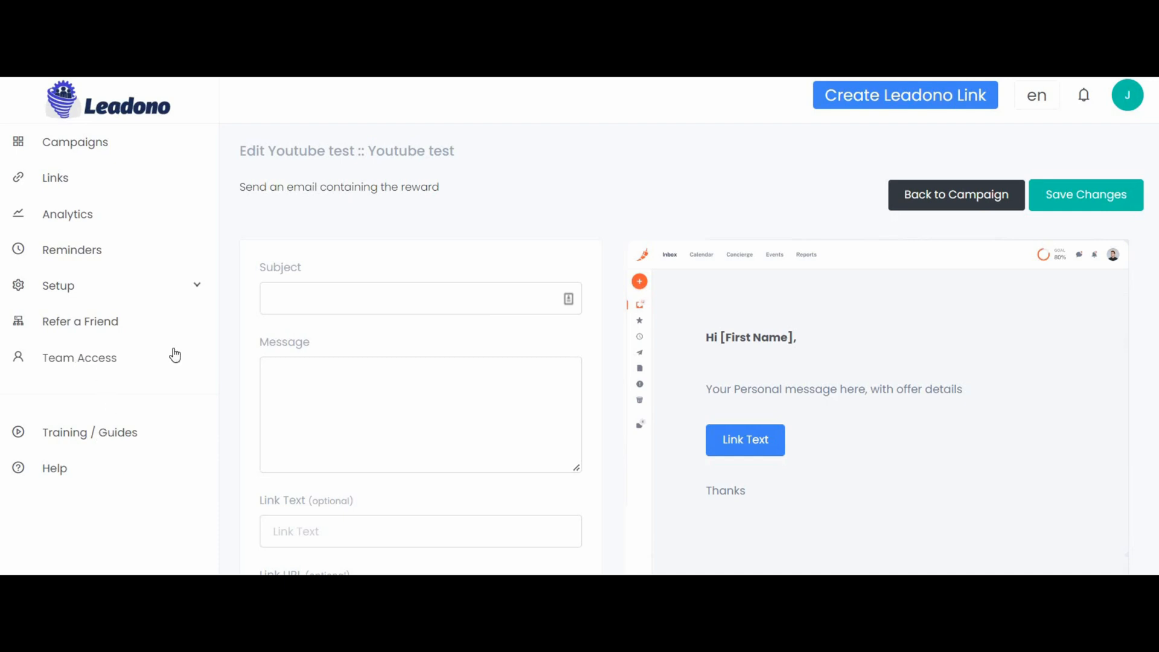
Step: Open the Leadono Training / Guides site and scroll into the Welcome page's tutorial sections
click(89, 432)
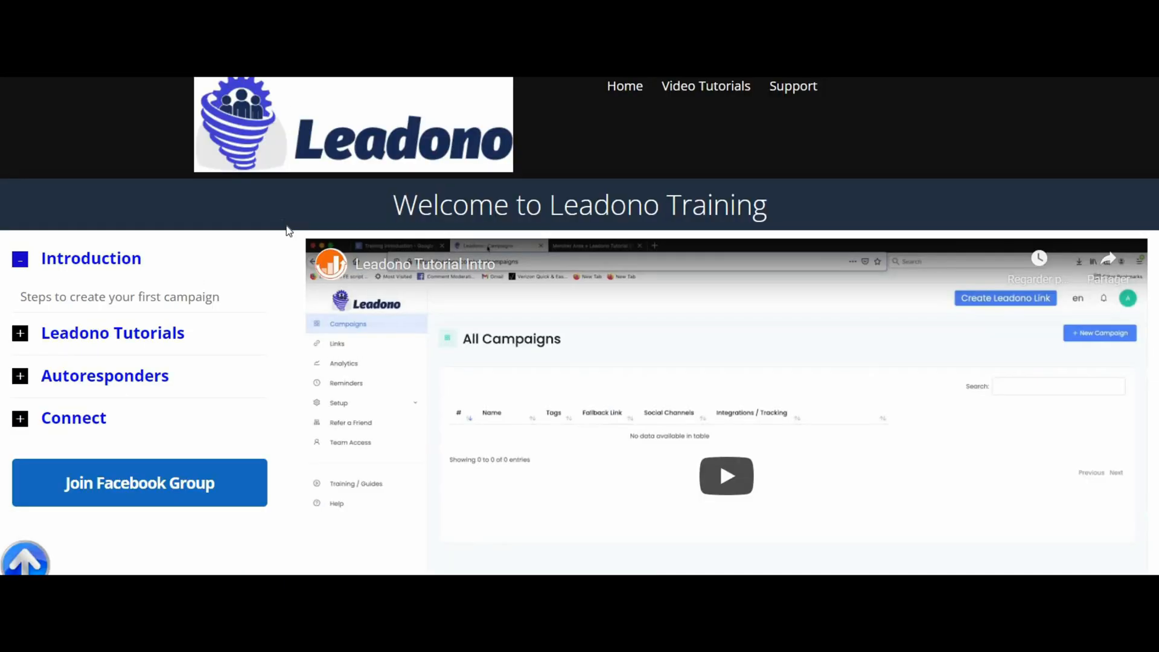
scroll(down, 3)
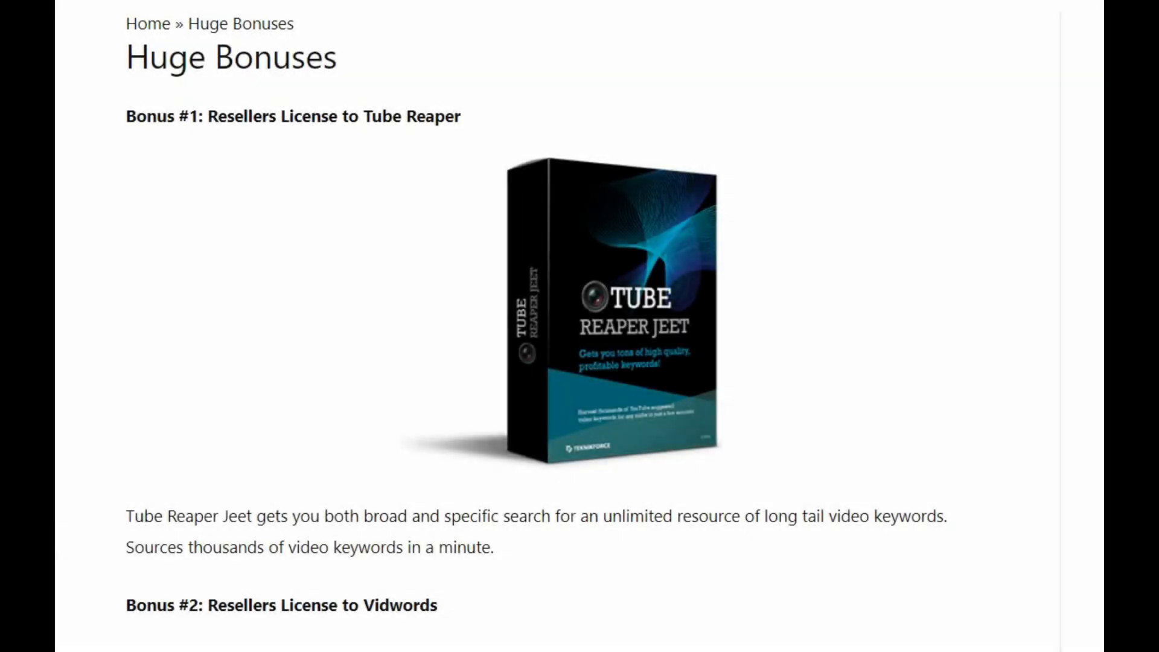
Step: Scroll through the Huge Bonuses reseller licences from Tube Reaper Jeet to Videobox
scroll(down, 3)
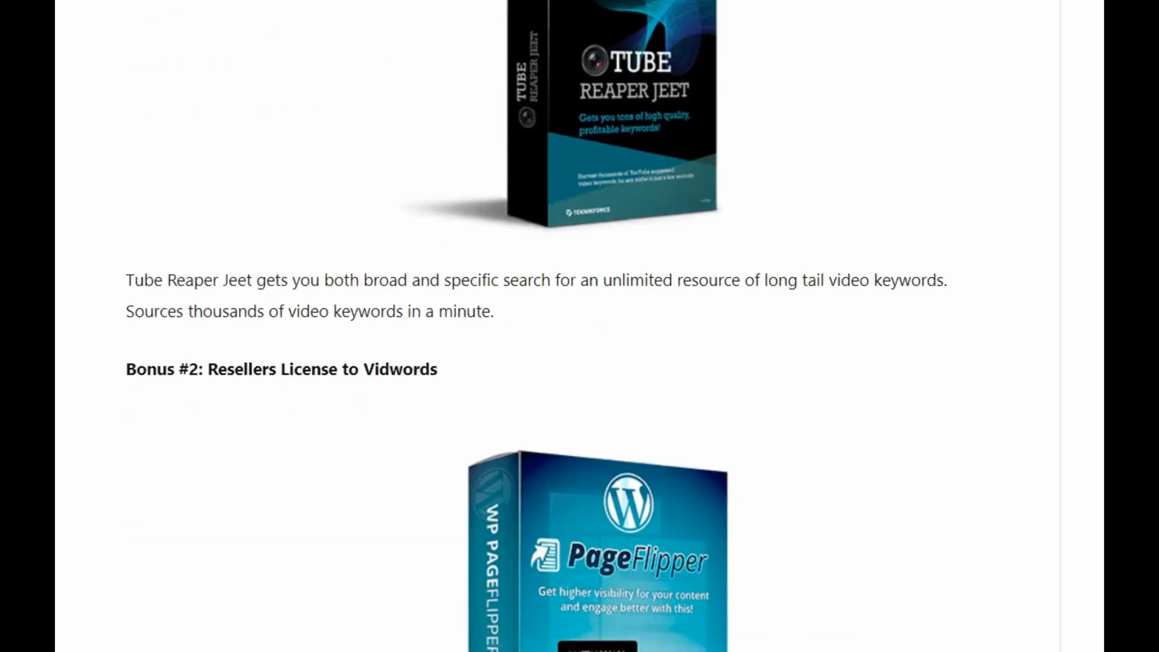
scroll(down, 3)
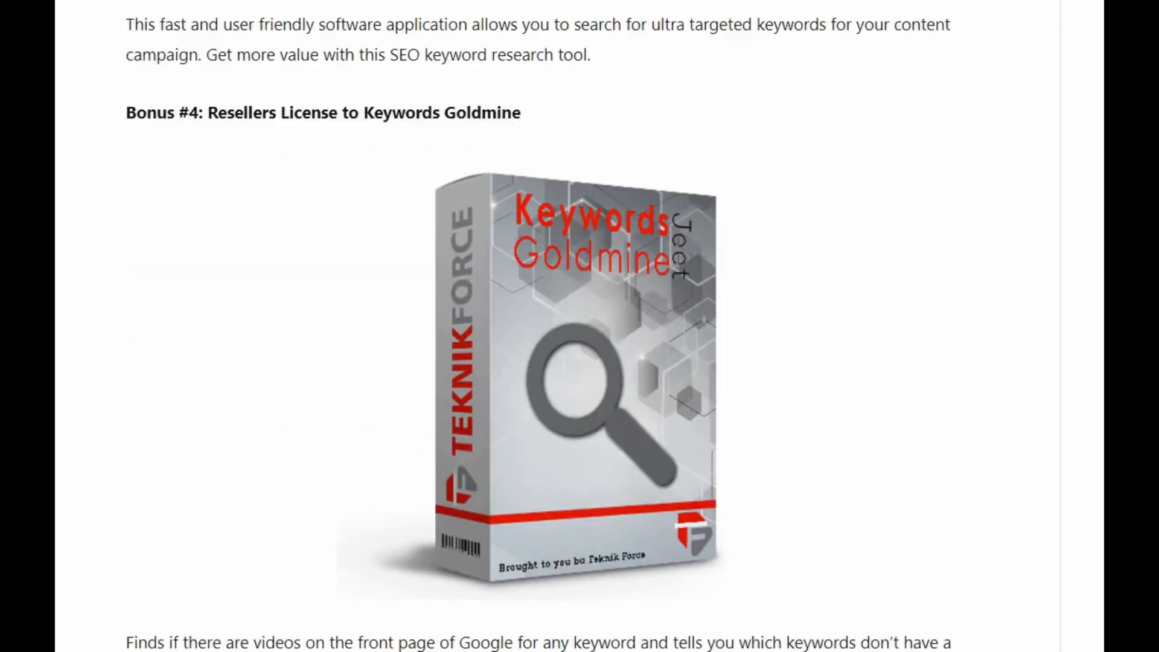
scroll(down, 3)
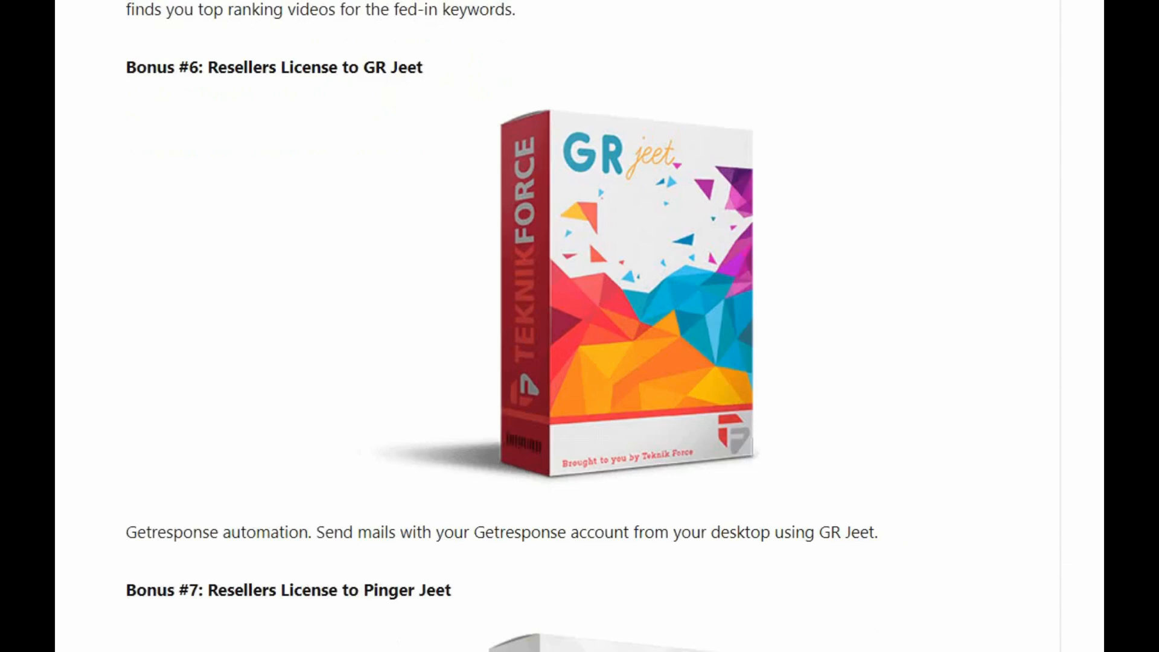
scroll(down, 3)
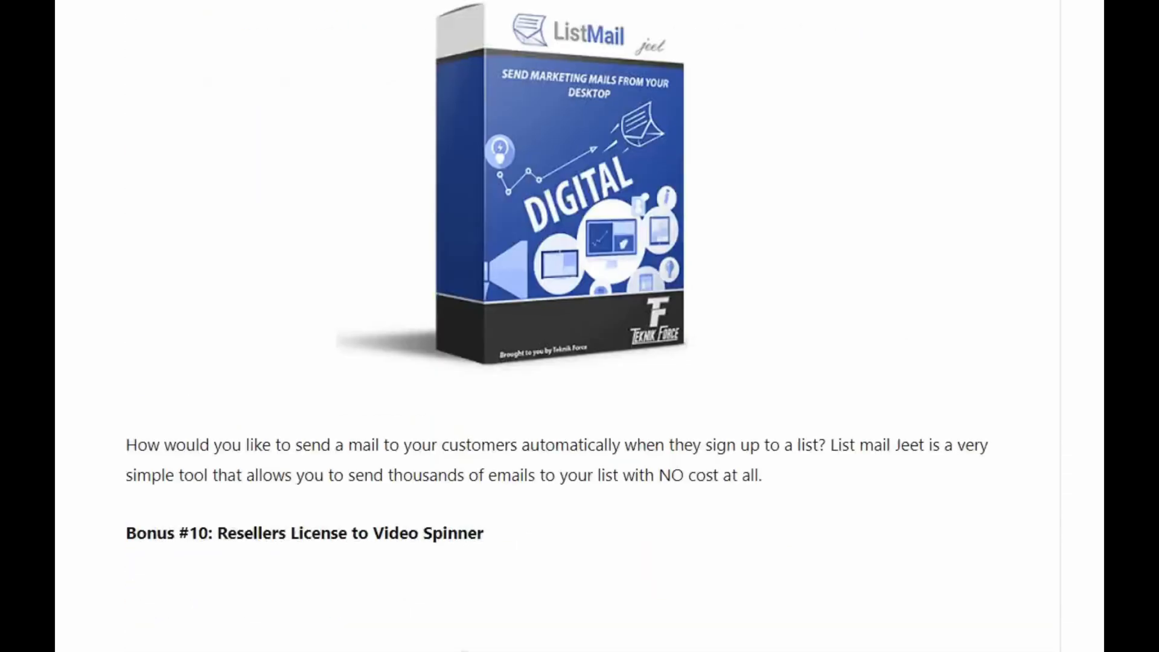
scroll(down, 3)
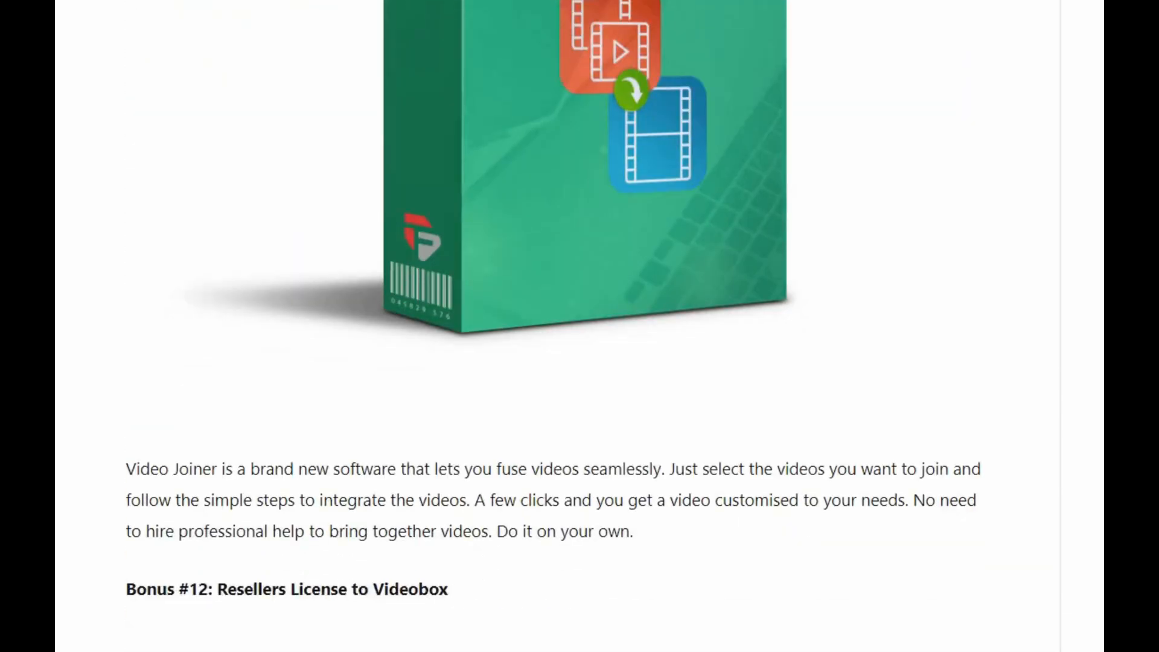
scroll(down, 3)
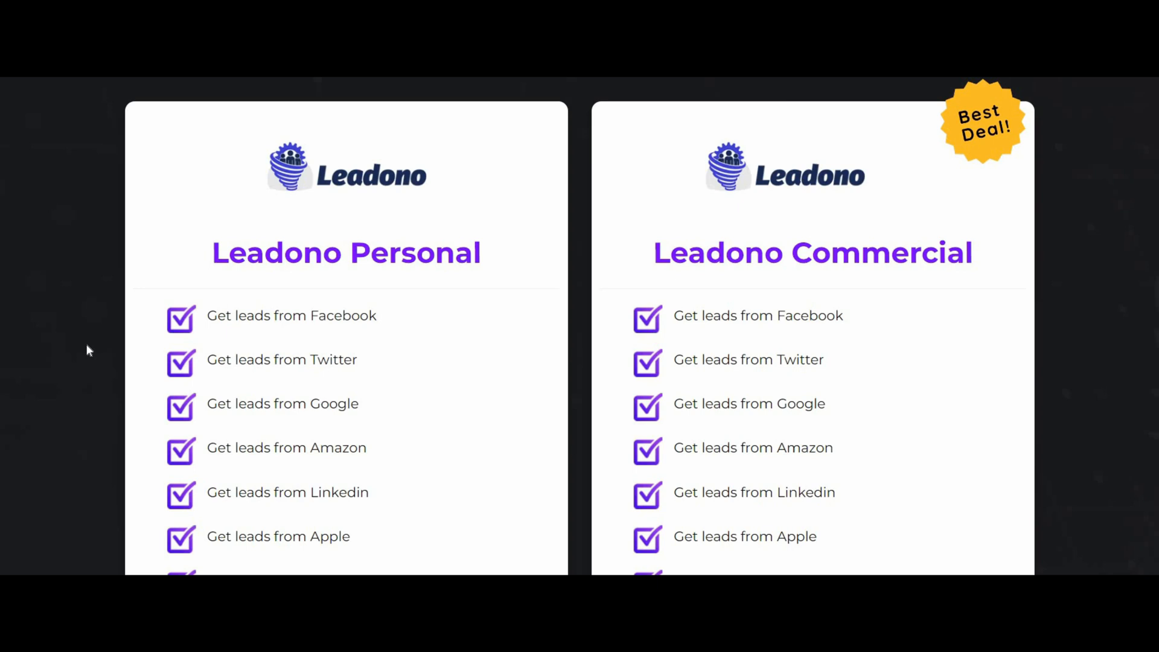
Step: Scroll the sales page past the Personal/Commercial plans, $57 PRO upgrade and Luxury features
scroll(down, 3)
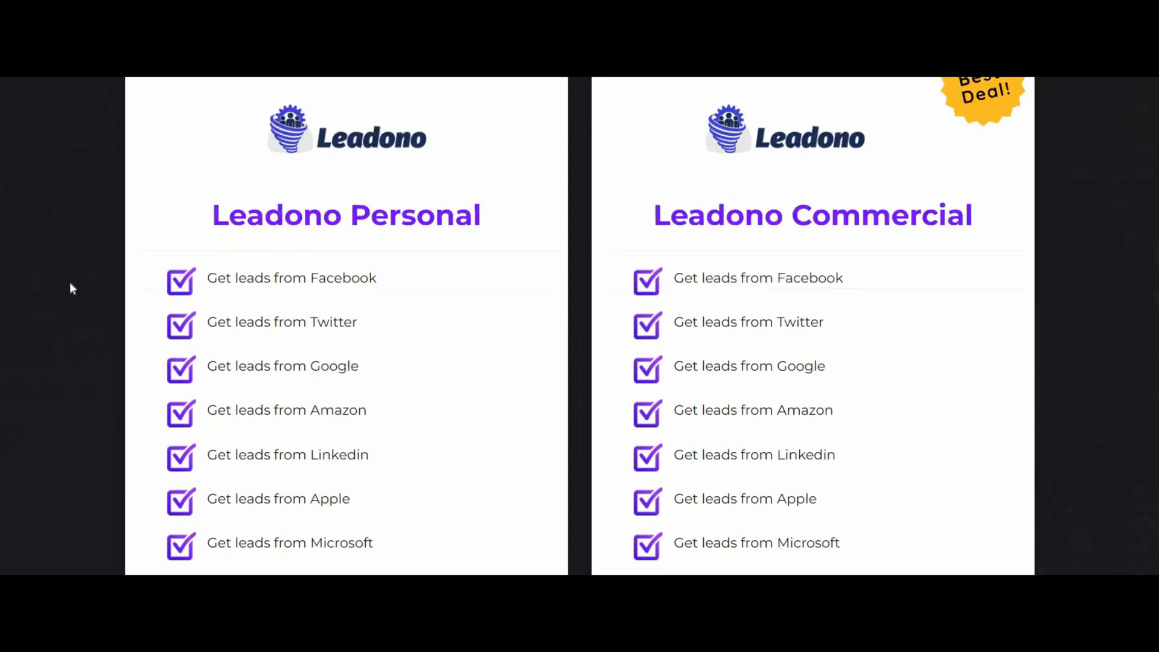
scroll(down, 3)
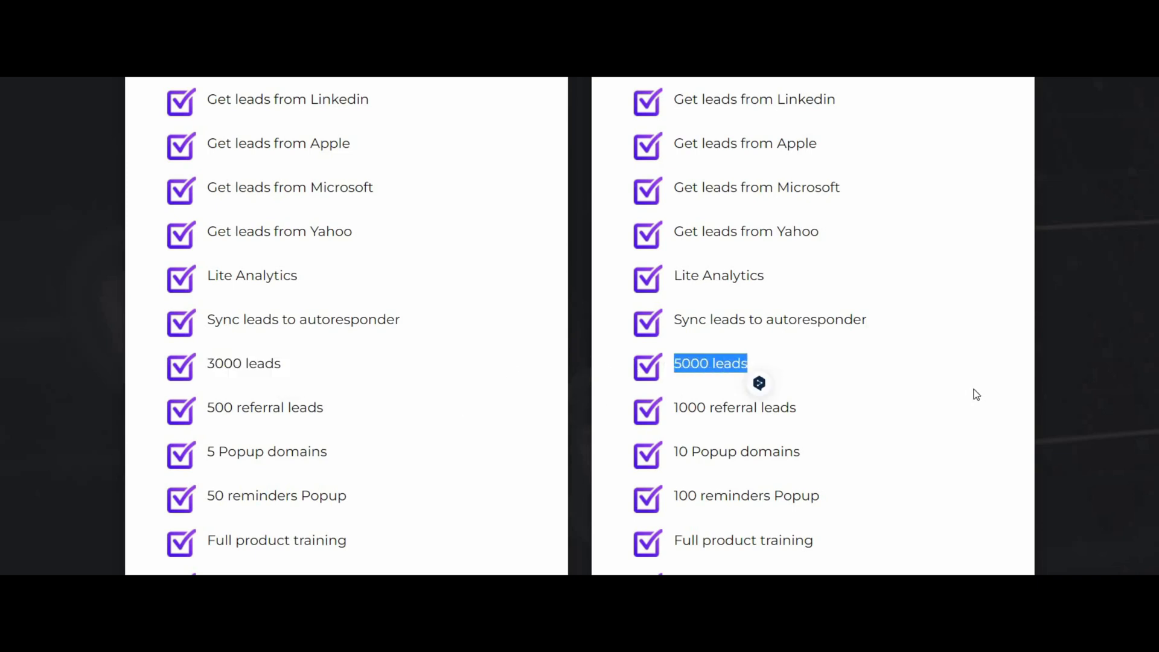
mouse_move(529, 262)
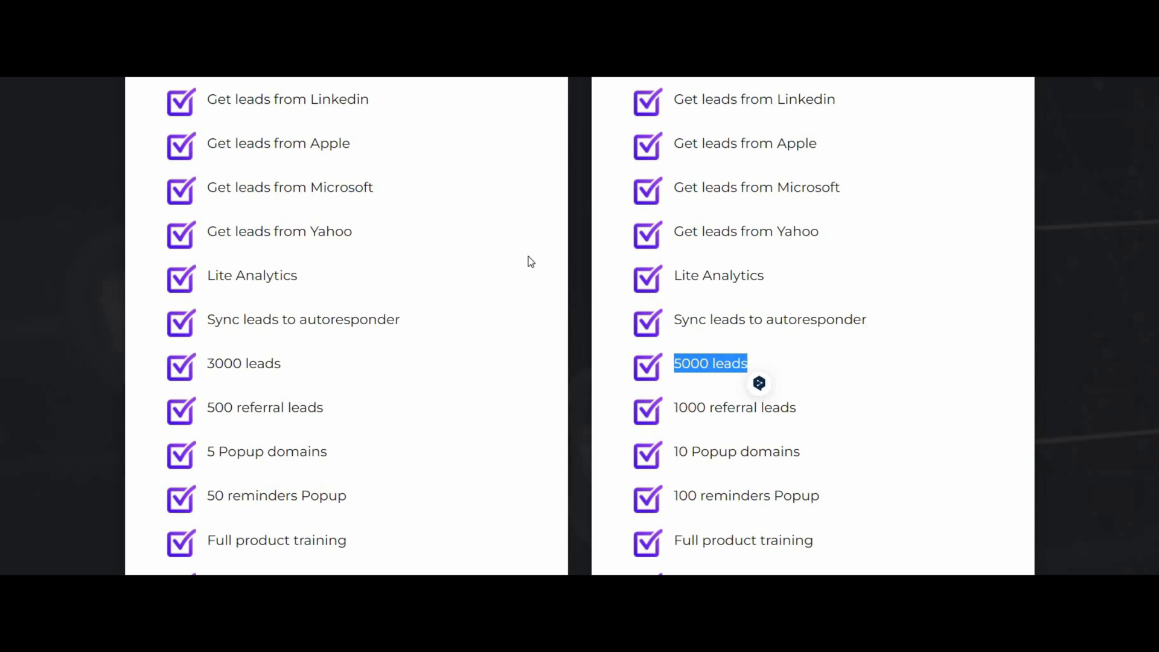
mouse_move(708, 250)
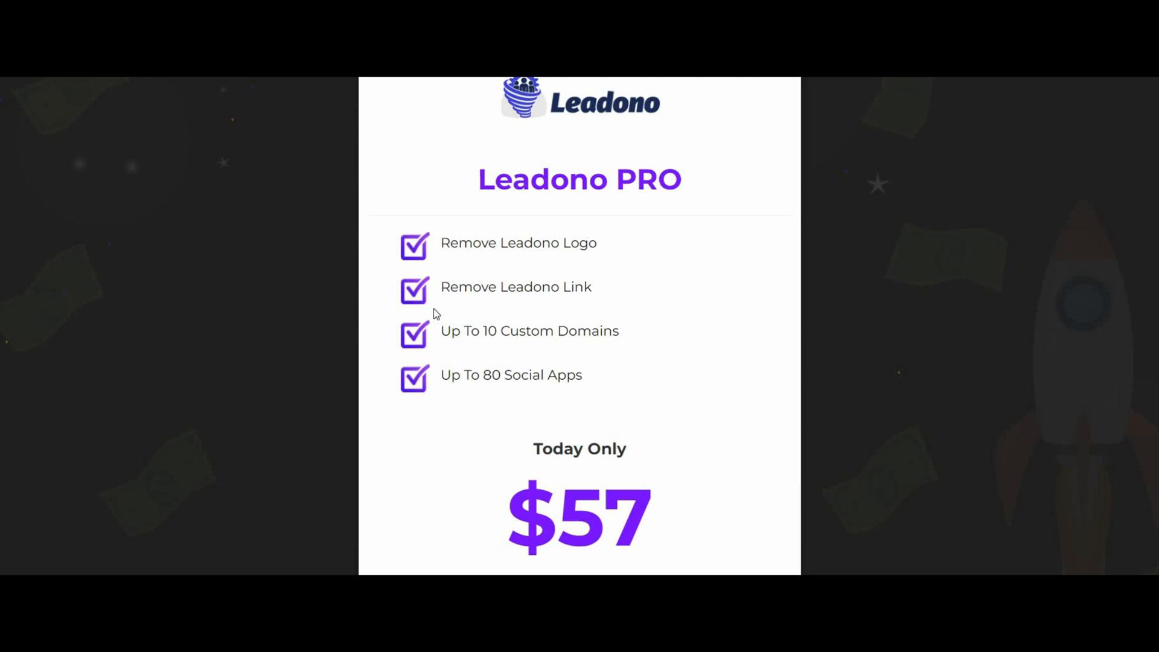
scroll(up, 3)
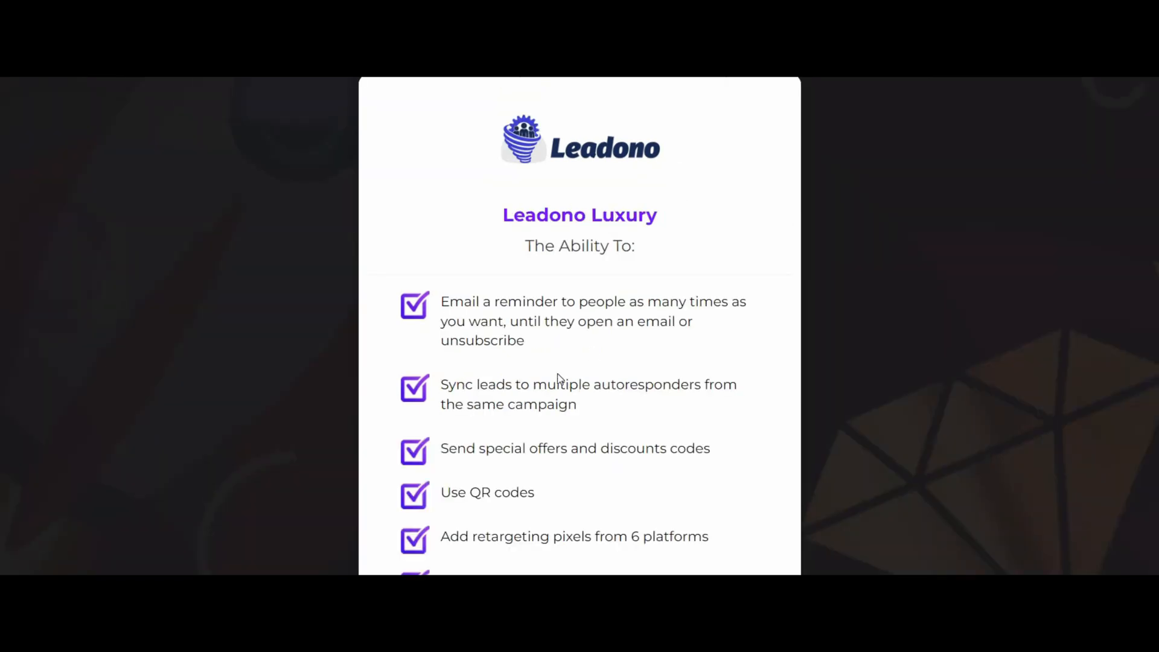
mouse_move(660, 288)
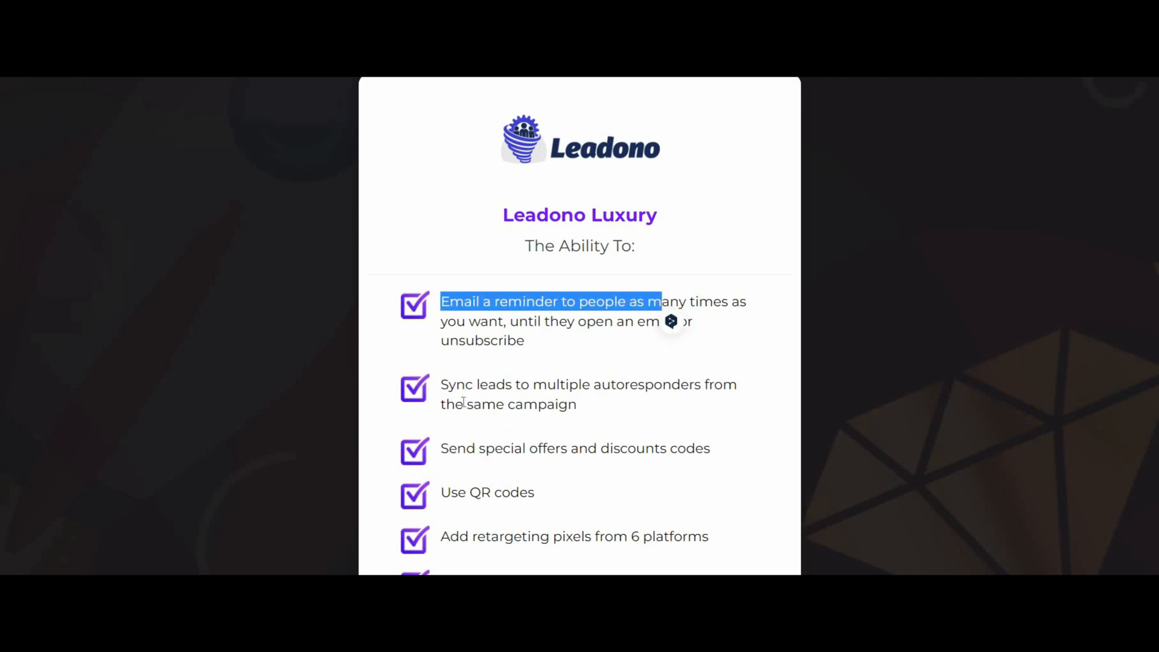
mouse_move(648, 244)
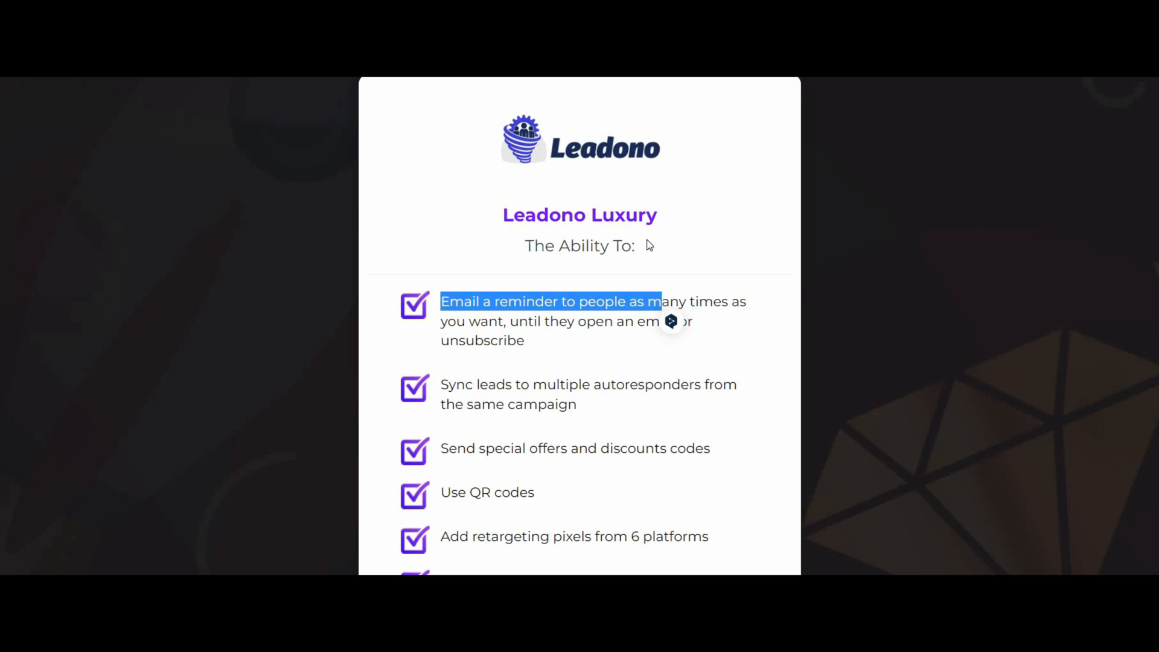
mouse_move(553, 415)
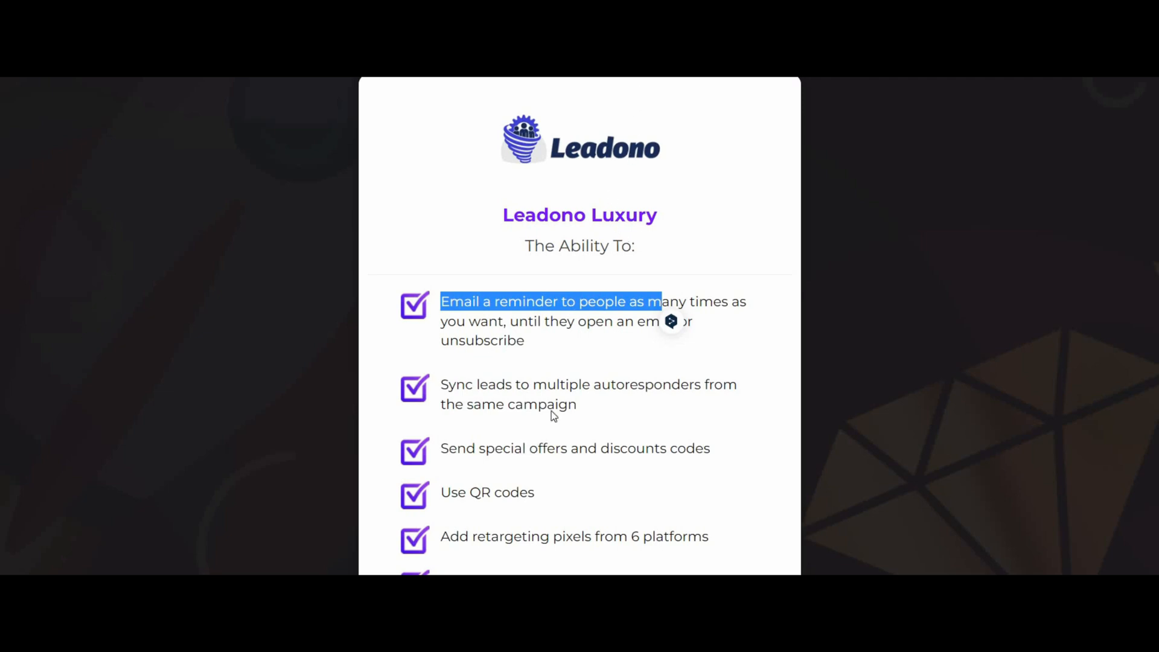
mouse_move(553, 415)
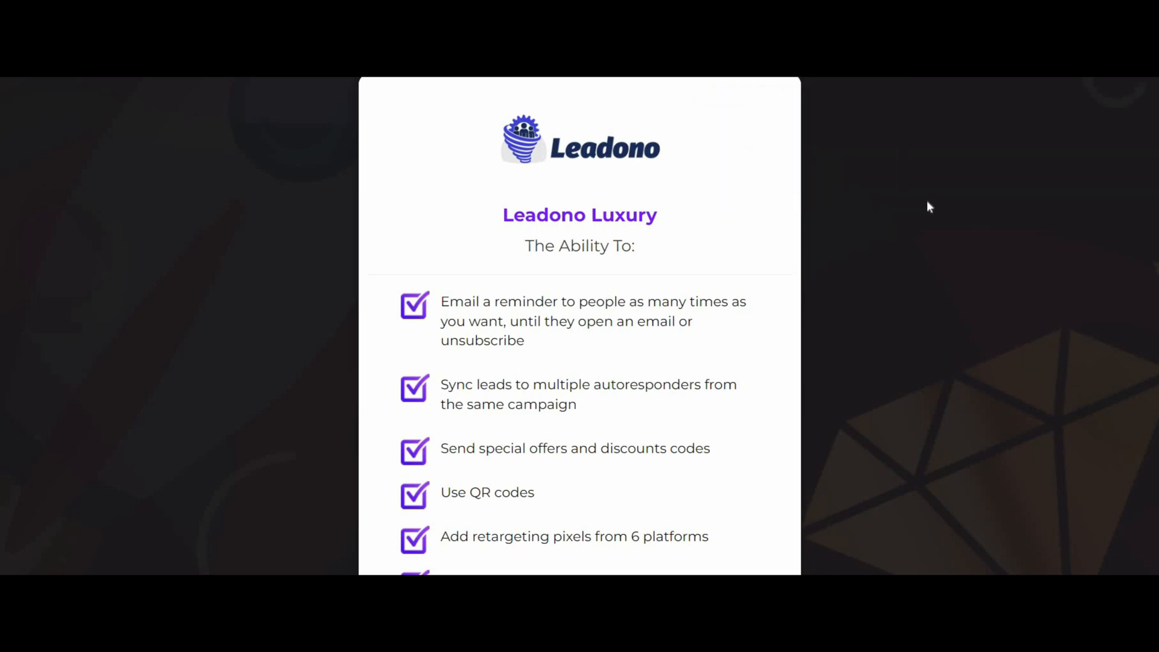
mouse_move(742, 167)
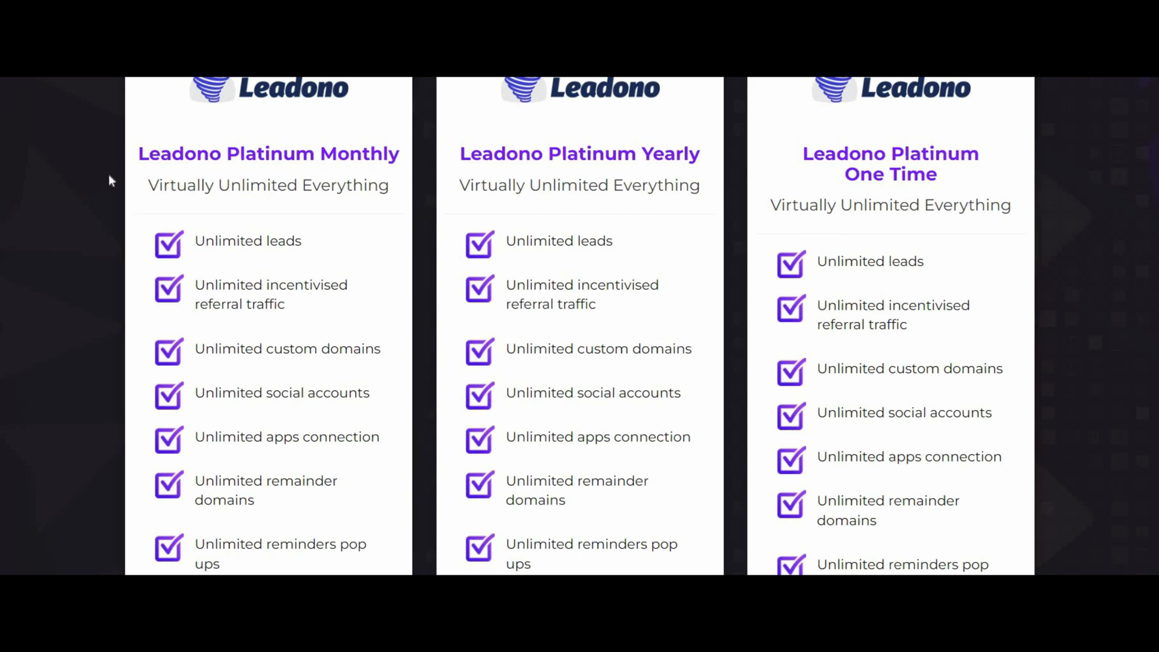
mouse_move(158, 190)
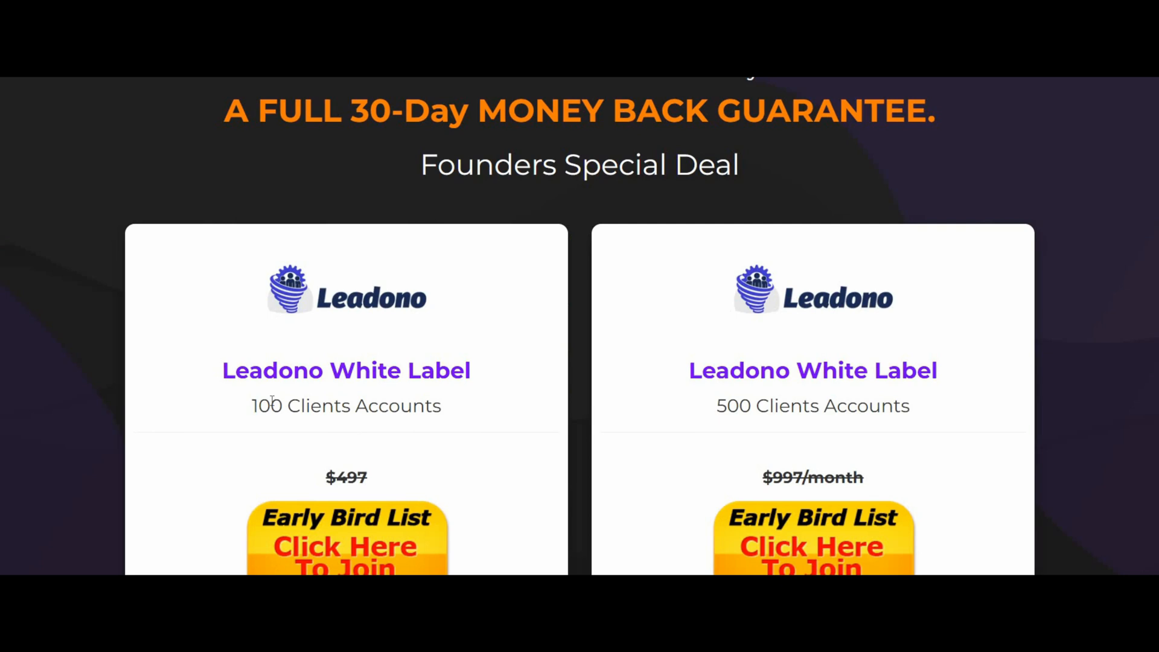
mouse_move(229, 401)
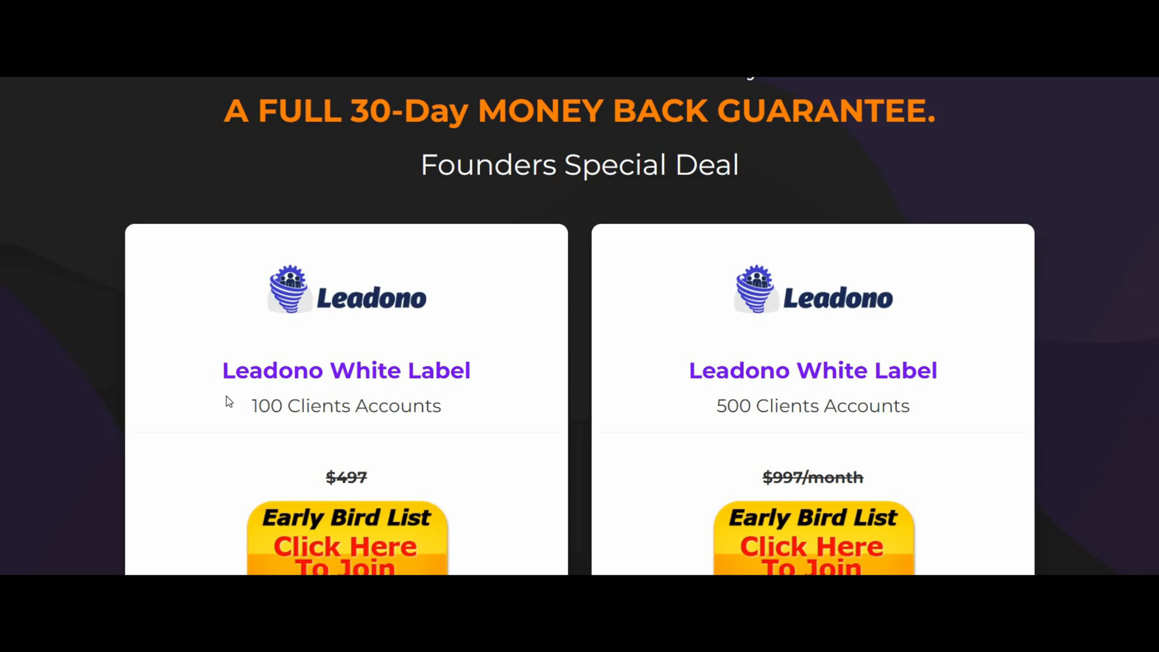
mouse_move(207, 425)
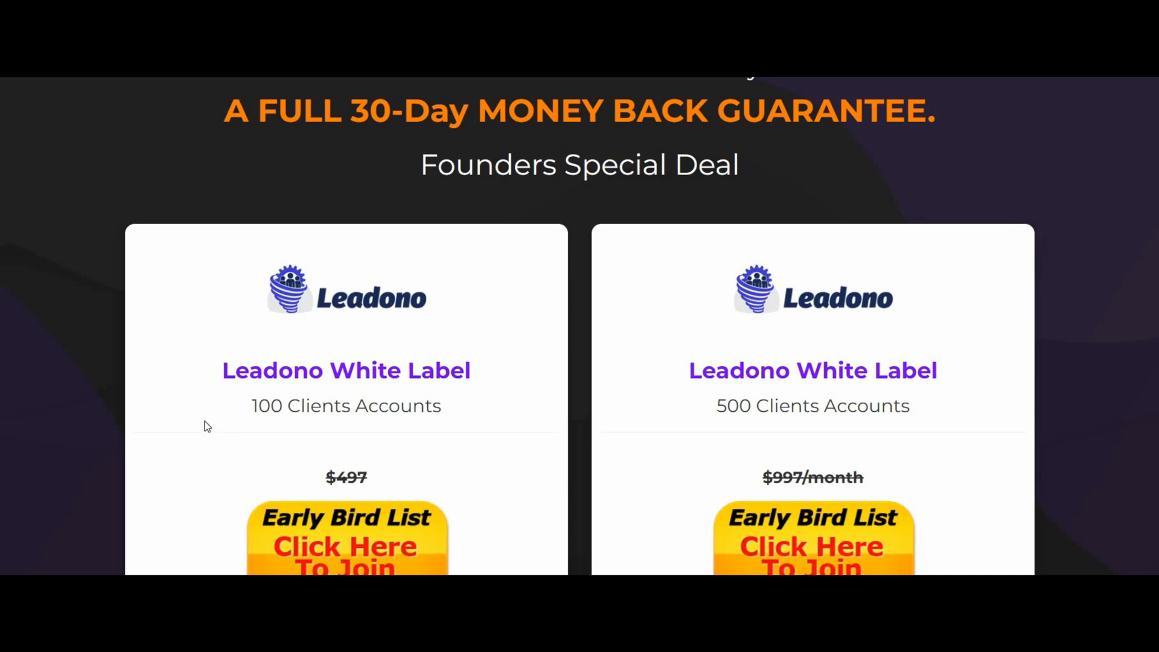
mouse_move(503, 237)
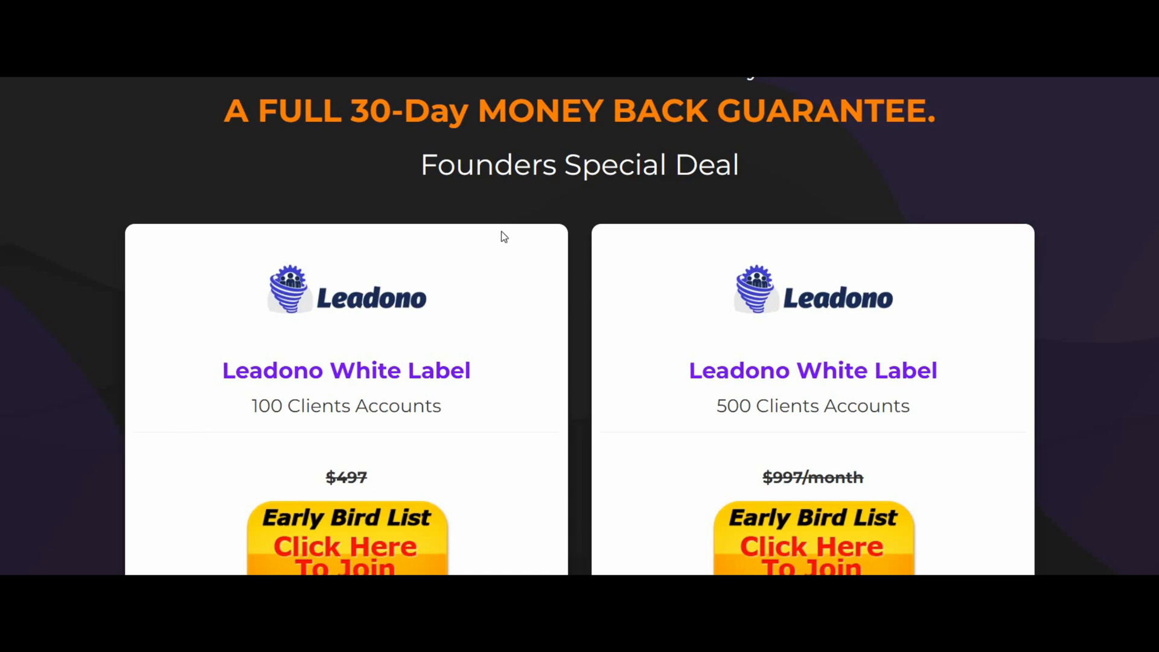
mouse_move(1023, 167)
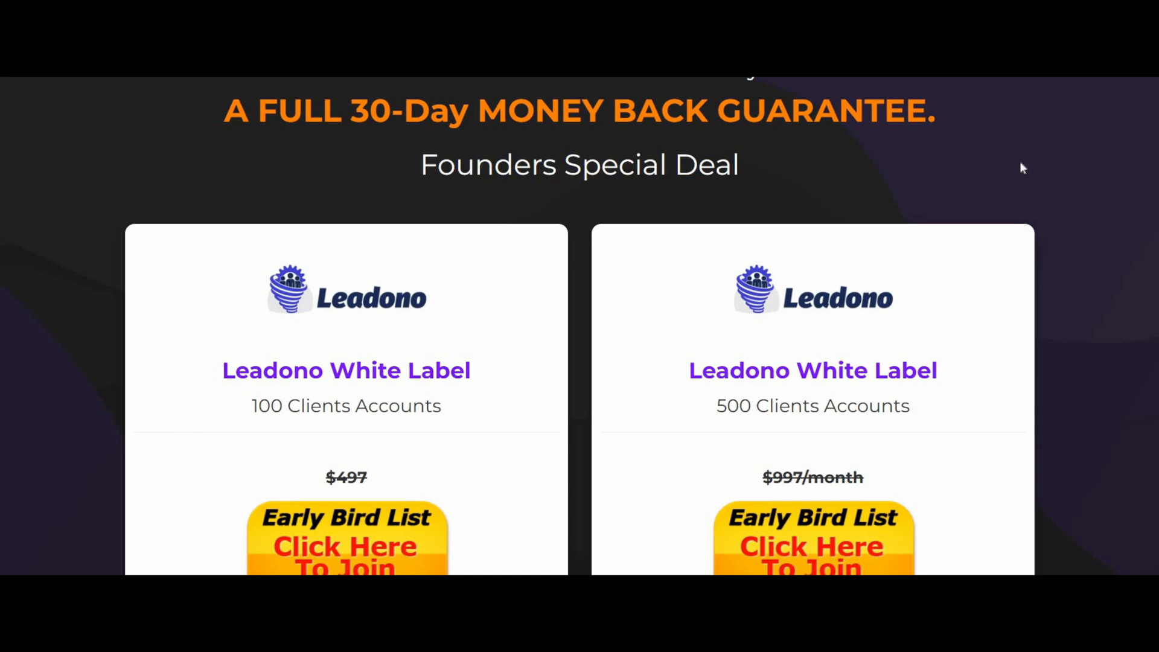
mouse_move(970, 158)
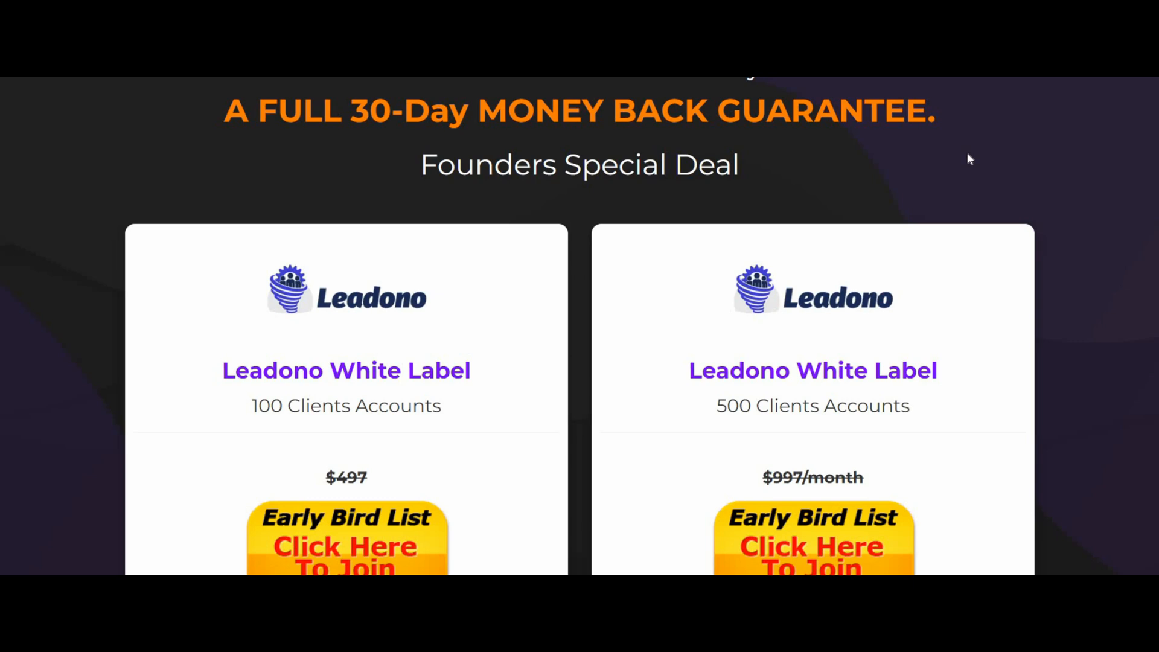